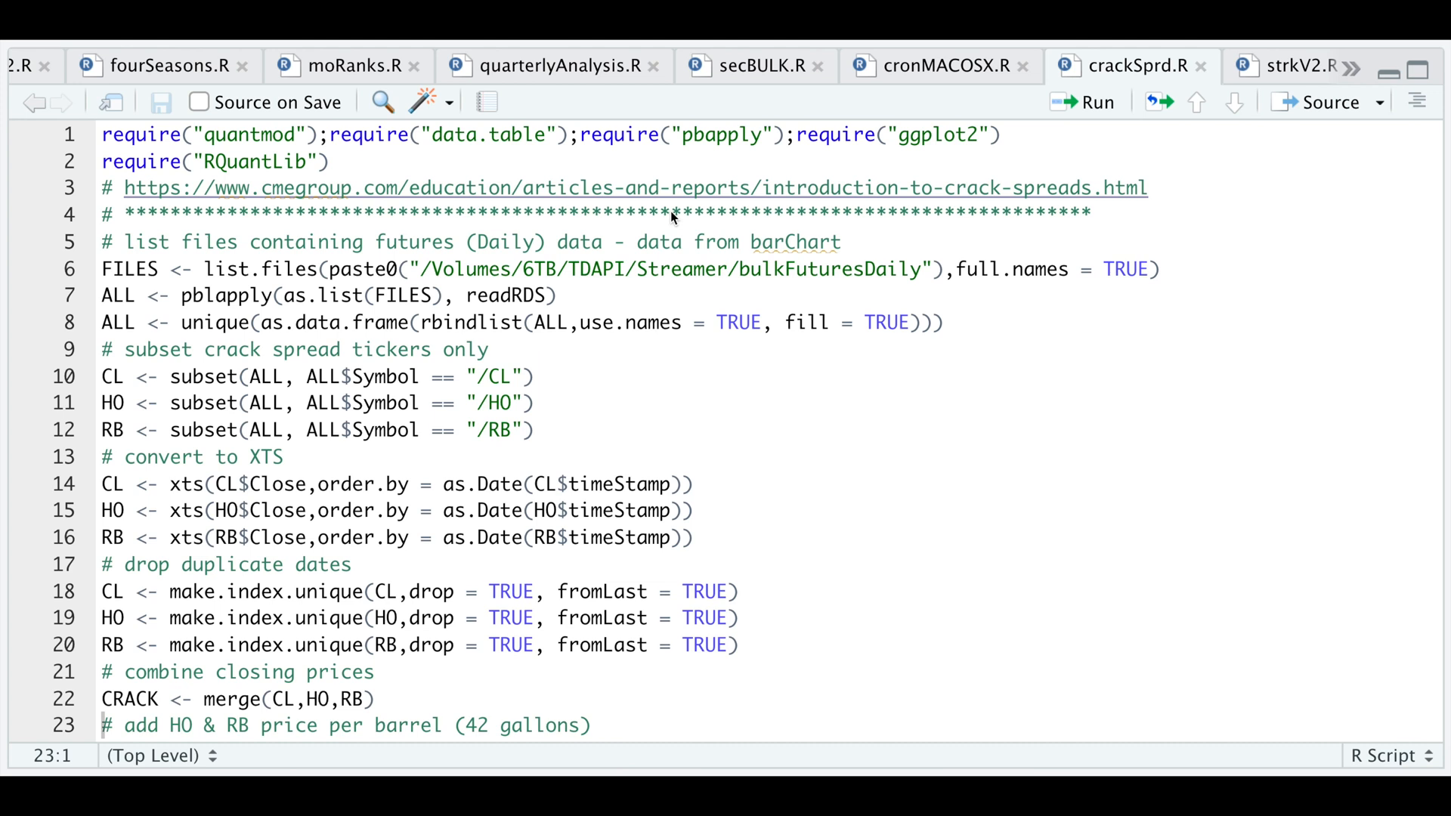
{"action": "mouse_move", "coordinate": [526, 418]}
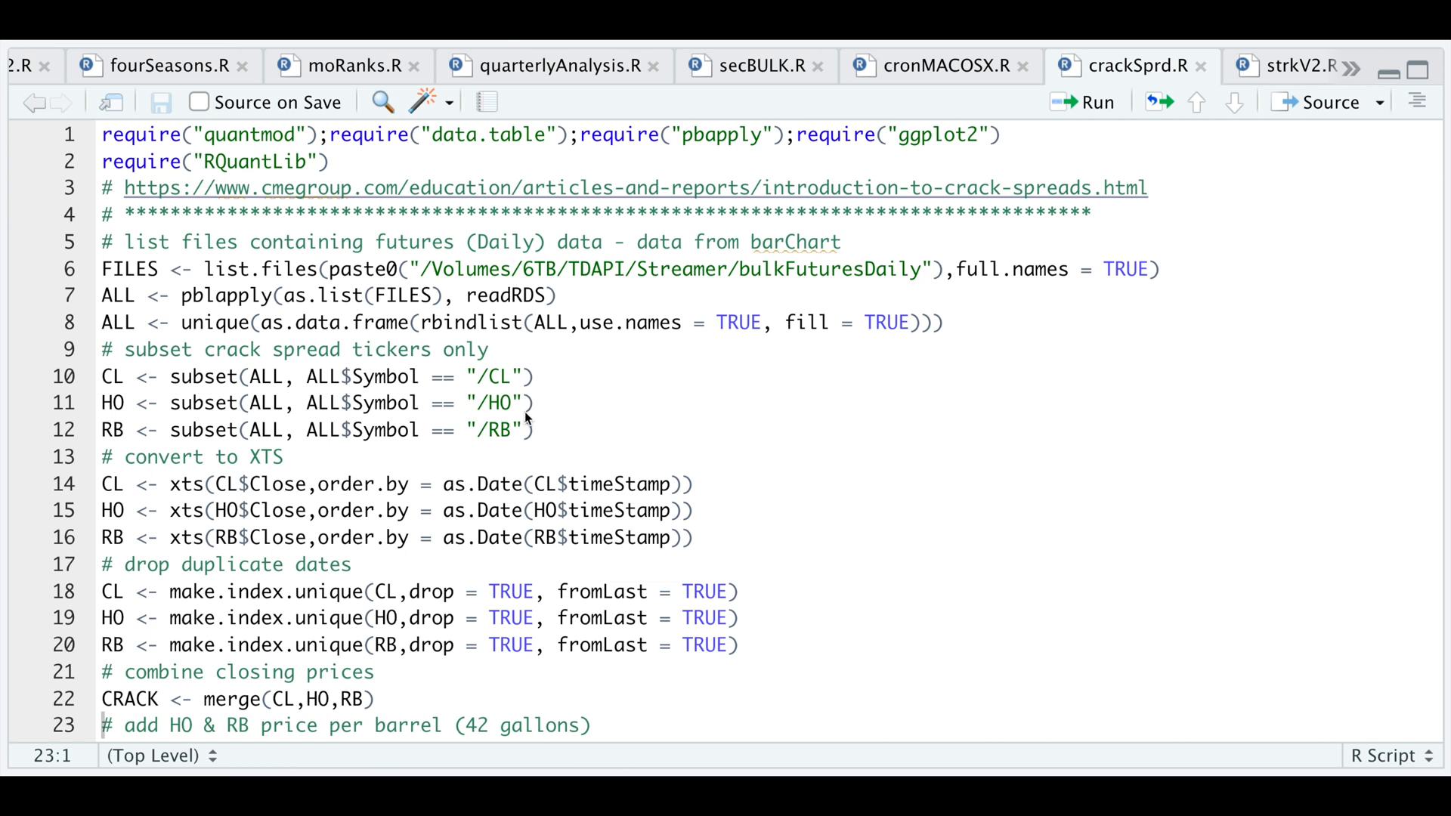
{"action": "mouse_move", "coordinate": [535, 391]}
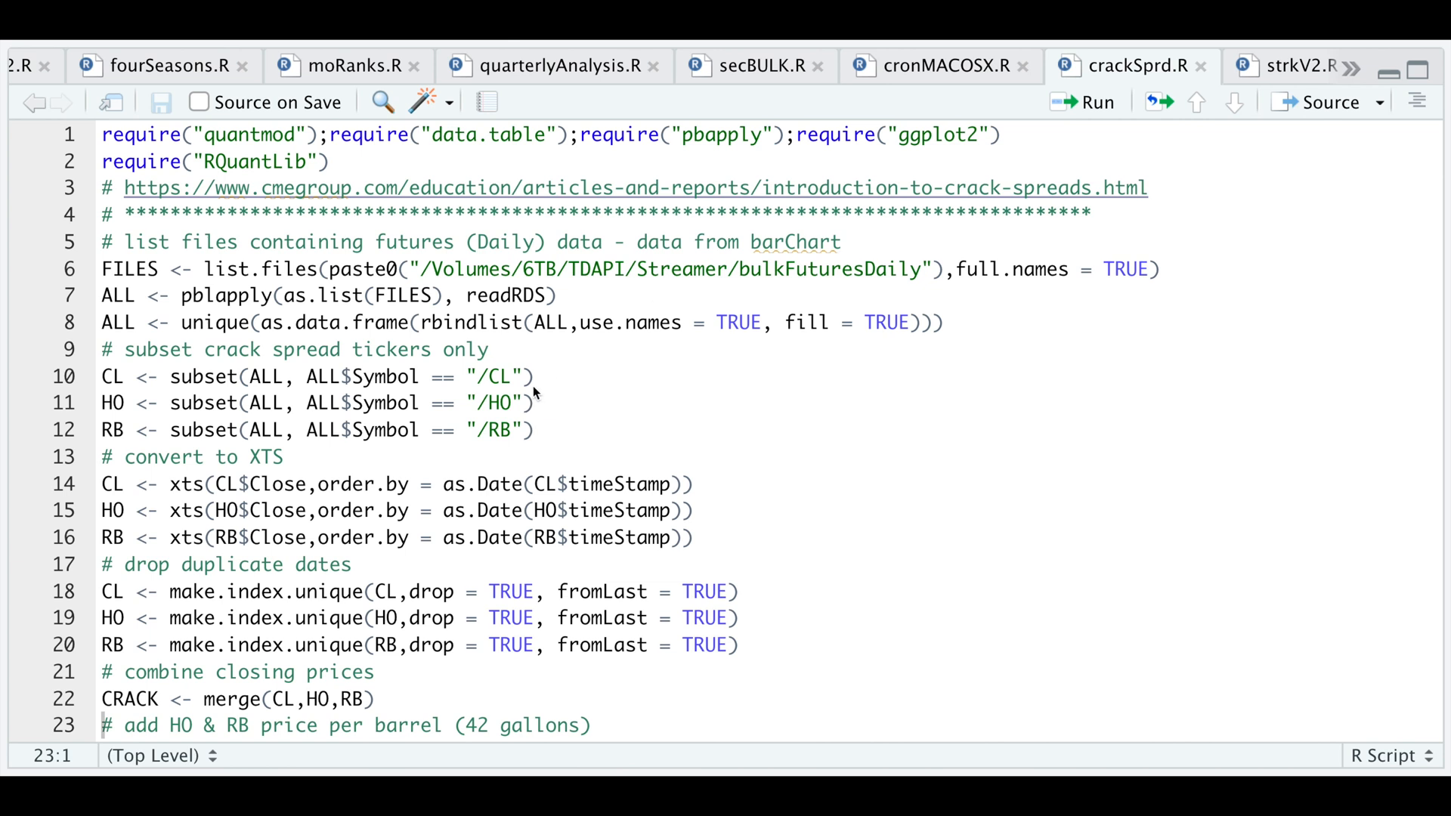
{"action": "mouse_move", "coordinate": [531, 393]}
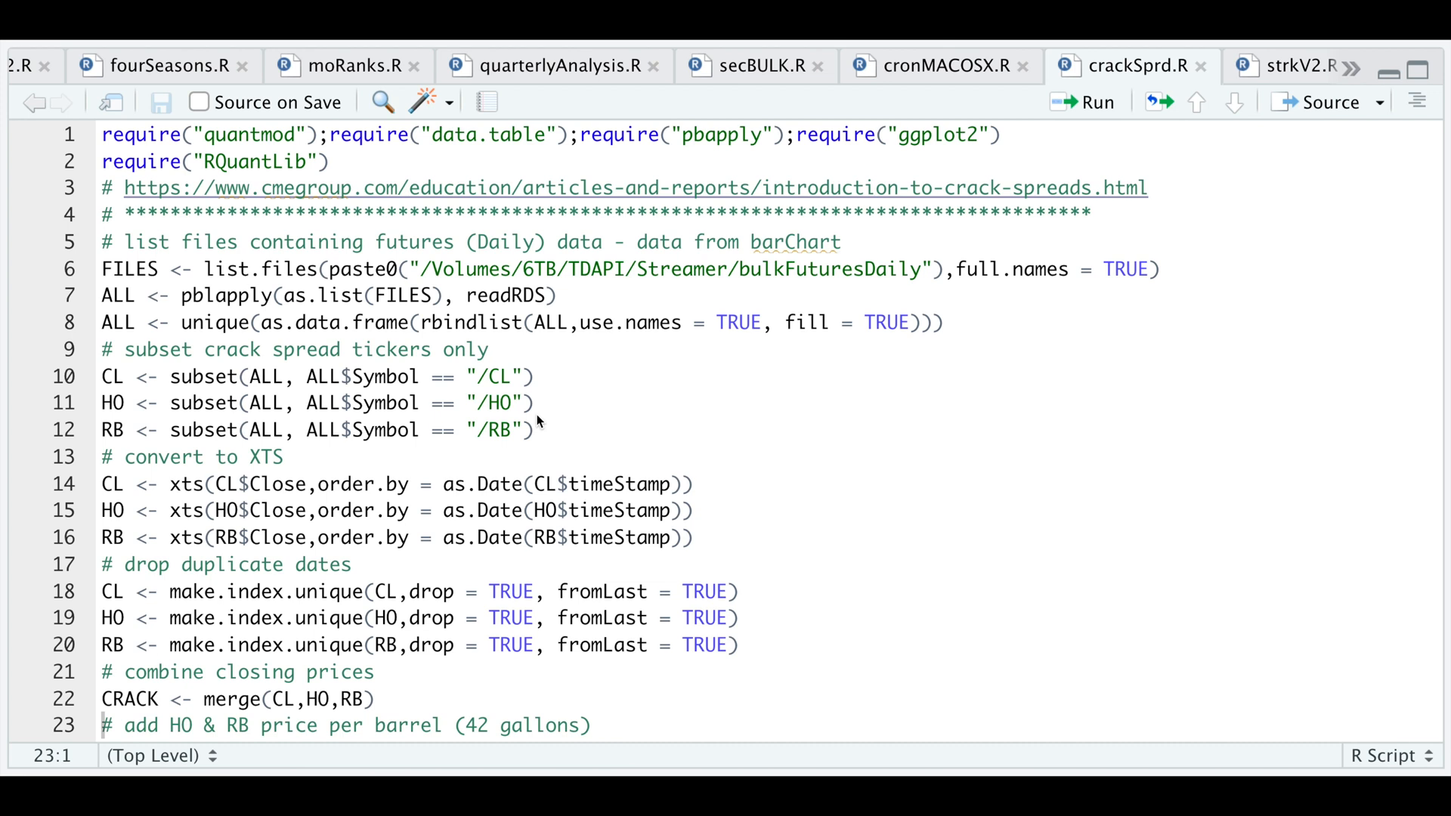
{"action": "mouse_move", "coordinate": [620, 364]}
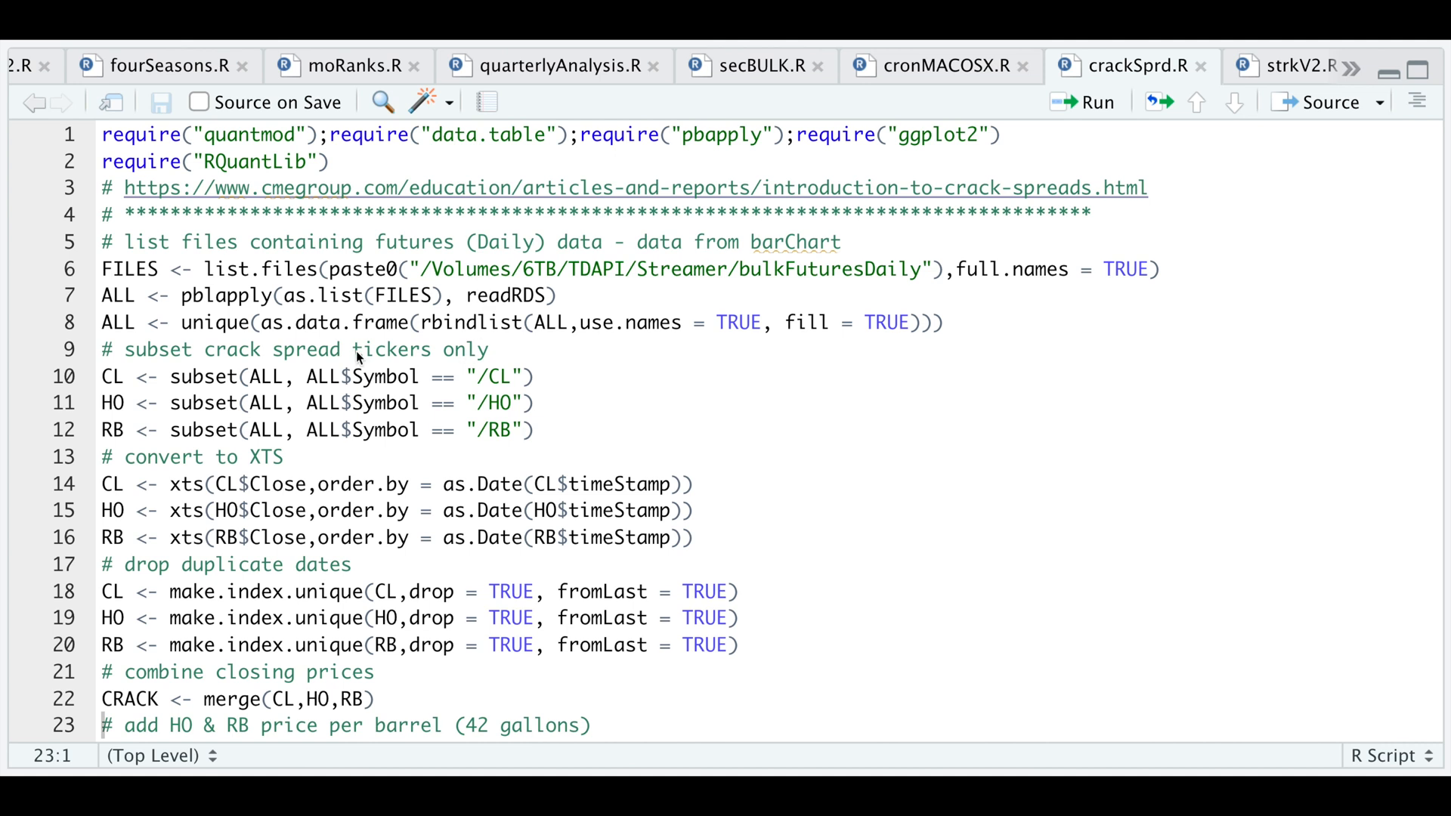
{"action": "mouse_move", "coordinate": [486, 418]}
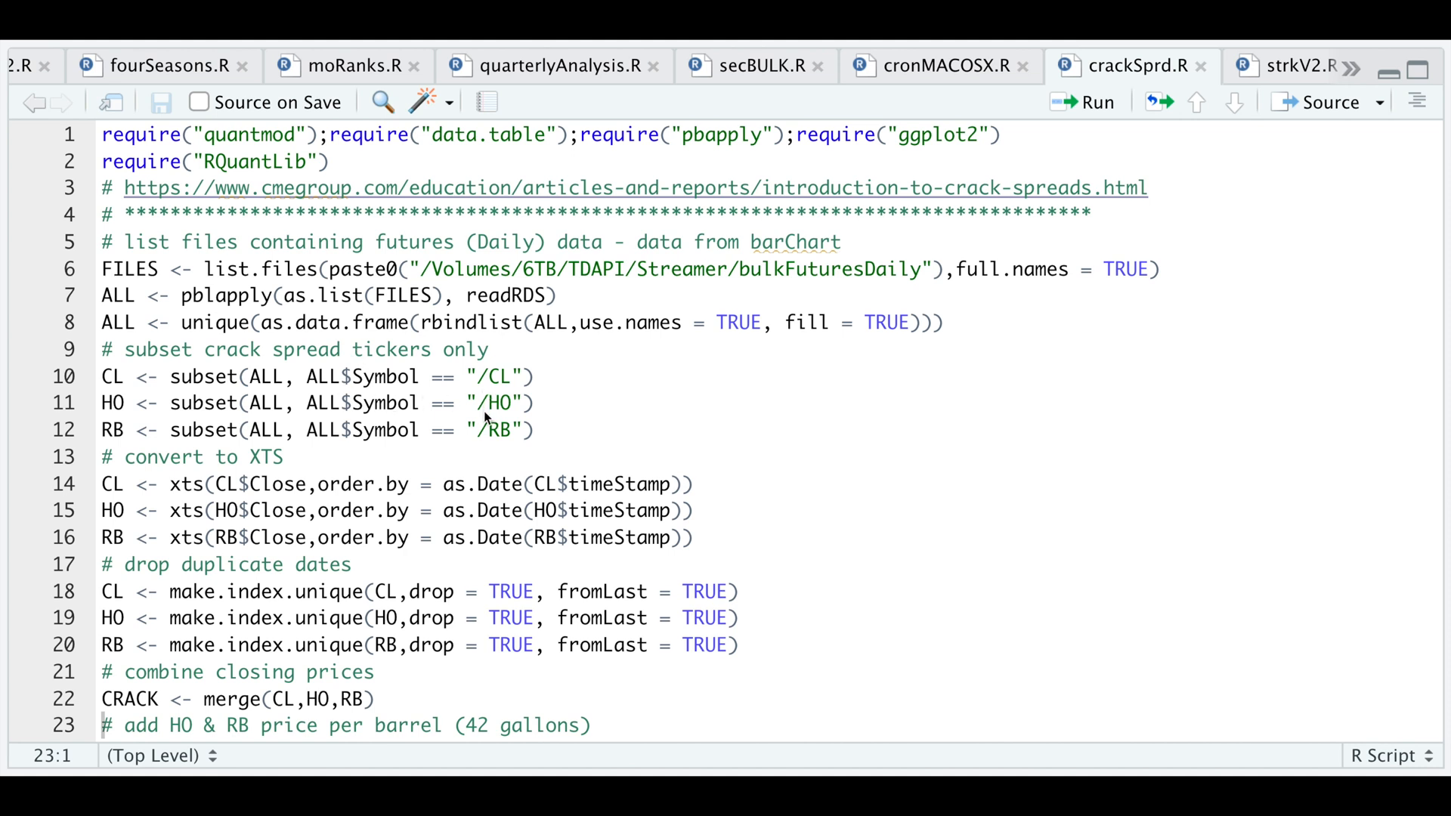
{"action": "mouse_move", "coordinate": [328, 472]}
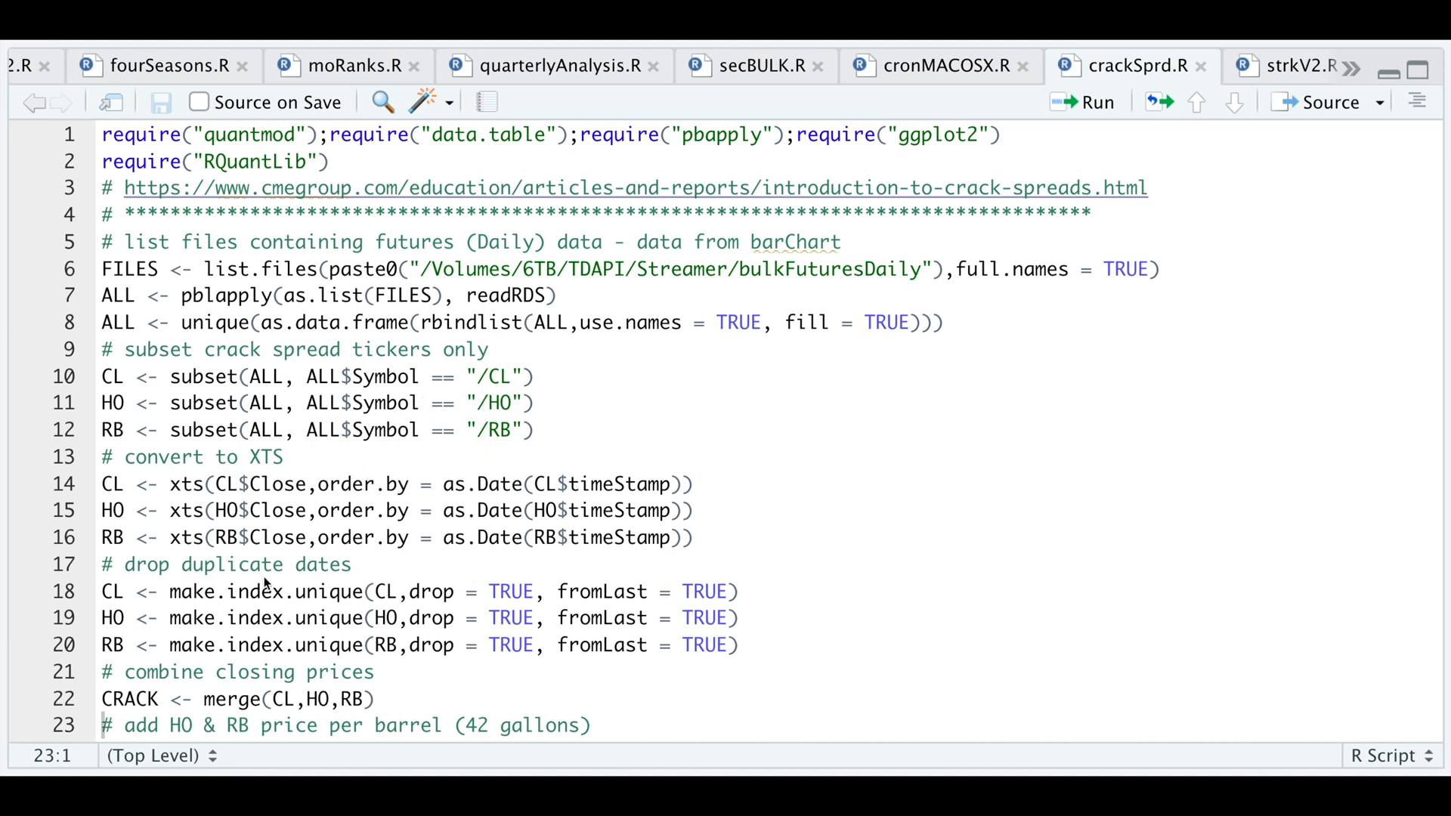
{"action": "mouse_move", "coordinate": [335, 613]}
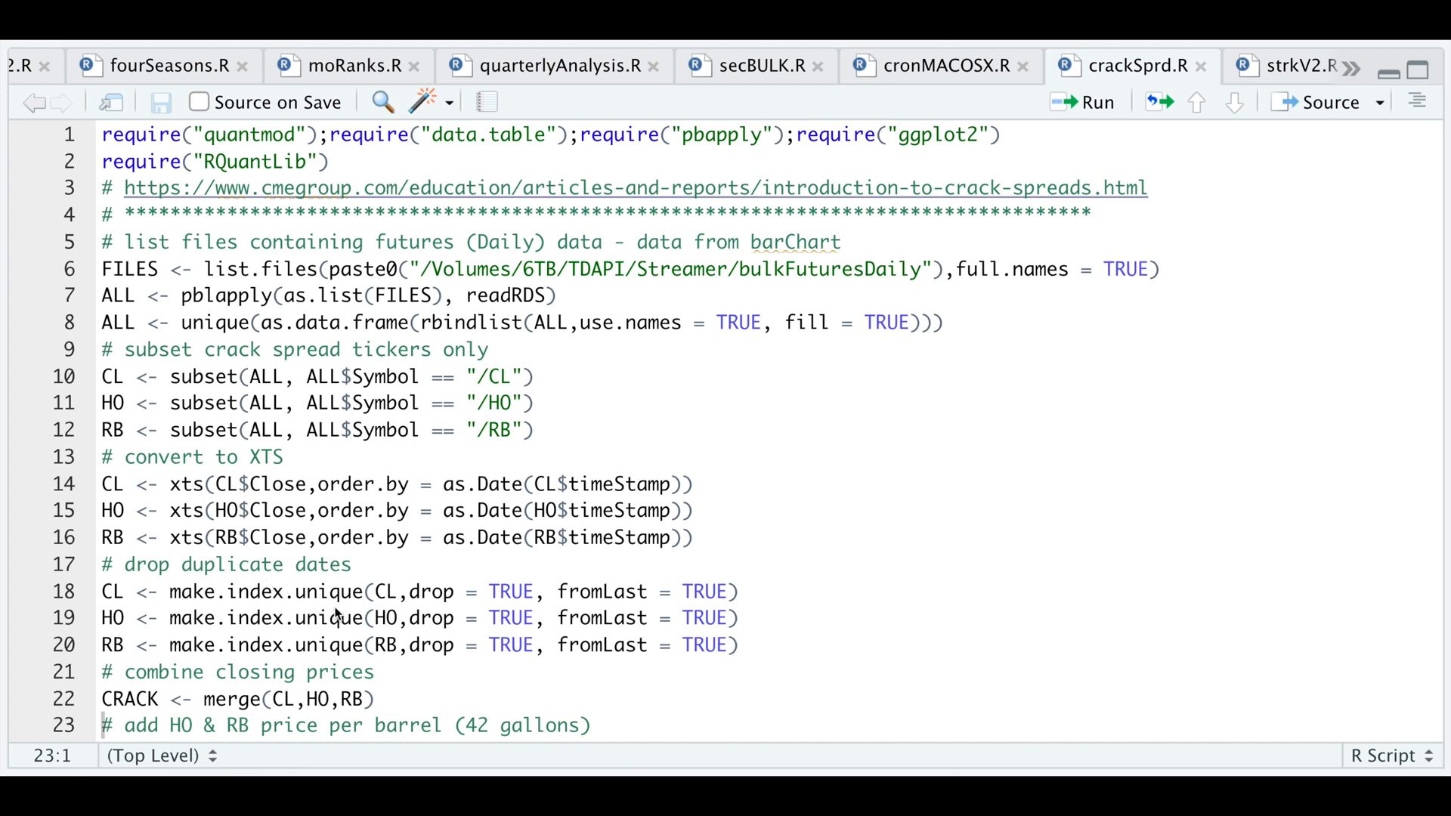
{"action": "mouse_move", "coordinate": [304, 724]}
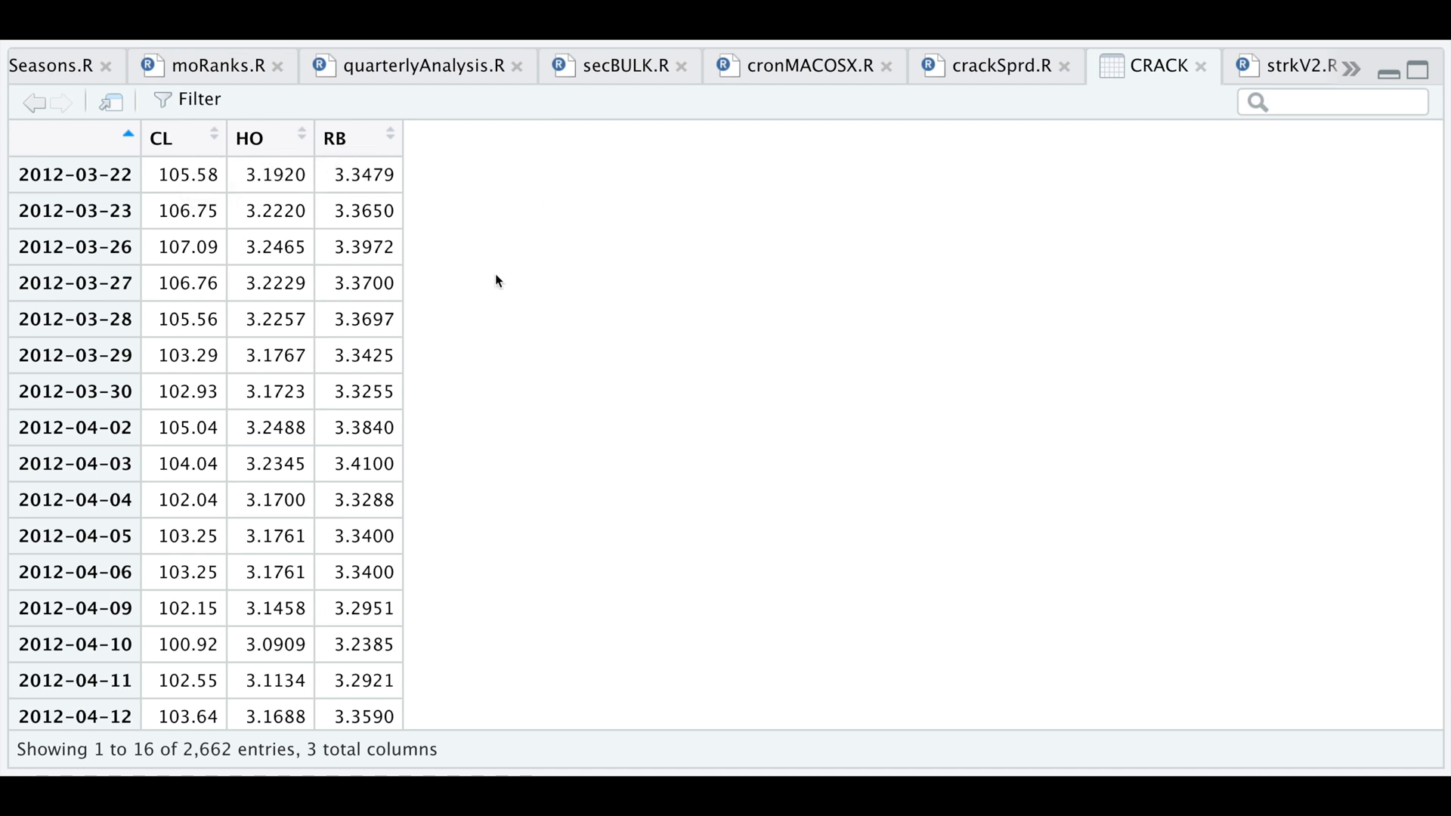
{"action": "mouse_move", "coordinate": [504, 603]}
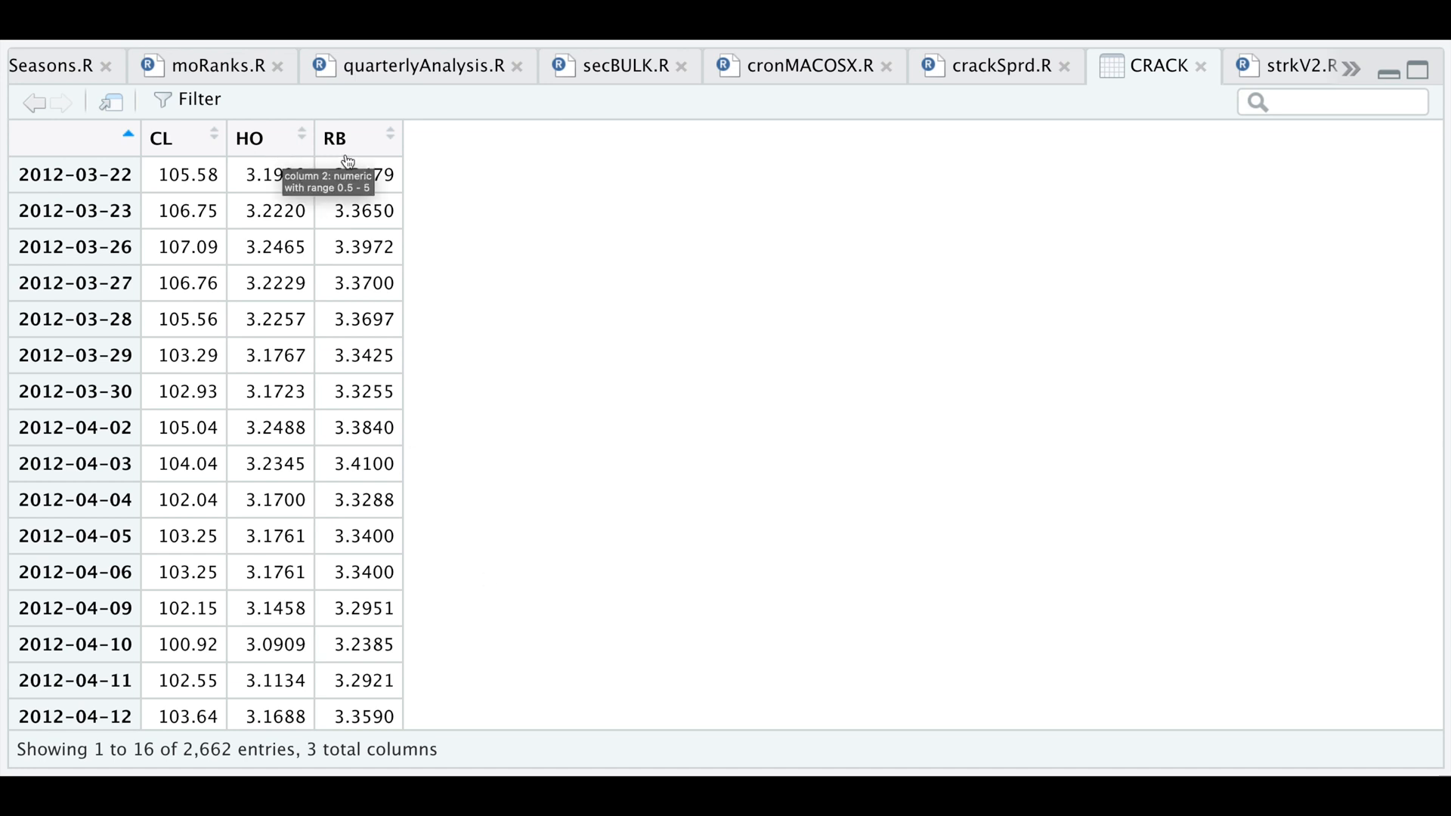
{"action": "mouse_move", "coordinate": [367, 263]}
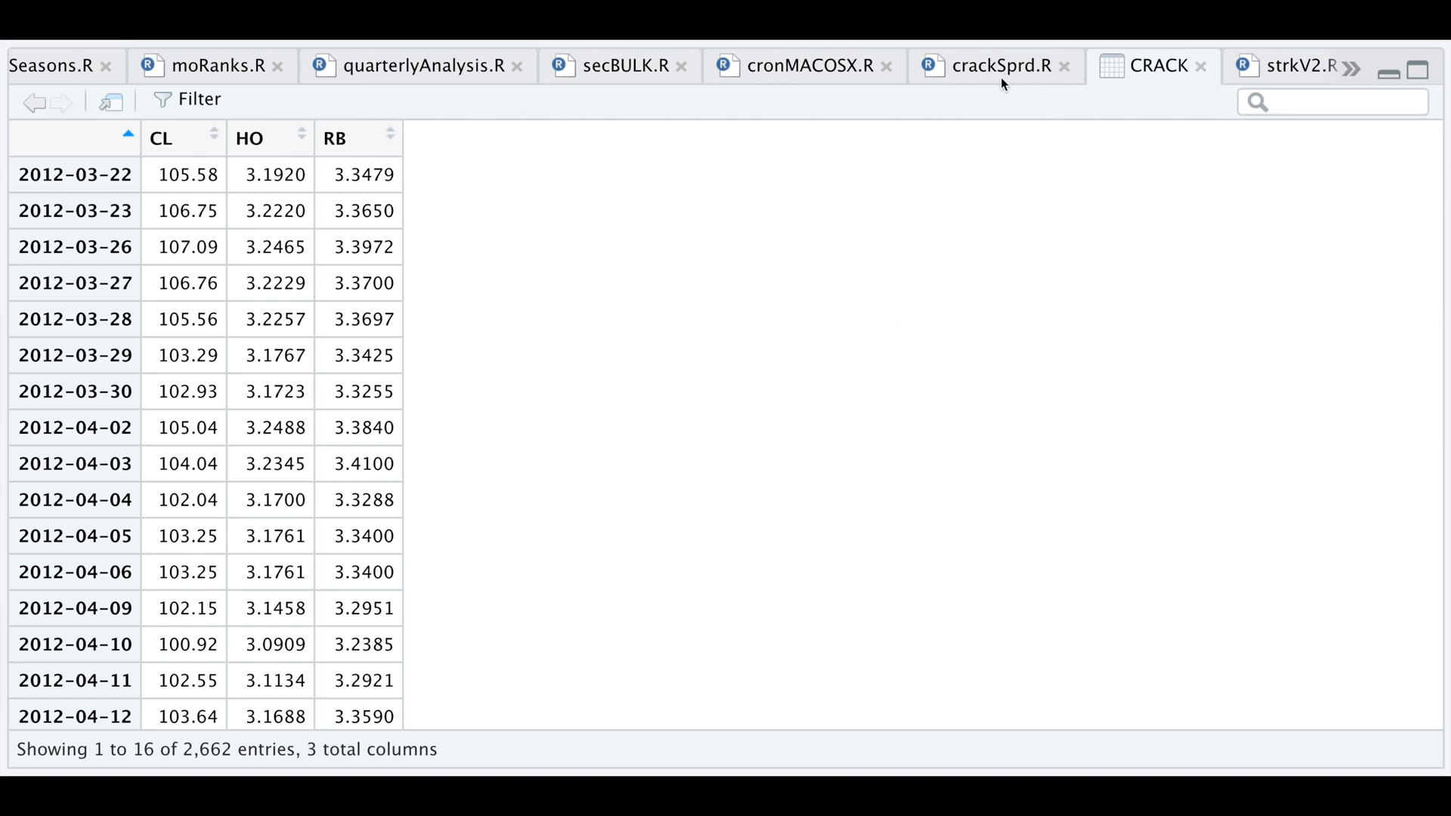
Step: Run lines 24–25 computing RB and HO per-barrel prices in crackSprd.R
{"action": "left_click", "coordinate": [998, 65]}
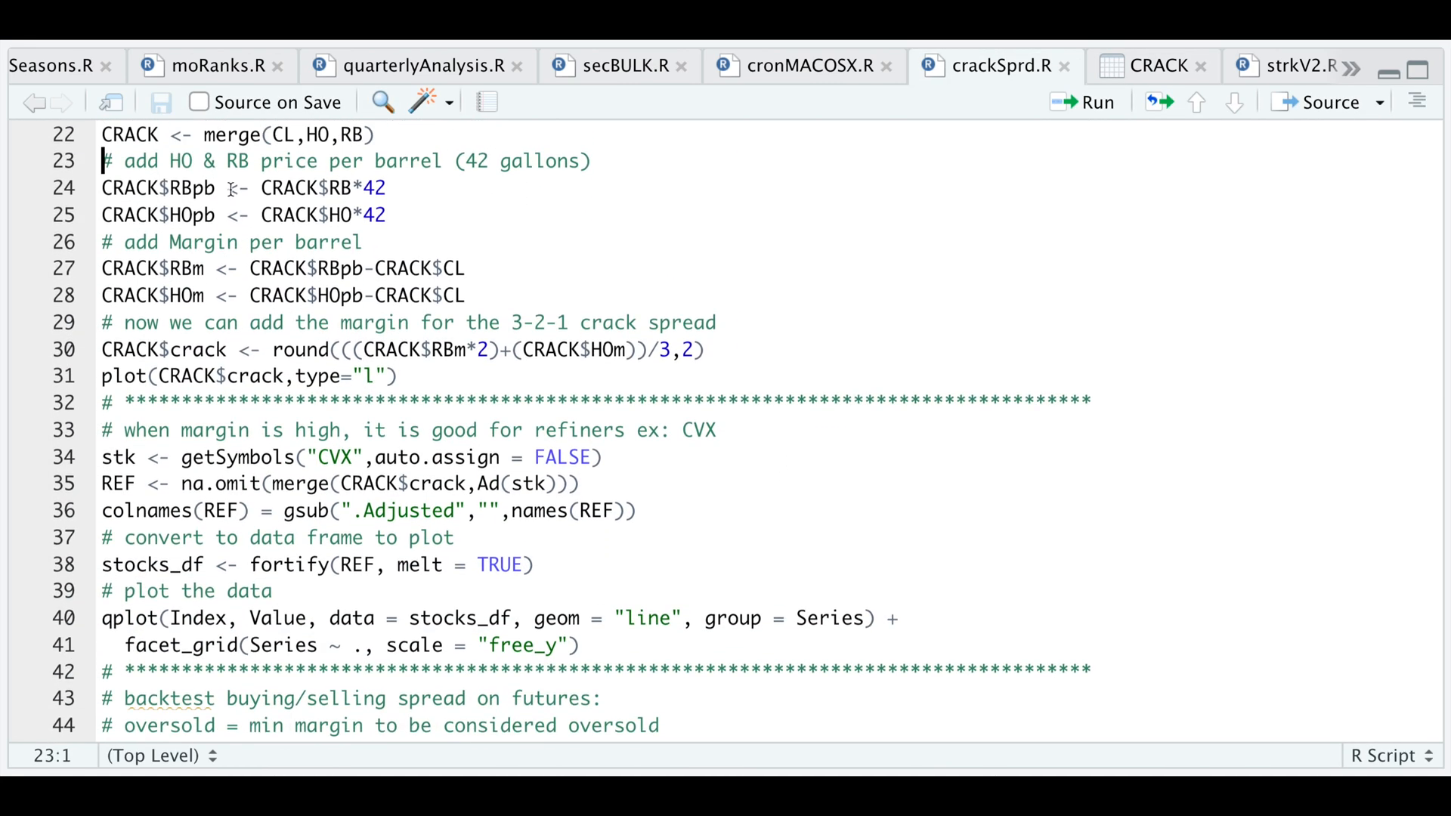
{"action": "left_click_drag", "start_coordinate": [101, 188], "coordinate": [389, 214]}
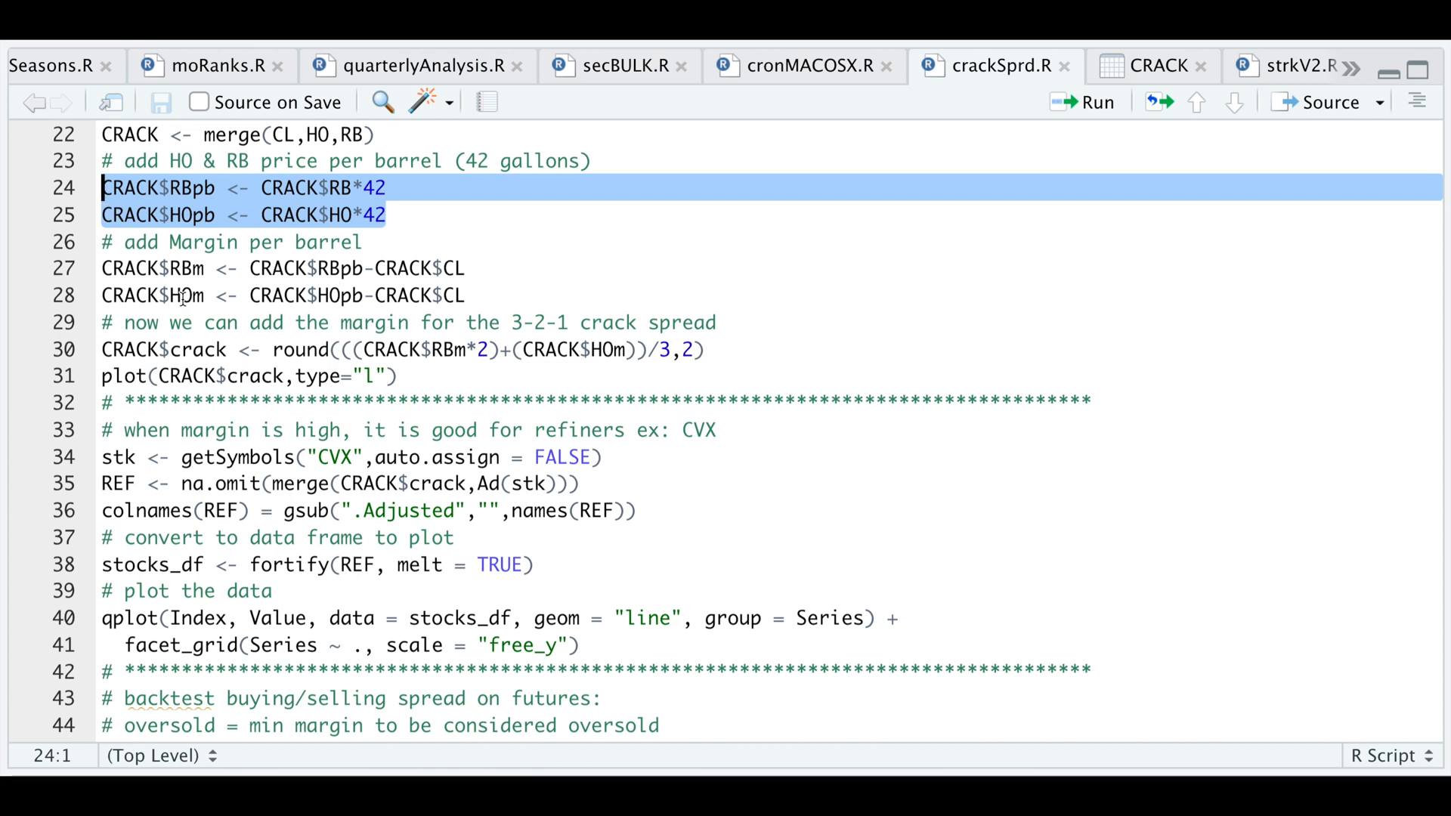
{"action": "left_click", "coordinate": [1091, 102]}
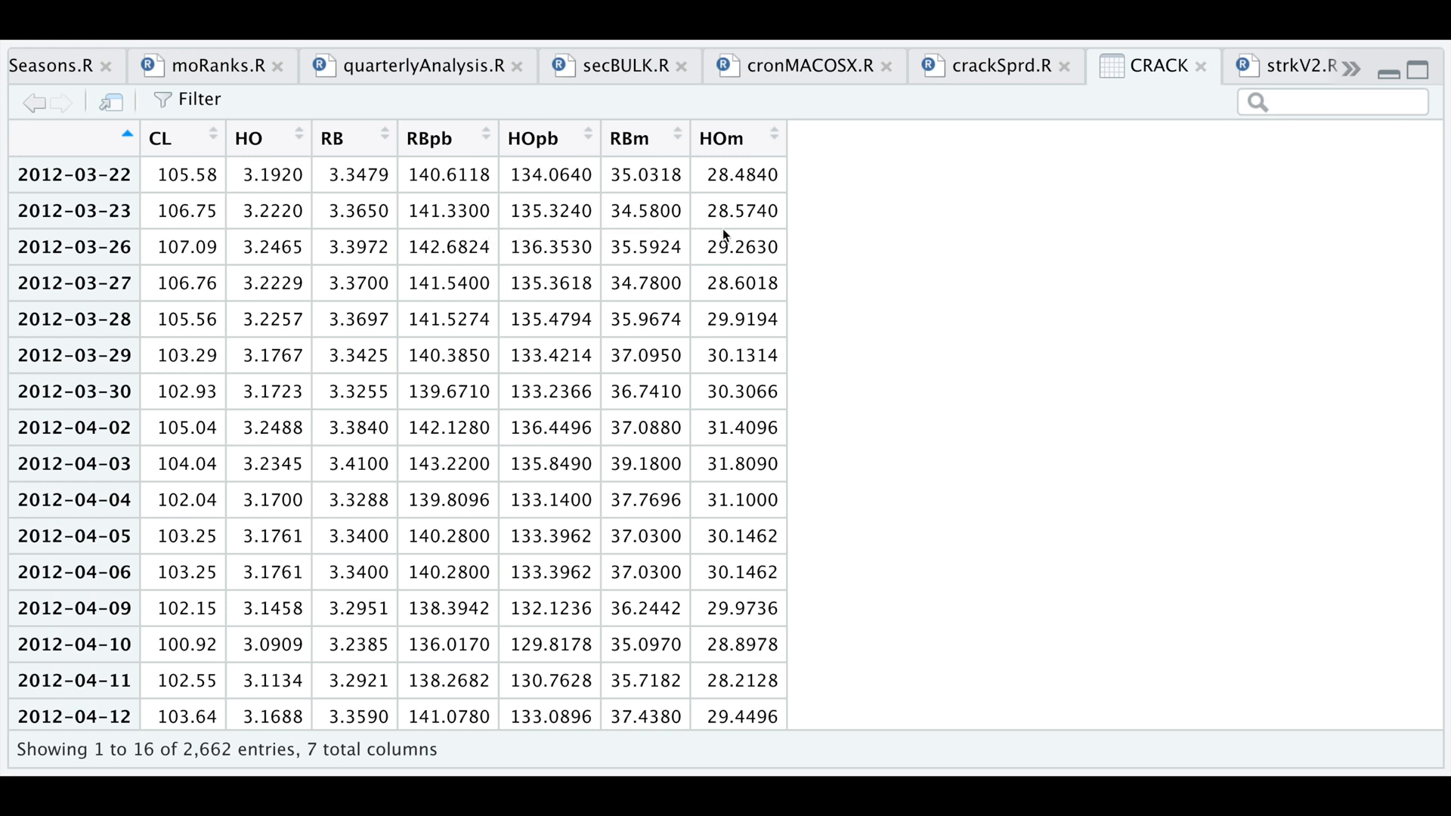
{"action": "mouse_move", "coordinate": [196, 197]}
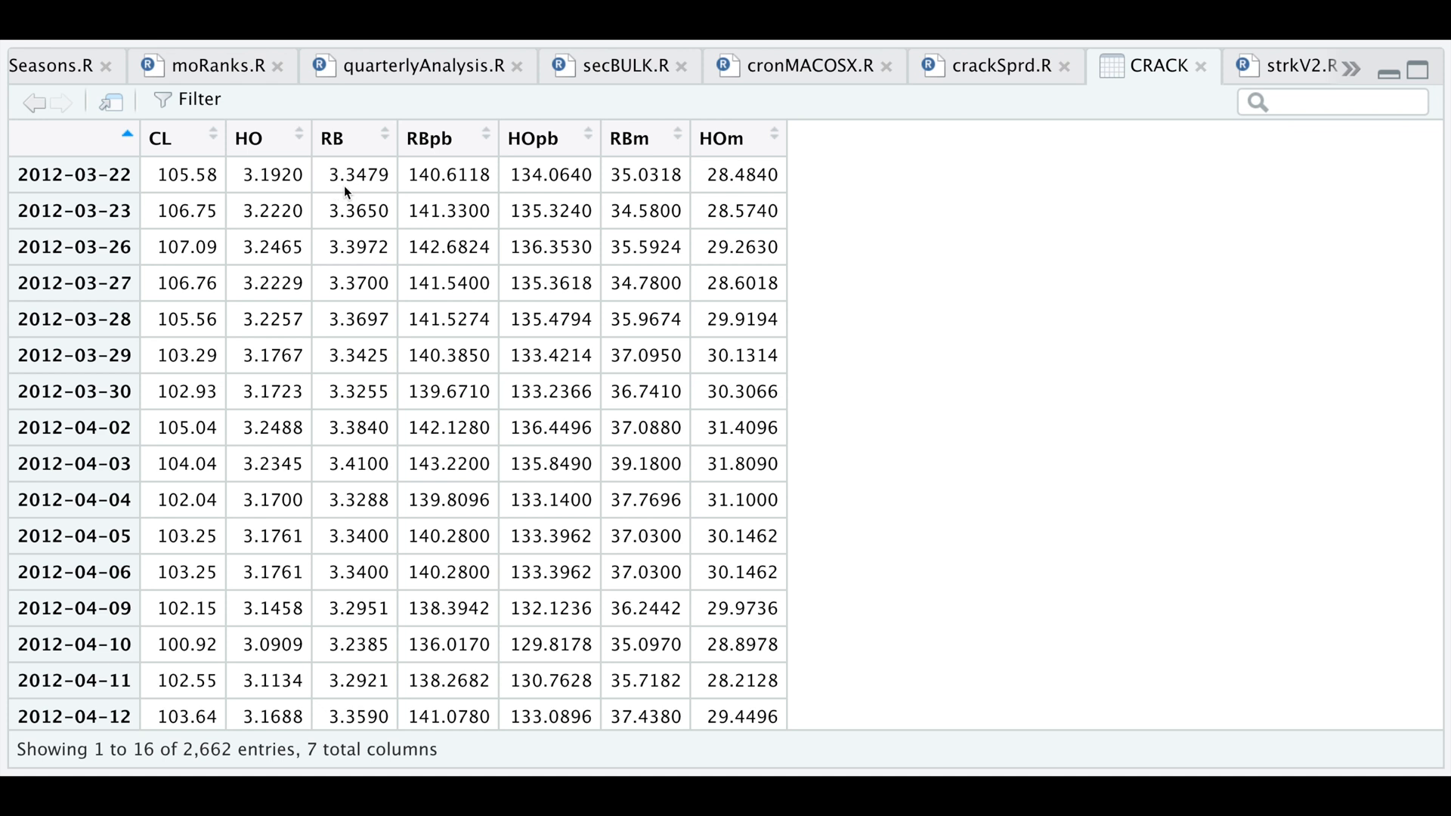
{"action": "mouse_move", "coordinate": [435, 192]}
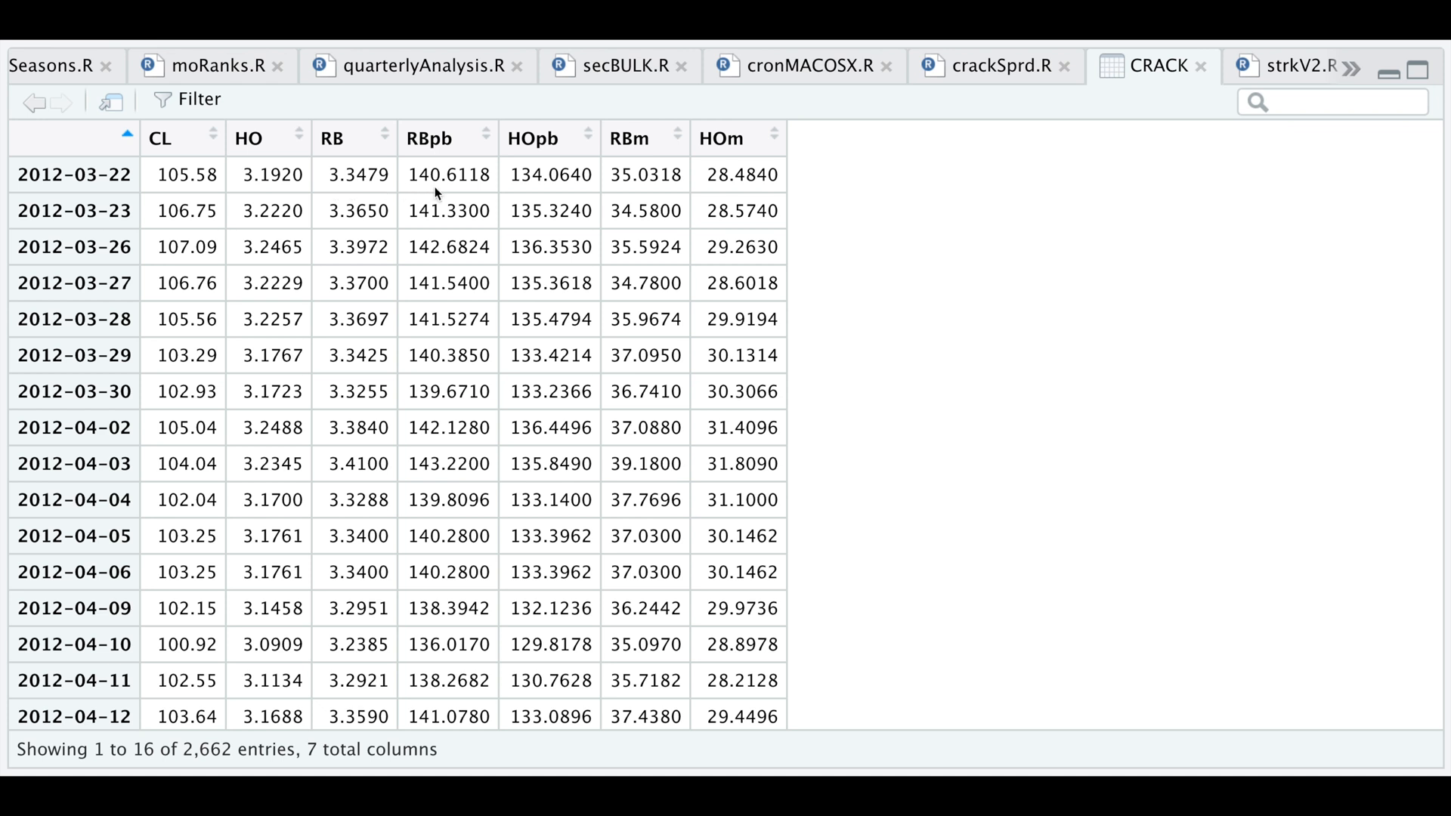
{"action": "mouse_move", "coordinate": [202, 192]}
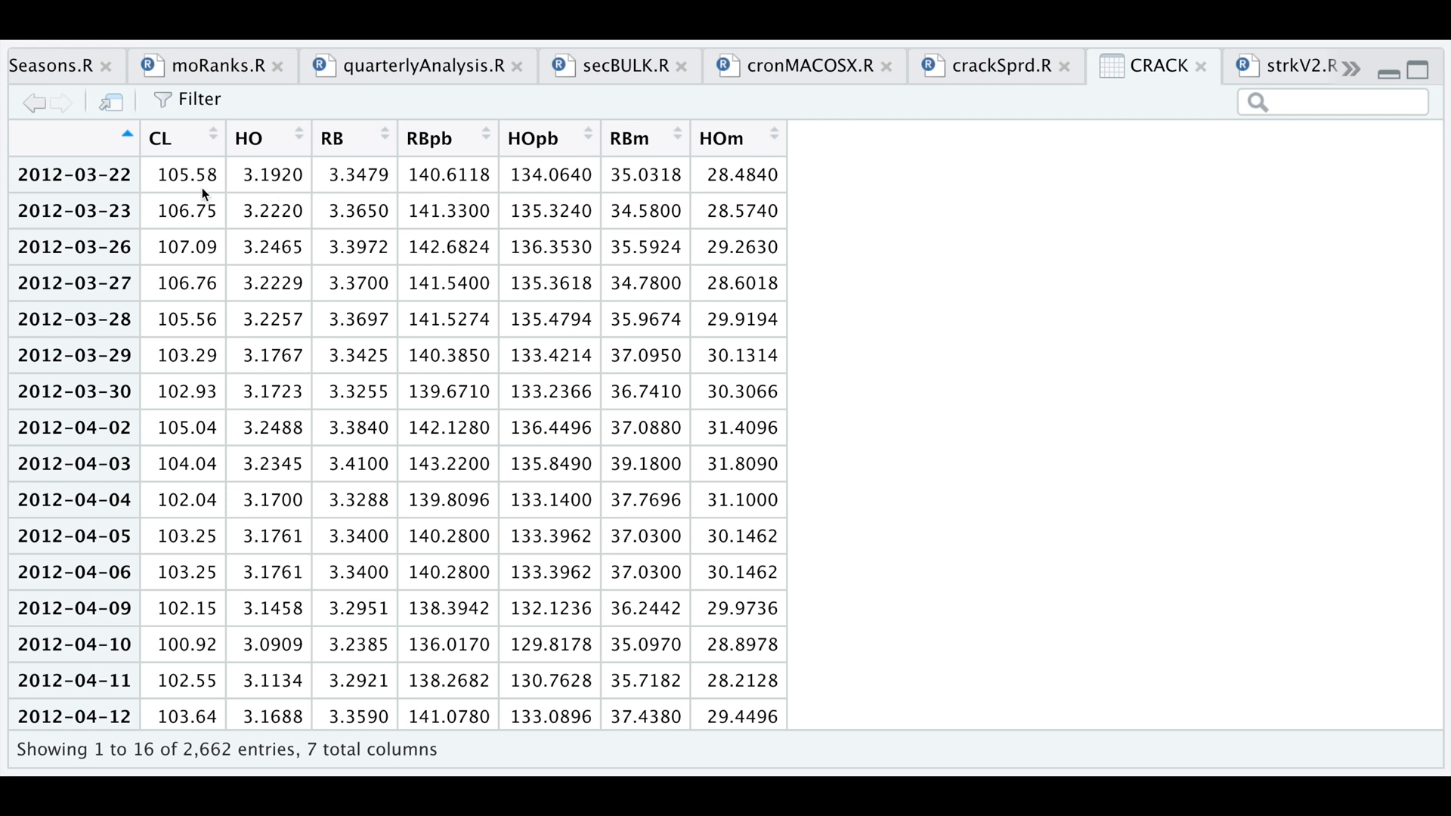
{"action": "mouse_move", "coordinate": [627, 195]}
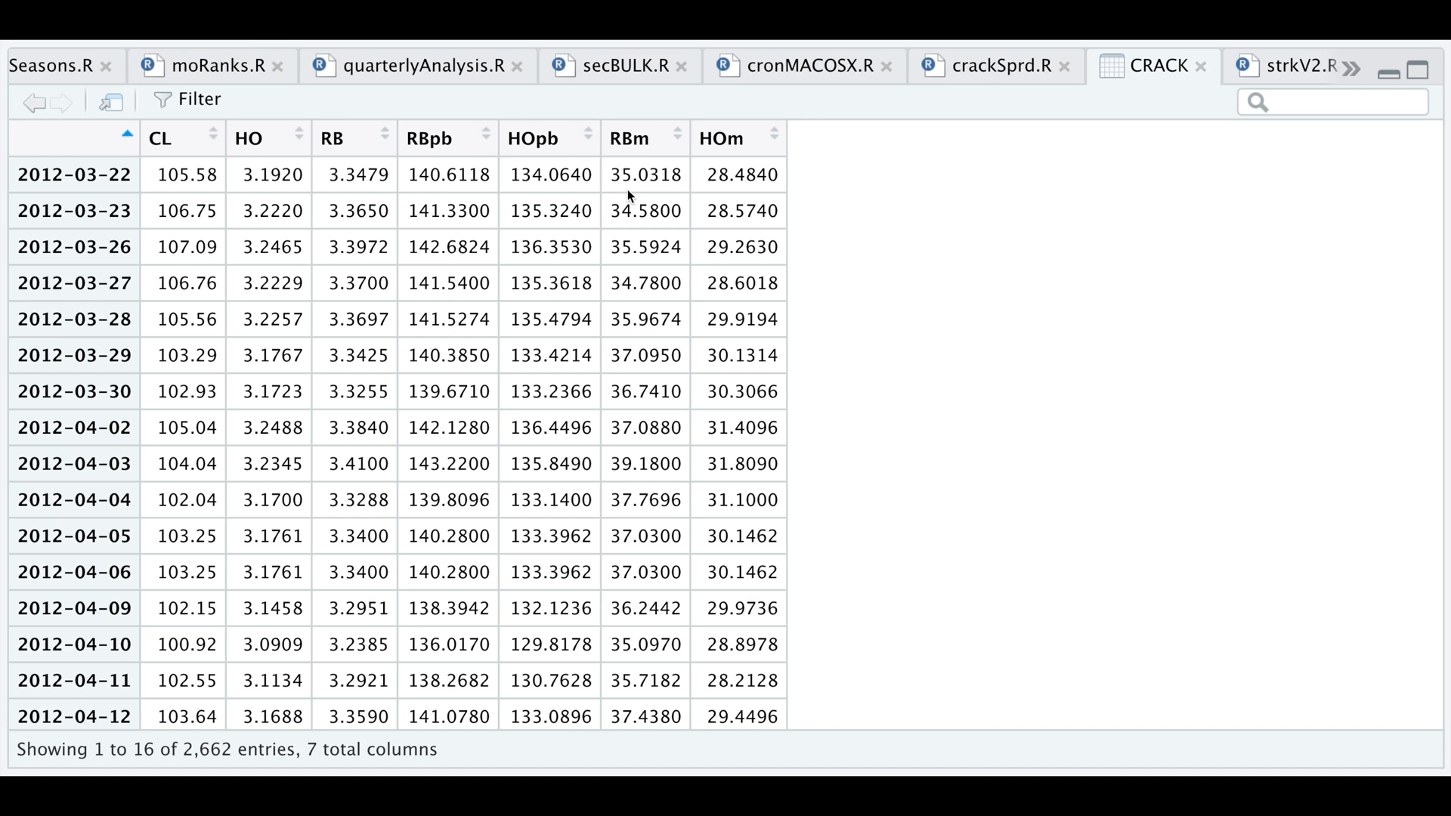
{"action": "mouse_move", "coordinate": [696, 212]}
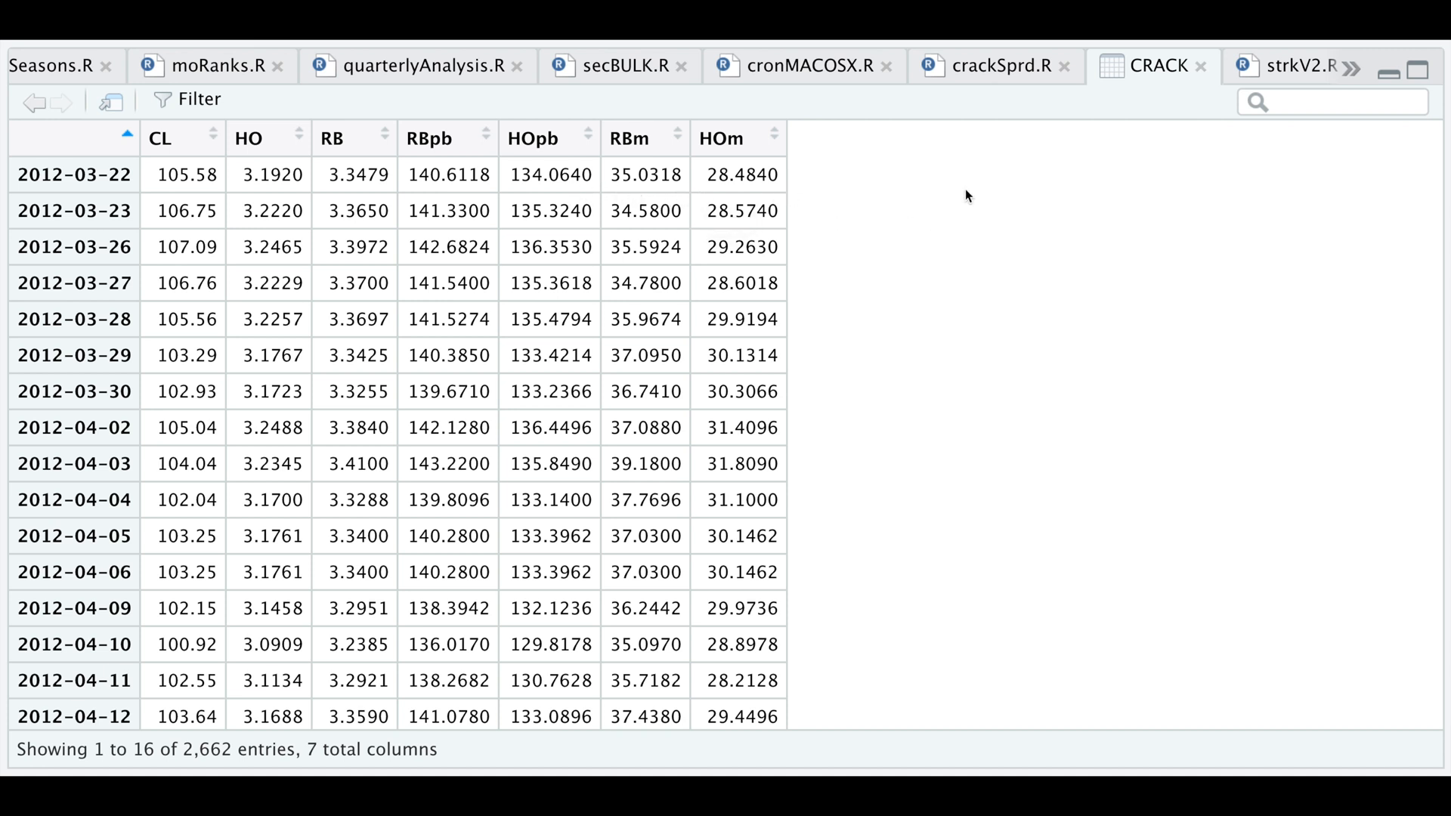
Step: Run the margin-per-barrel lines 27–28 and highlight the 3-2-1 crack spread lines 30–31
{"action": "left_click", "coordinate": [991, 65]}
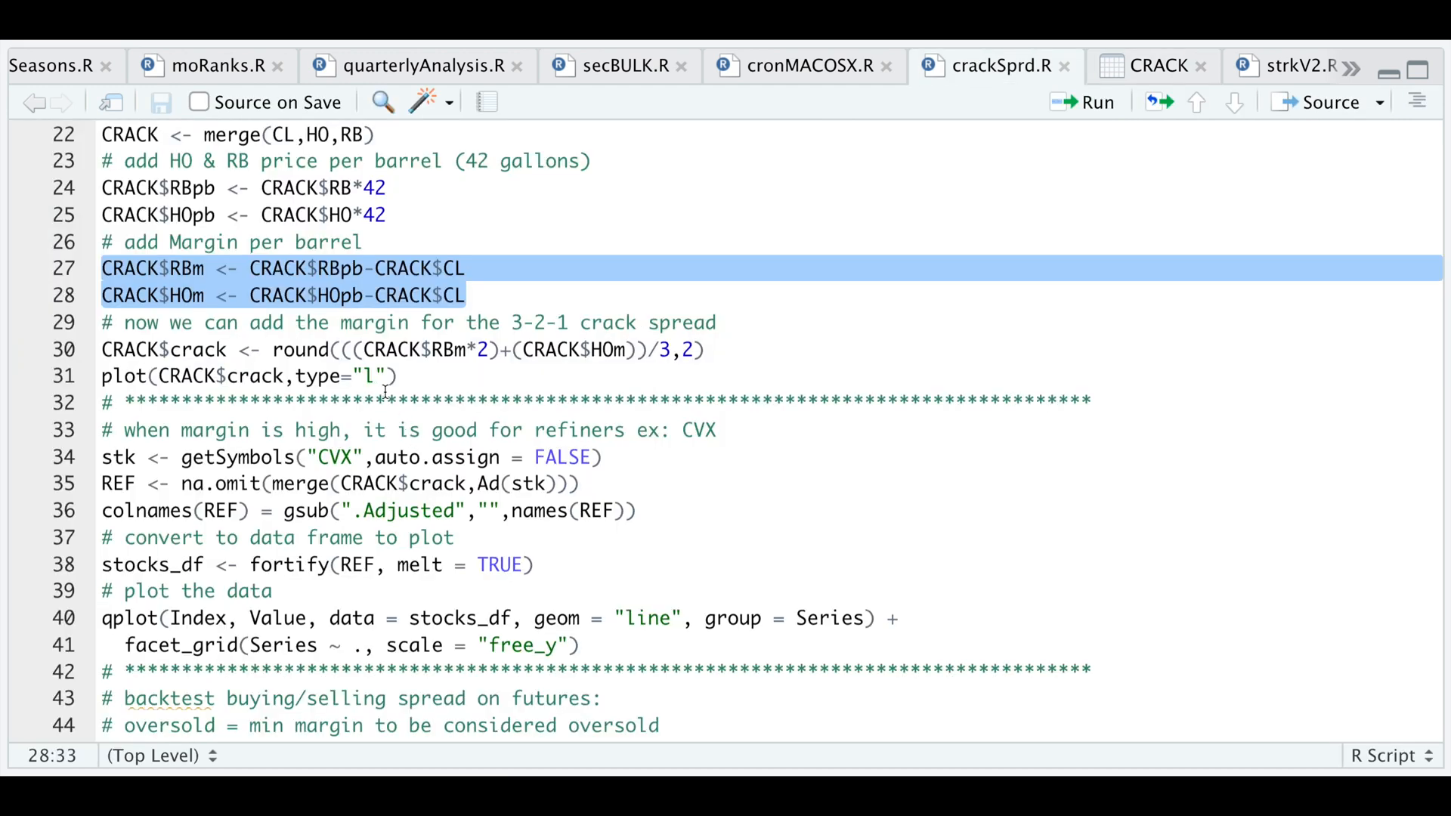
{"action": "left_click", "coordinate": [467, 295]}
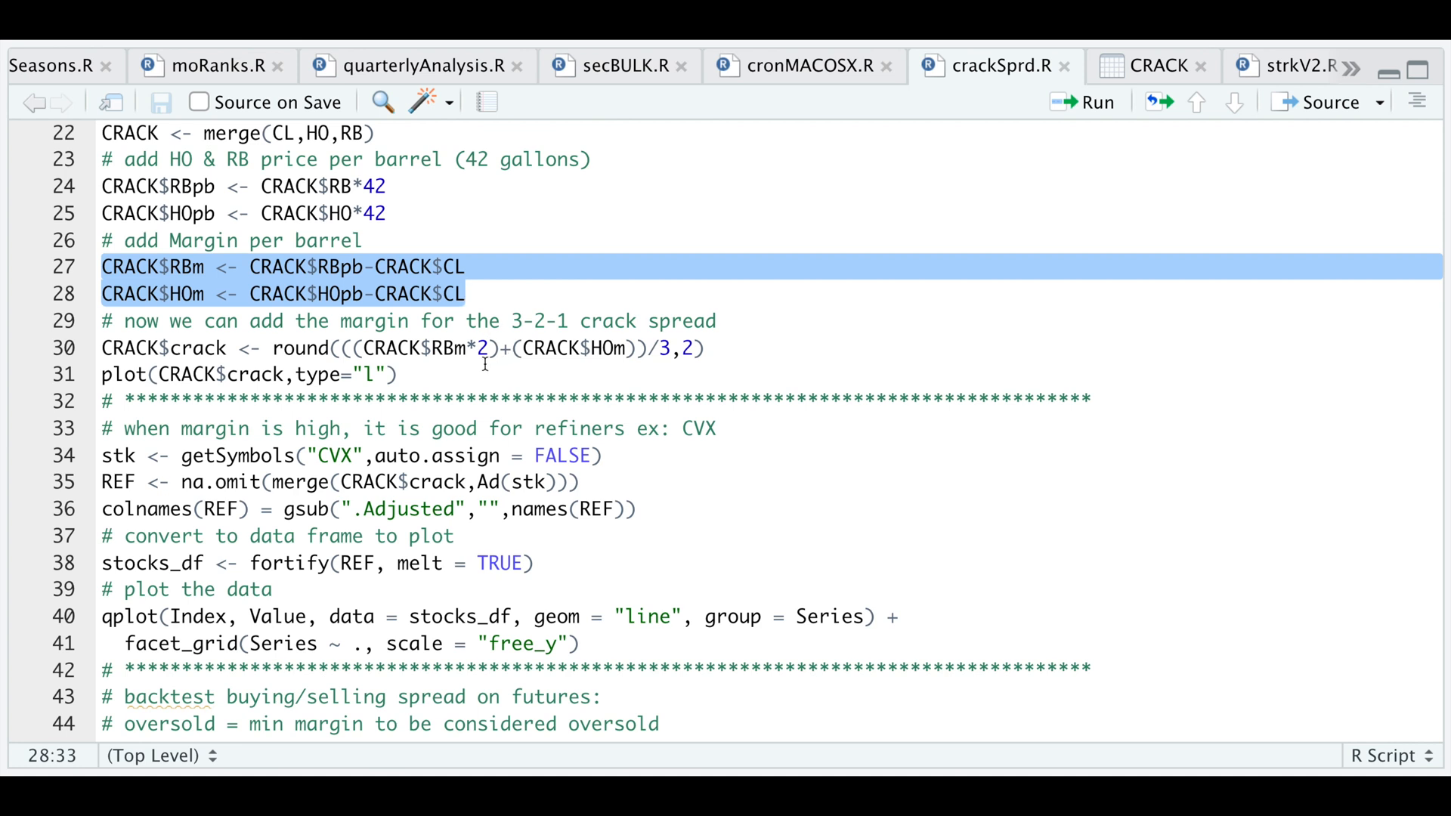
{"action": "left_click", "coordinate": [467, 293]}
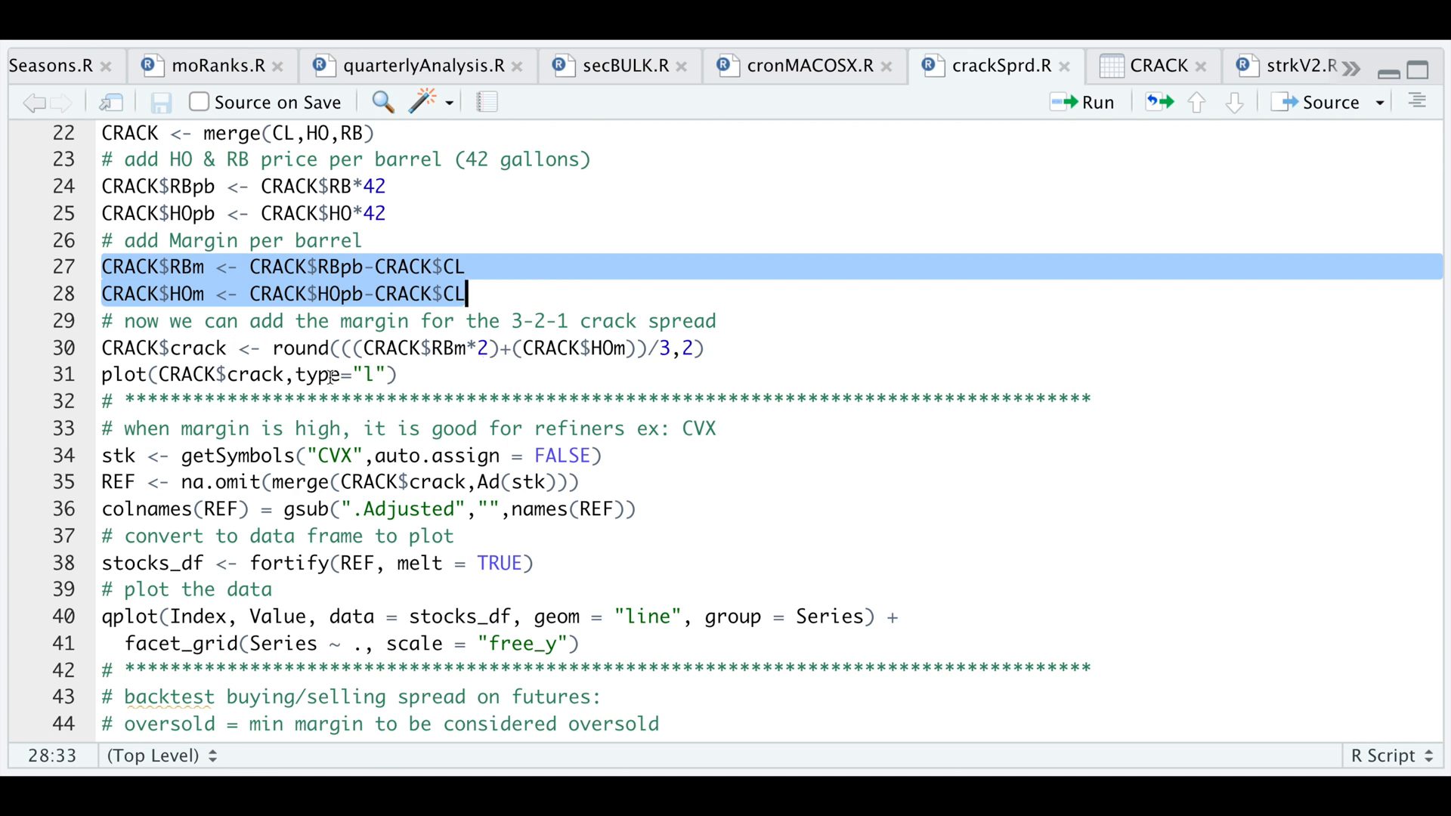
{"action": "left_click", "coordinate": [1092, 101]}
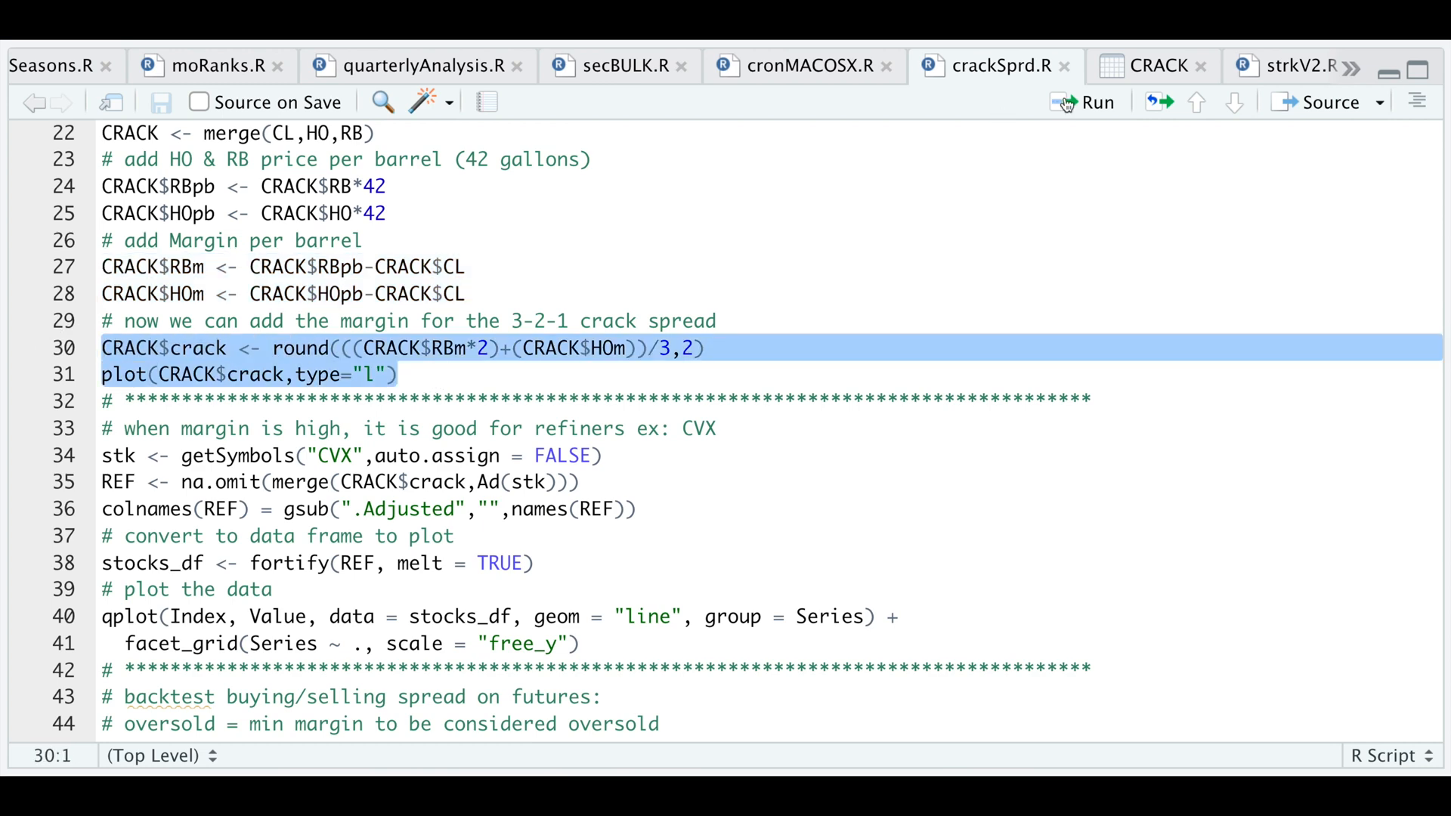
Step: Compute CRACK$crack and plot the 2012–2022 crack spread chart
{"action": "left_click", "coordinate": [1094, 101]}
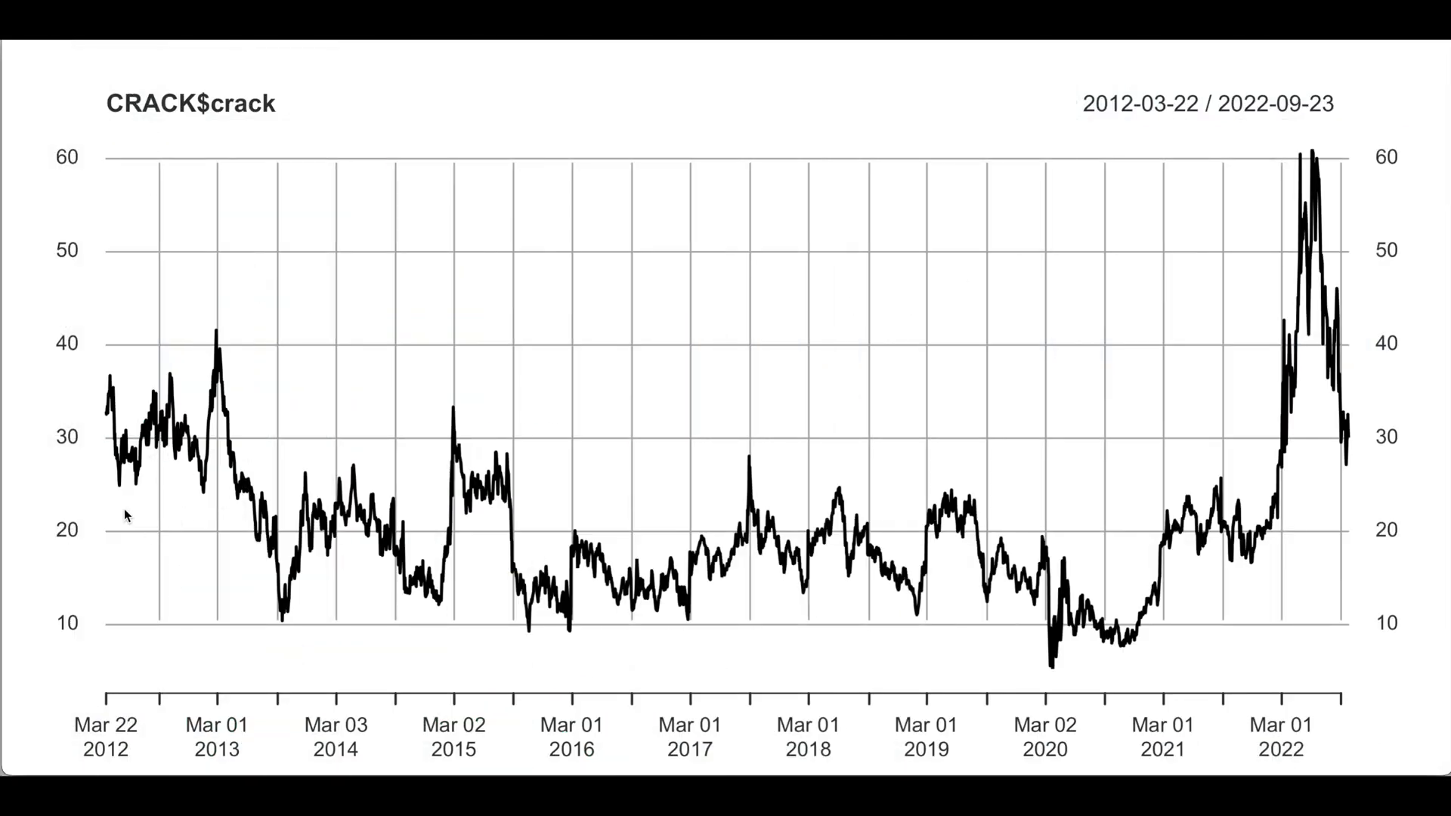
{"action": "mouse_move", "coordinate": [121, 505]}
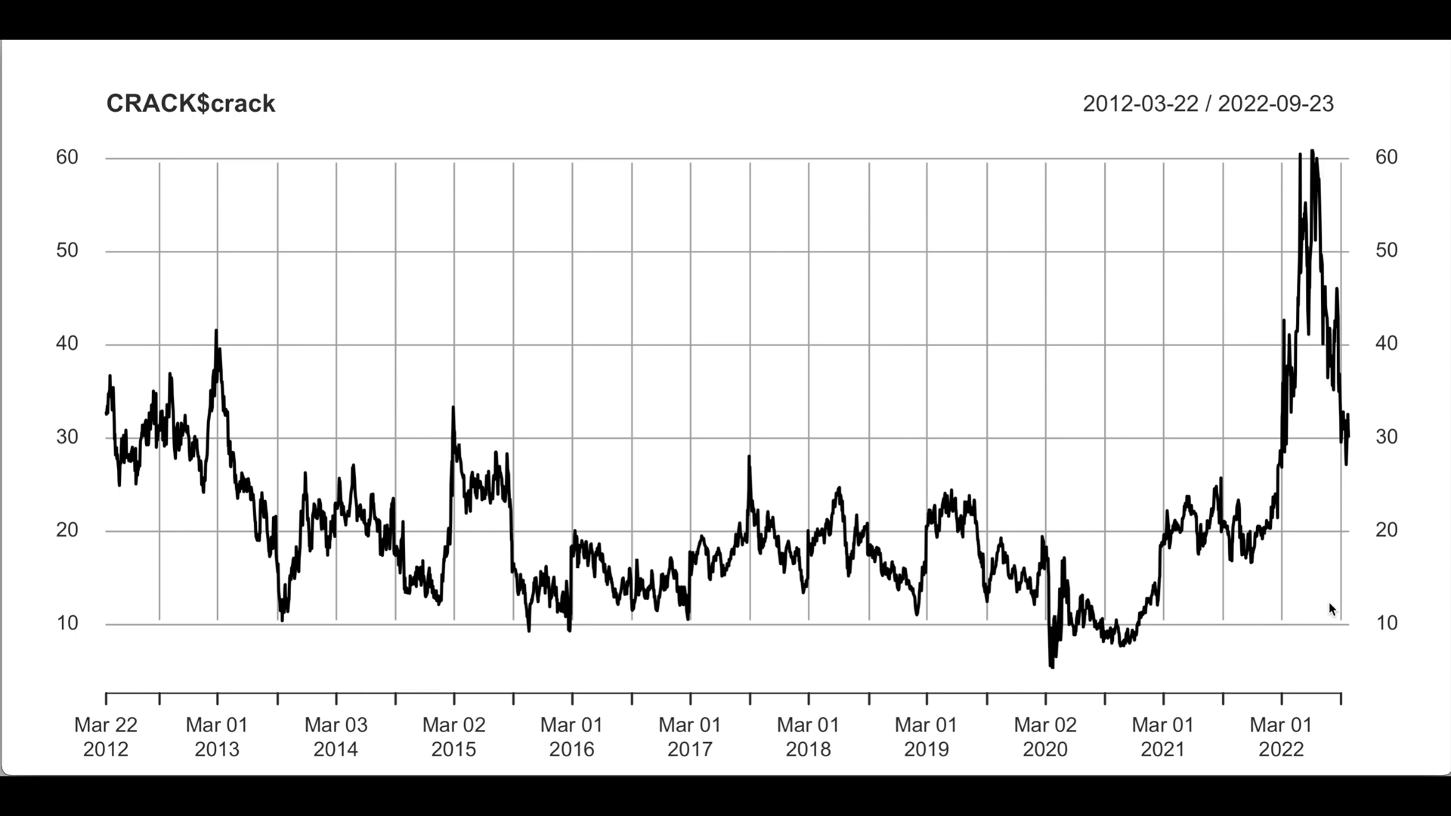
{"action": "left_click", "coordinate": [993, 65]}
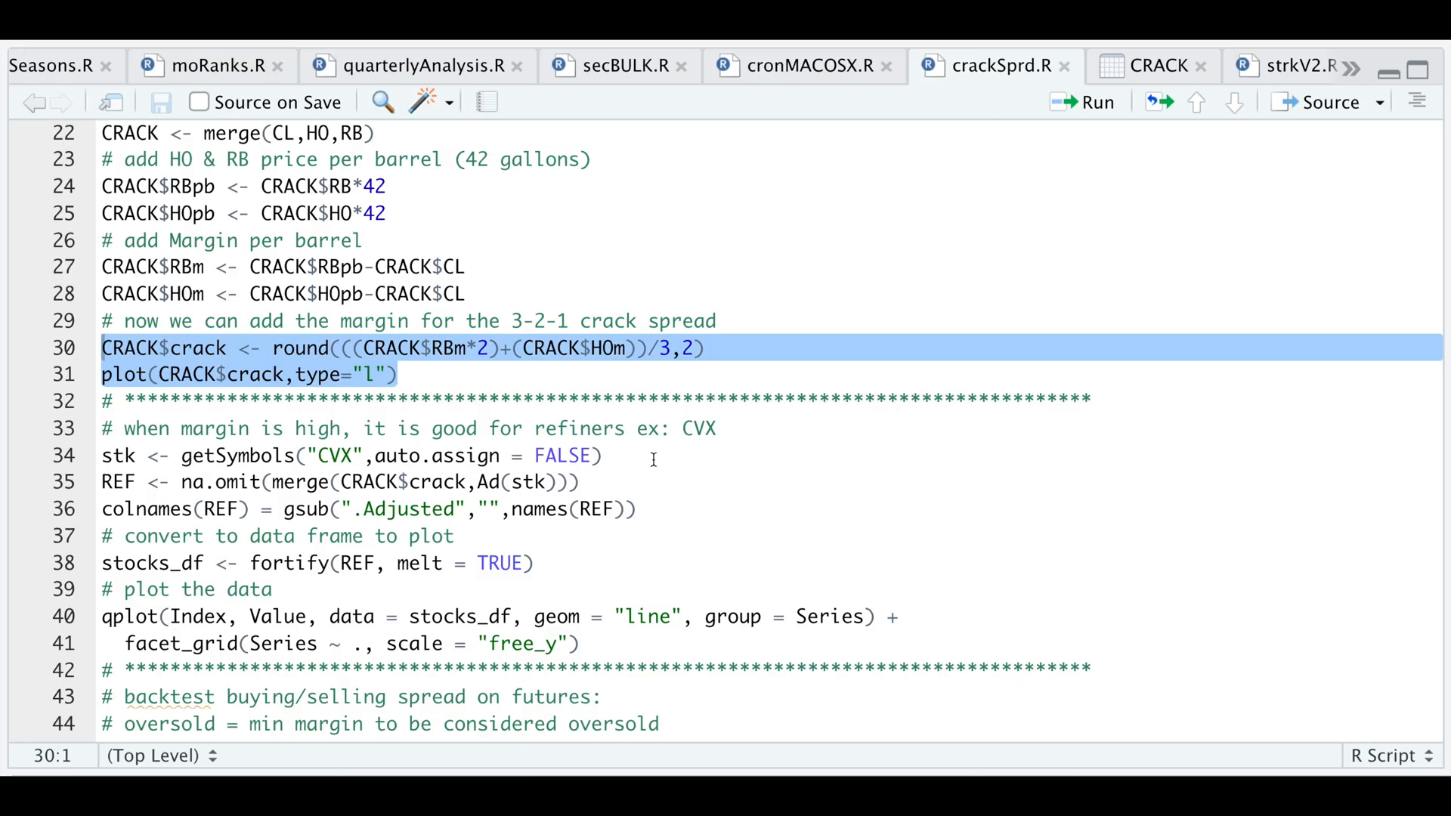
Step: Run the crack spread lines, then the CVX download, merge and data-frame conversion lines 34–41
{"action": "left_click", "coordinate": [1094, 101]}
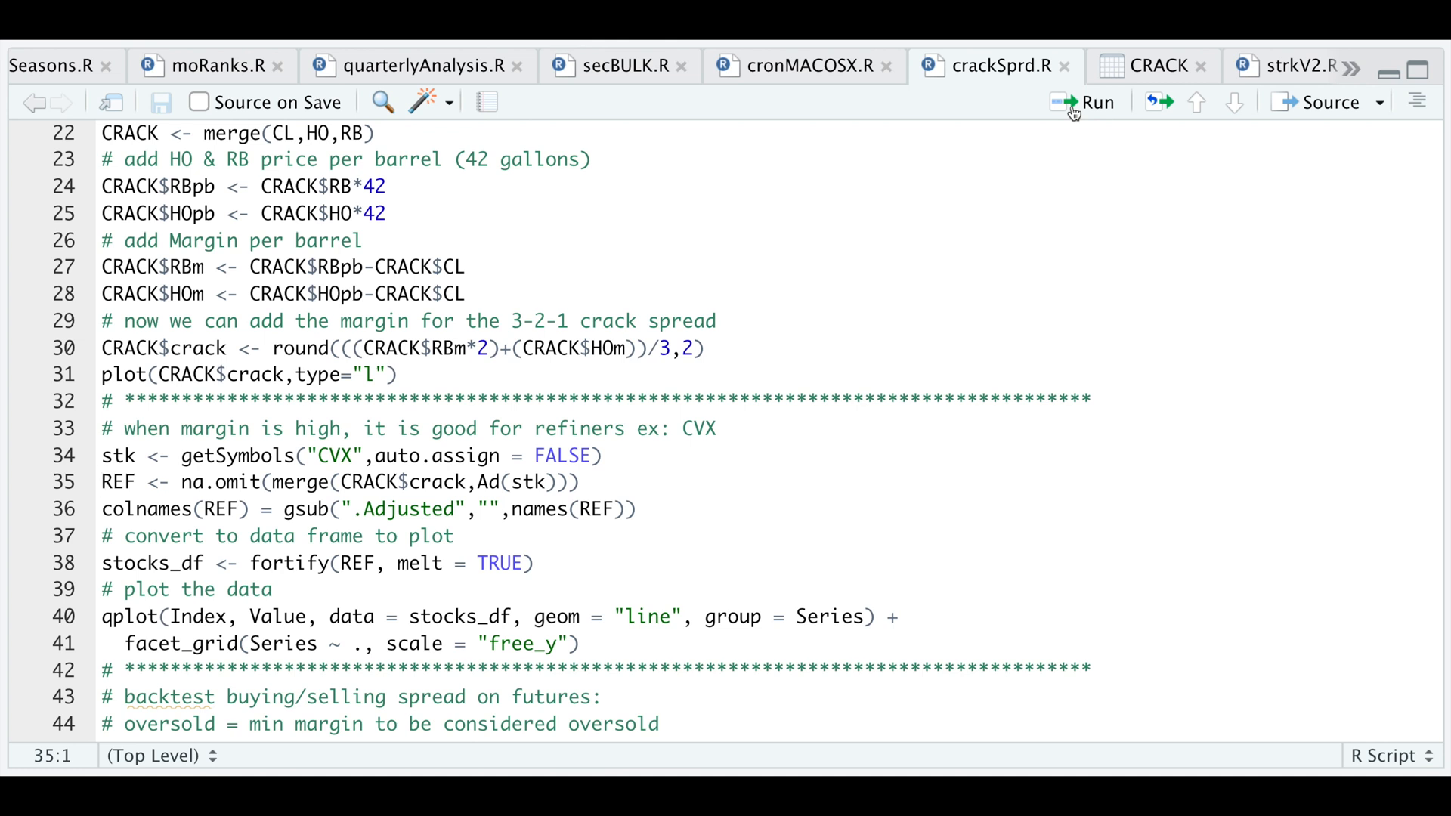
{"action": "left_click", "coordinate": [101, 509]}
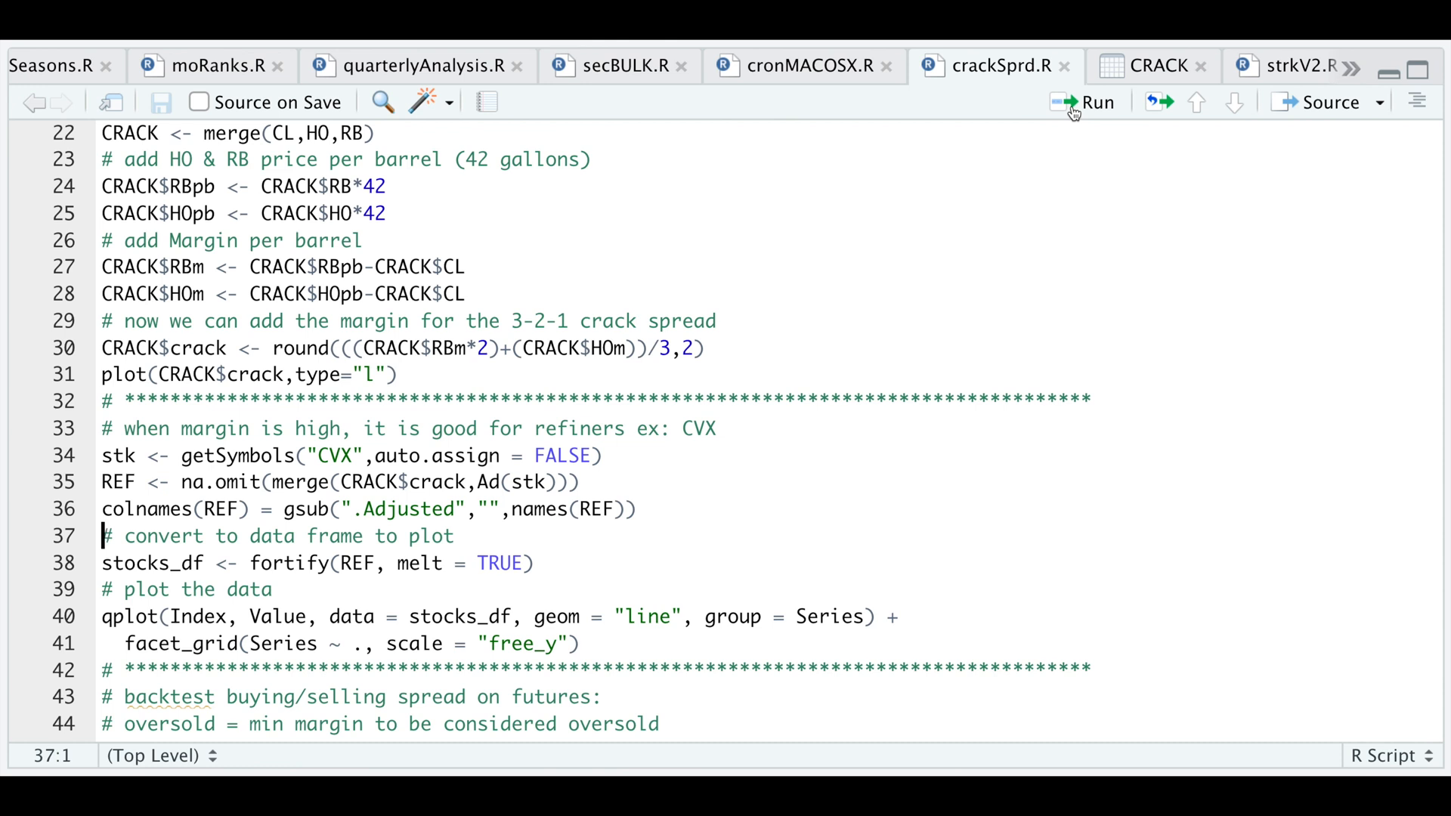
{"action": "left_click", "coordinate": [139, 590]}
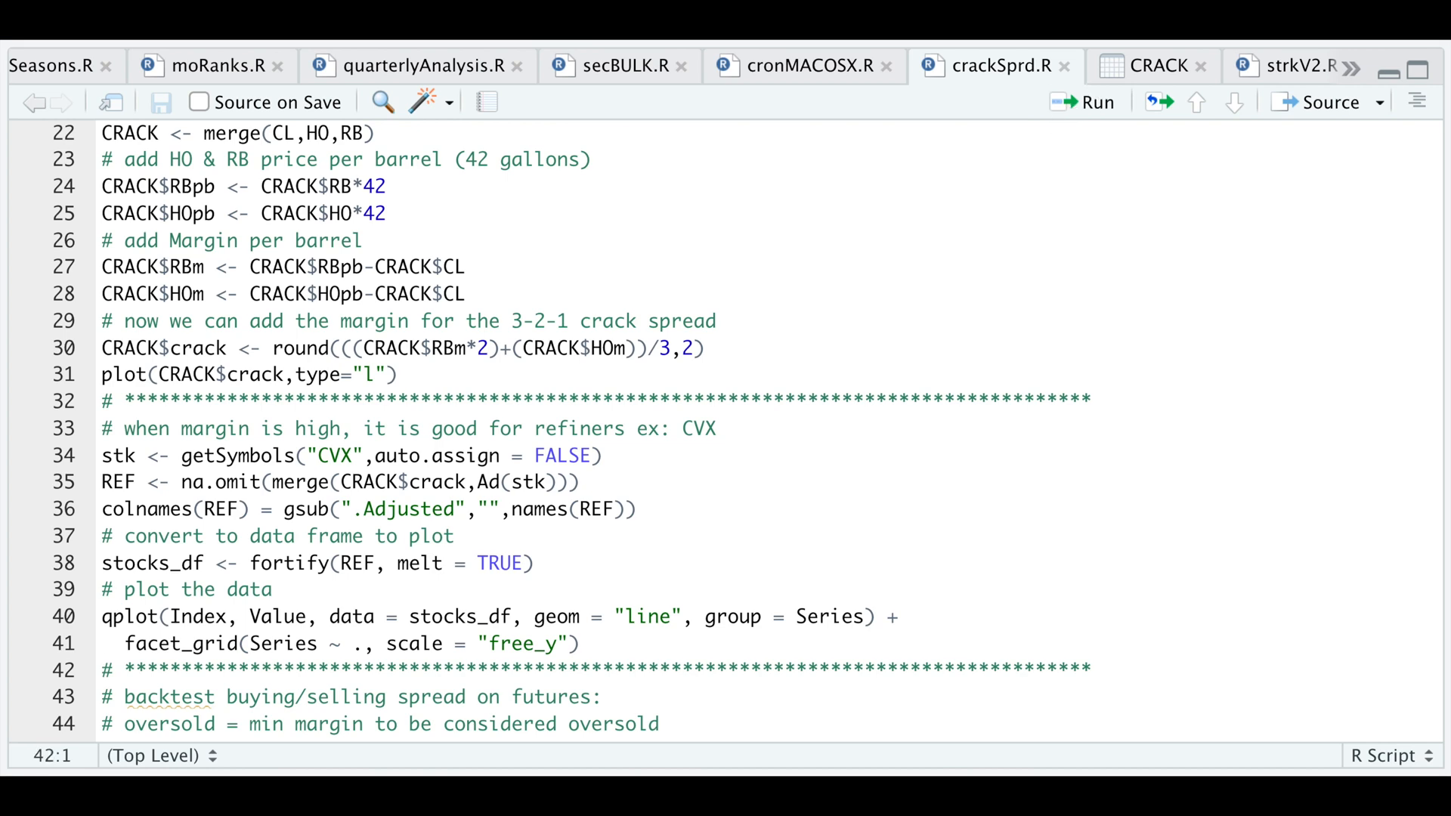
Step: Plot the crack spread and CVX prices as a two-panel faceted chart
{"action": "left_click", "coordinate": [1092, 102]}
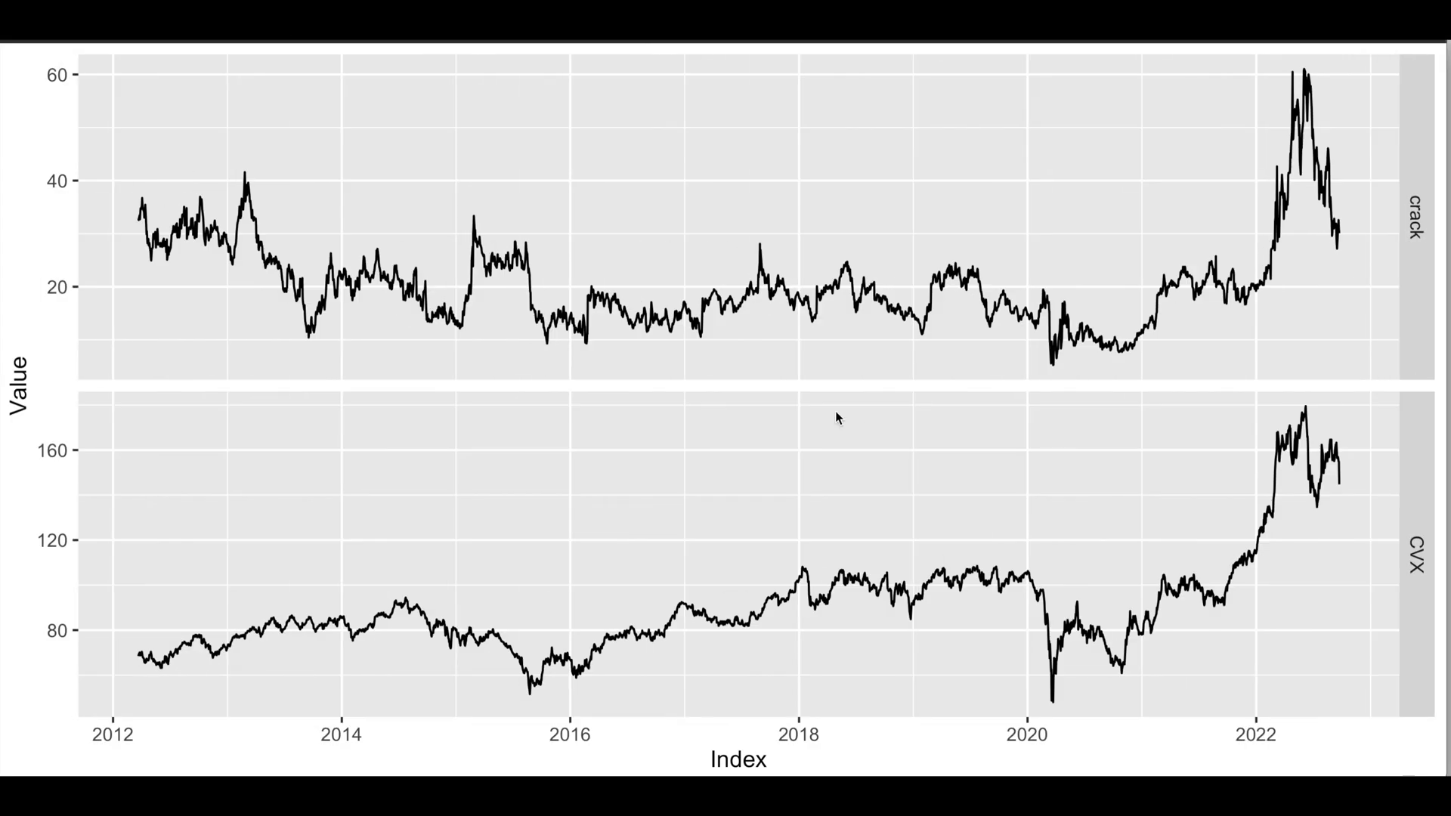
{"action": "mouse_move", "coordinate": [1030, 337]}
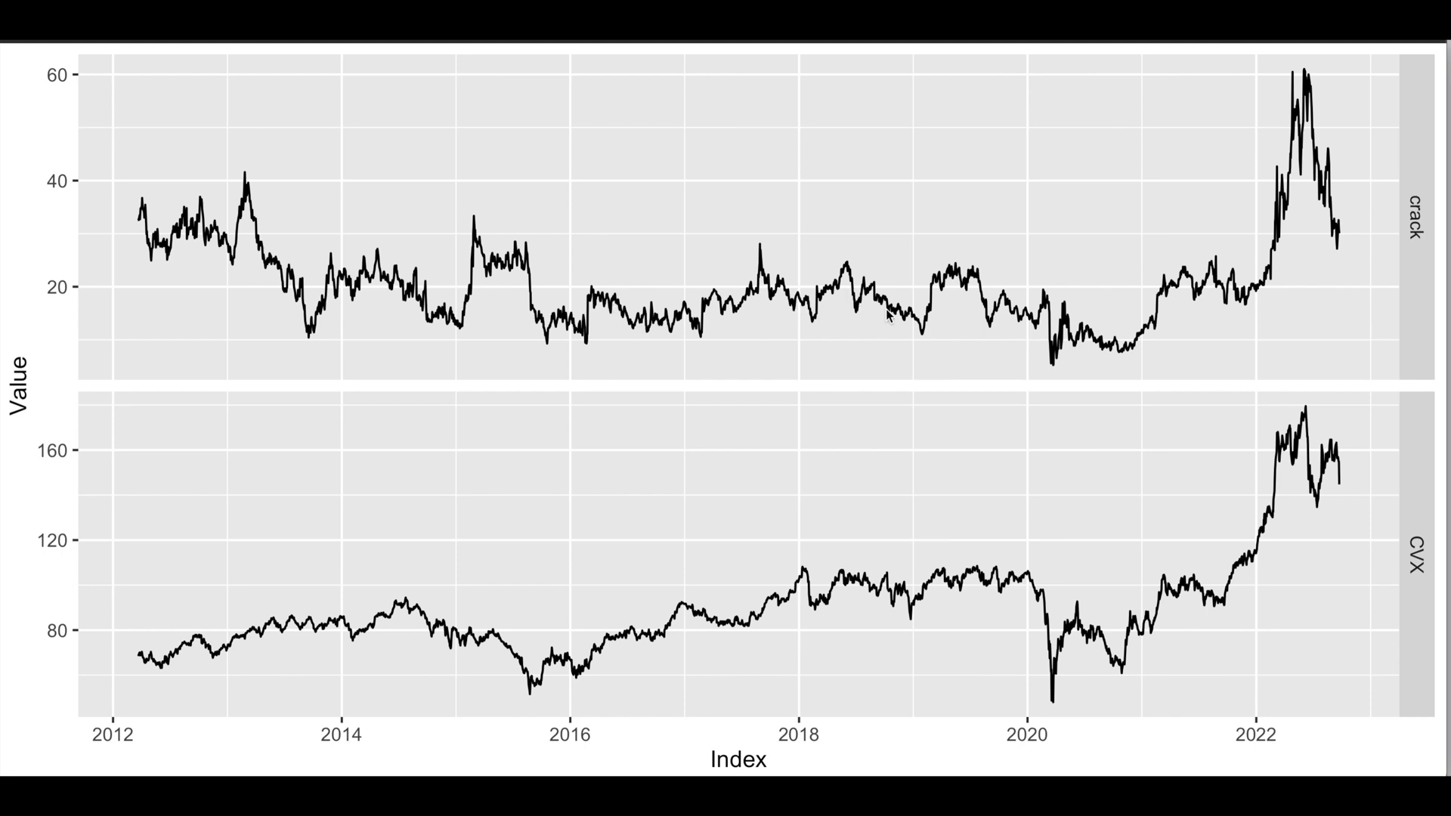
{"action": "mouse_move", "coordinate": [602, 708]}
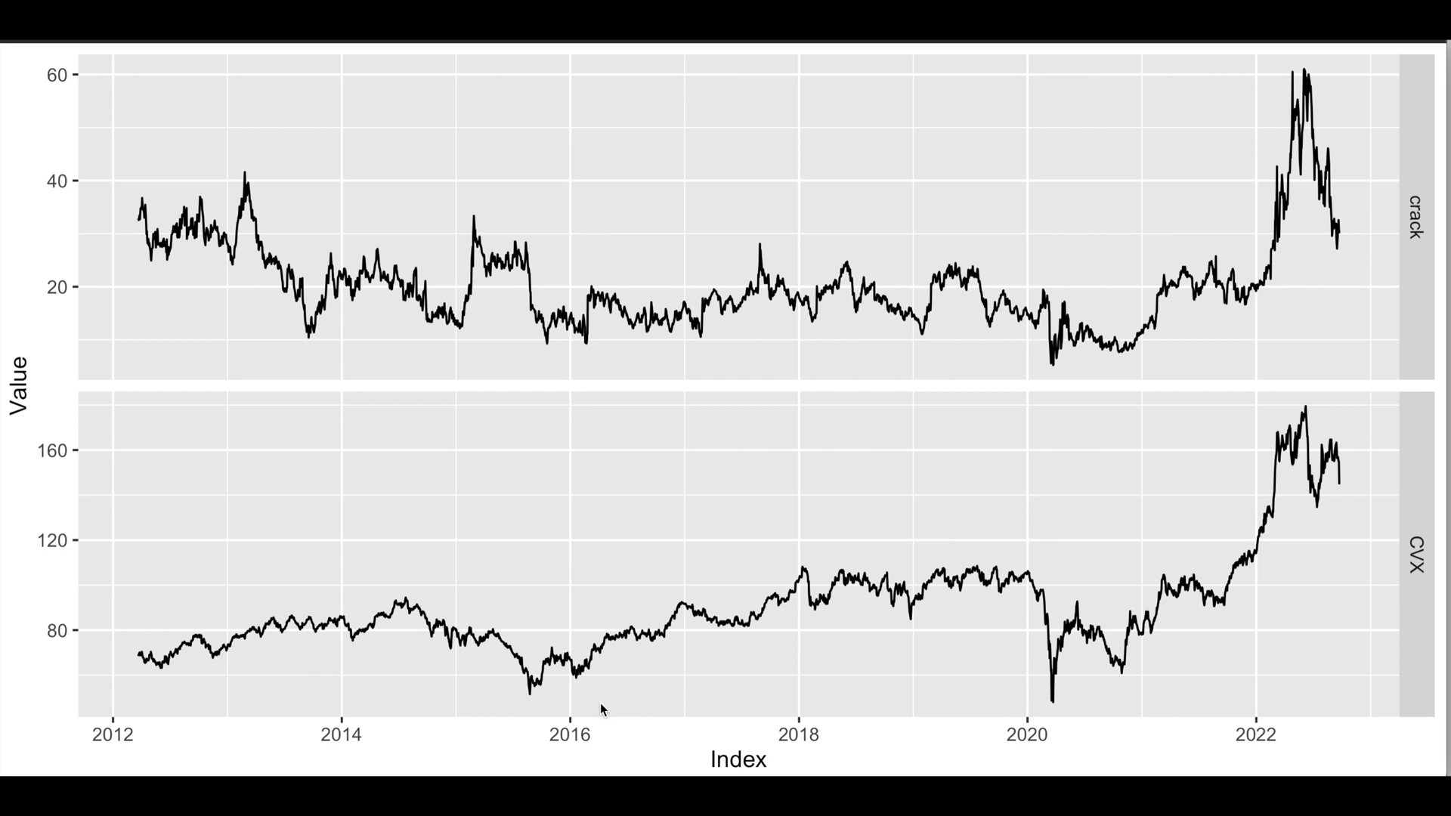
{"action": "mouse_move", "coordinate": [893, 621]}
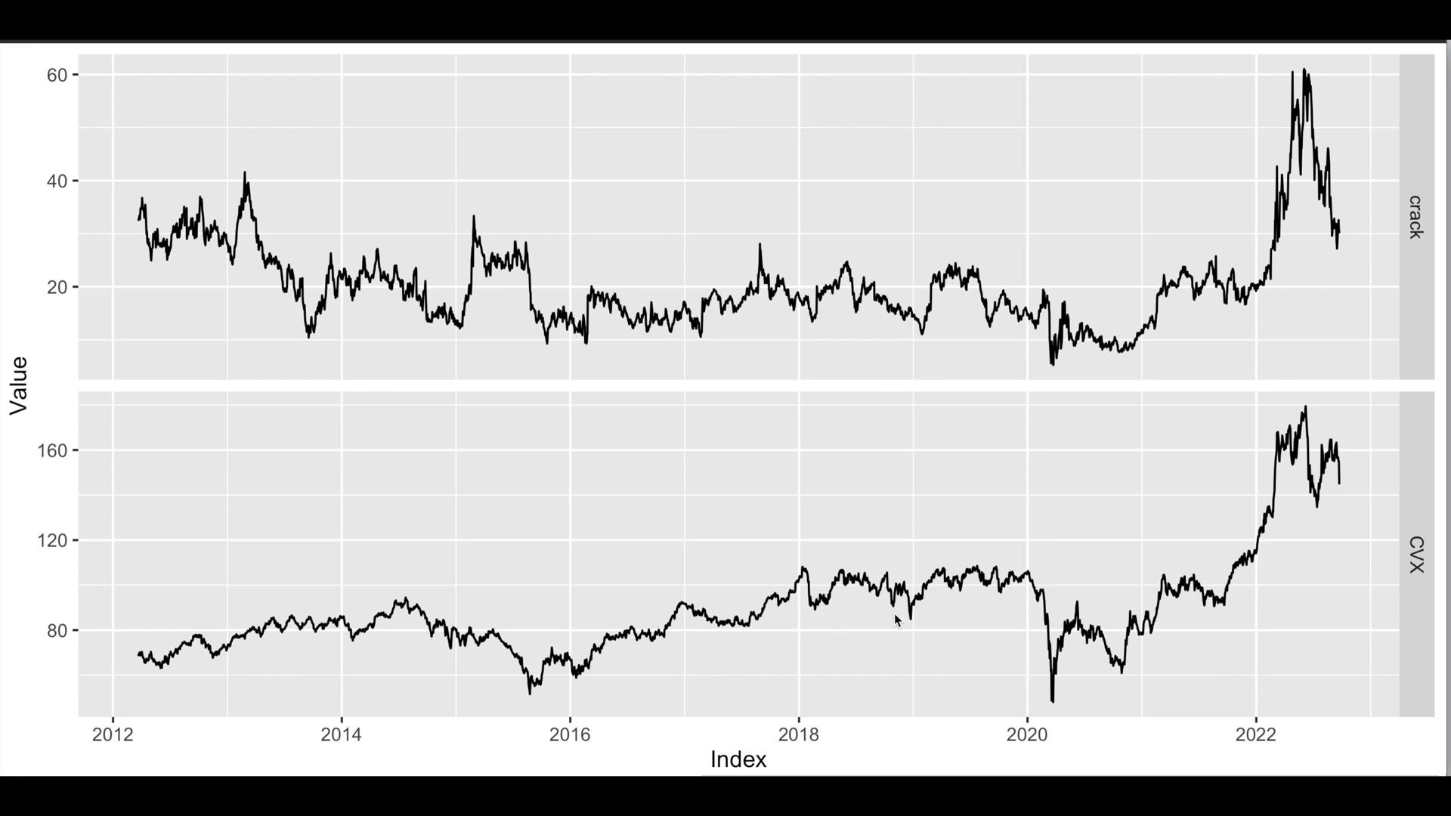
{"action": "mouse_move", "coordinate": [1004, 603]}
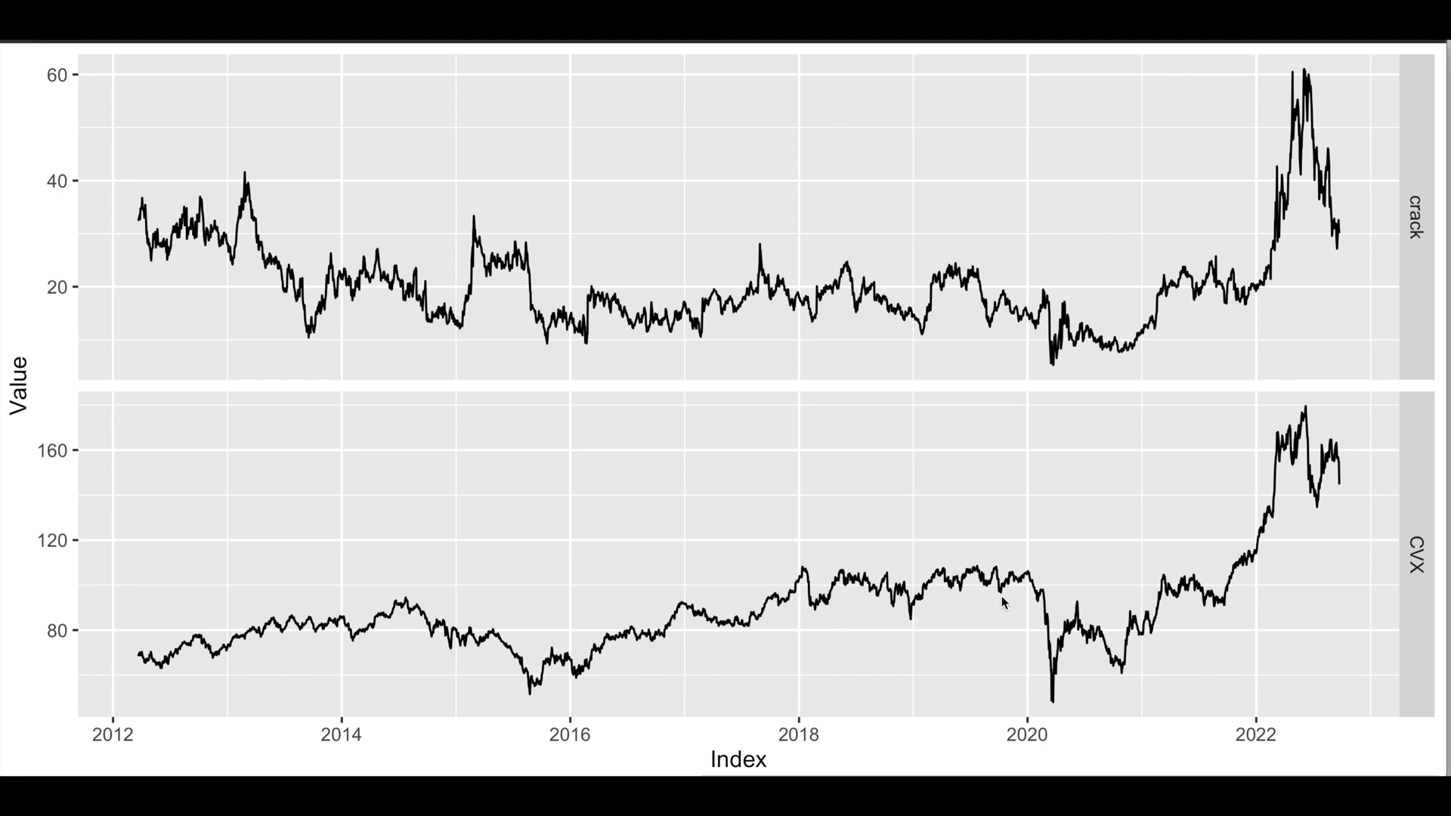
{"action": "mouse_move", "coordinate": [1049, 440]}
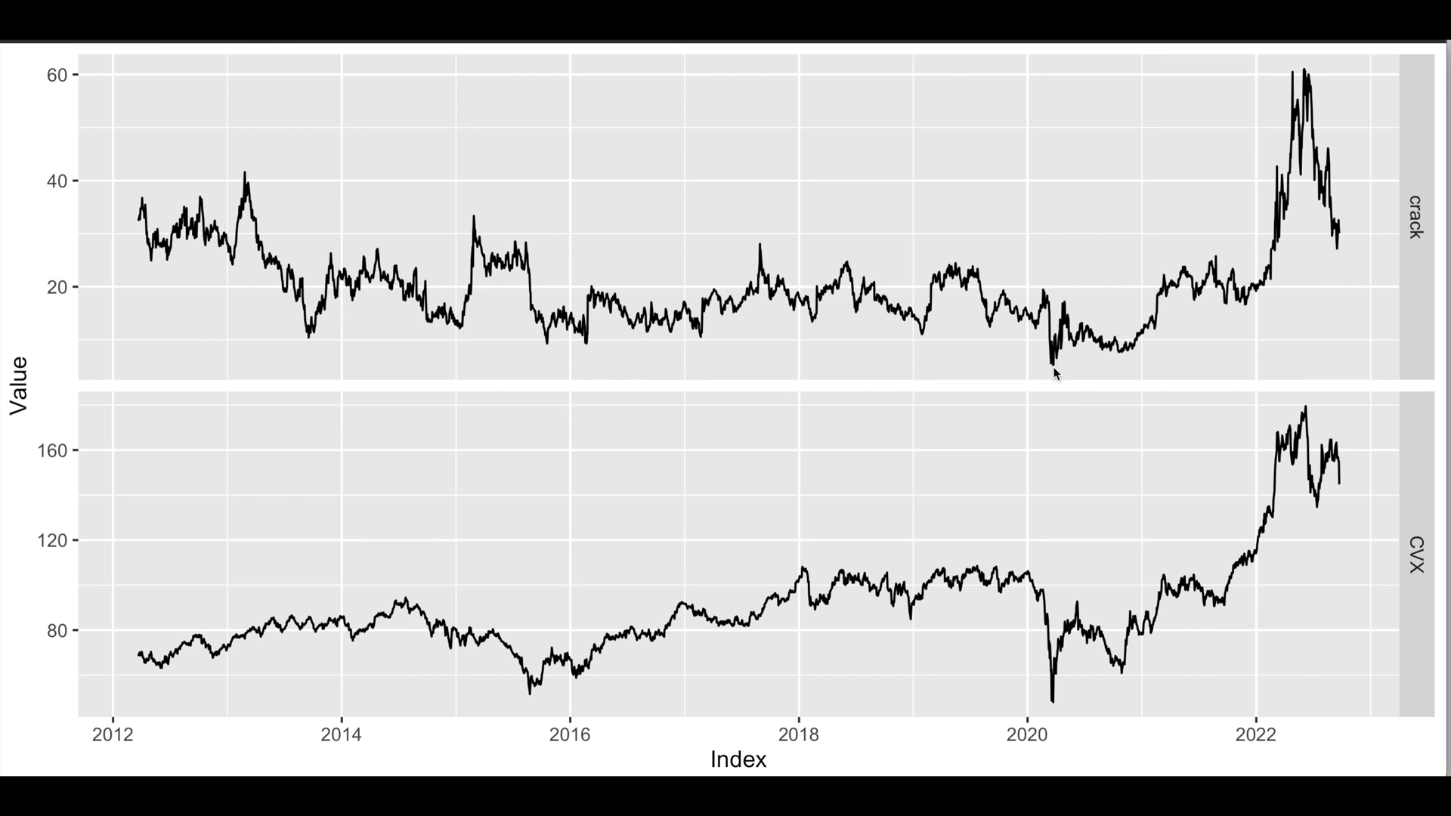
{"action": "mouse_move", "coordinate": [1064, 674]}
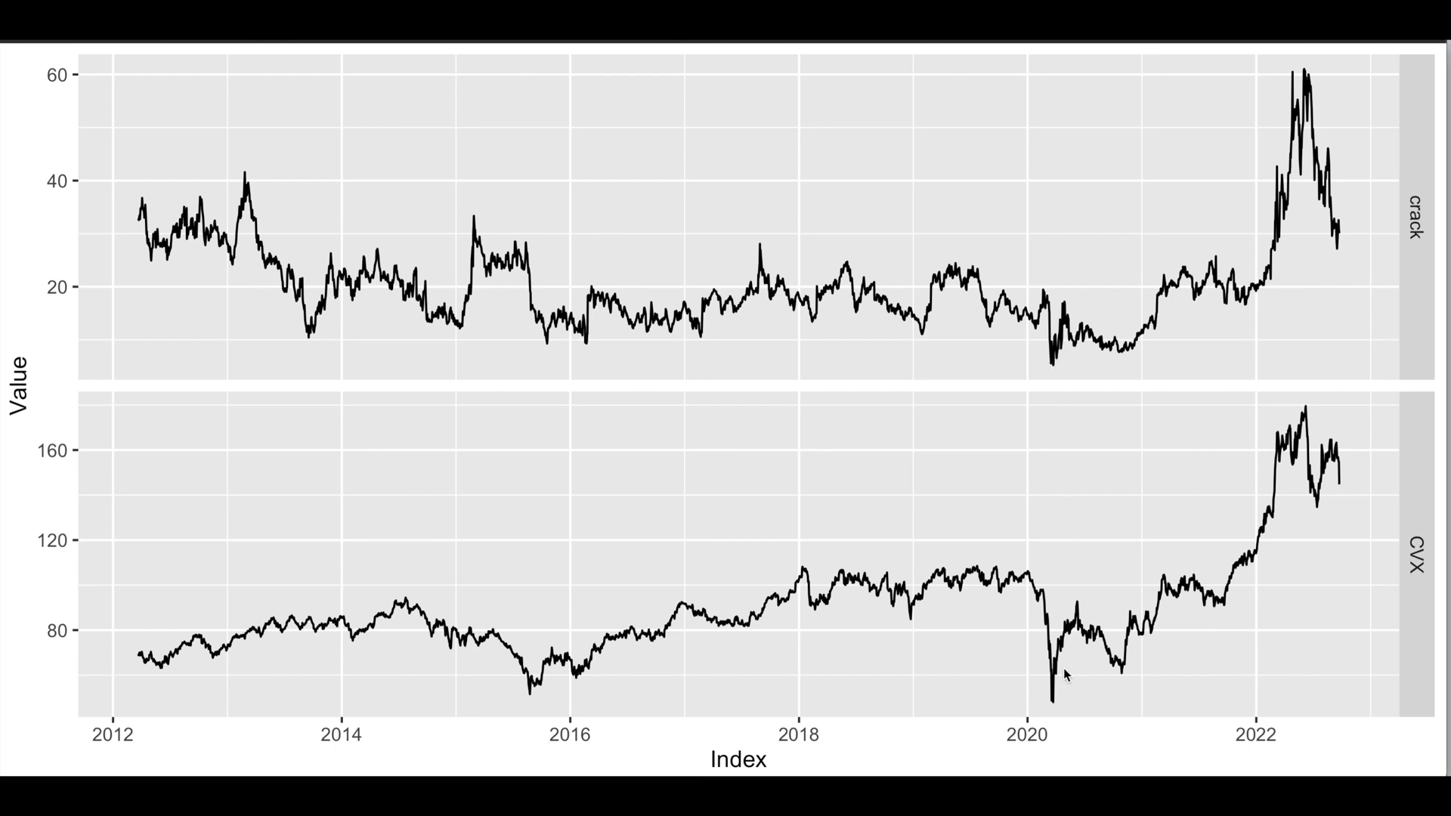
{"action": "mouse_move", "coordinate": [1062, 370]}
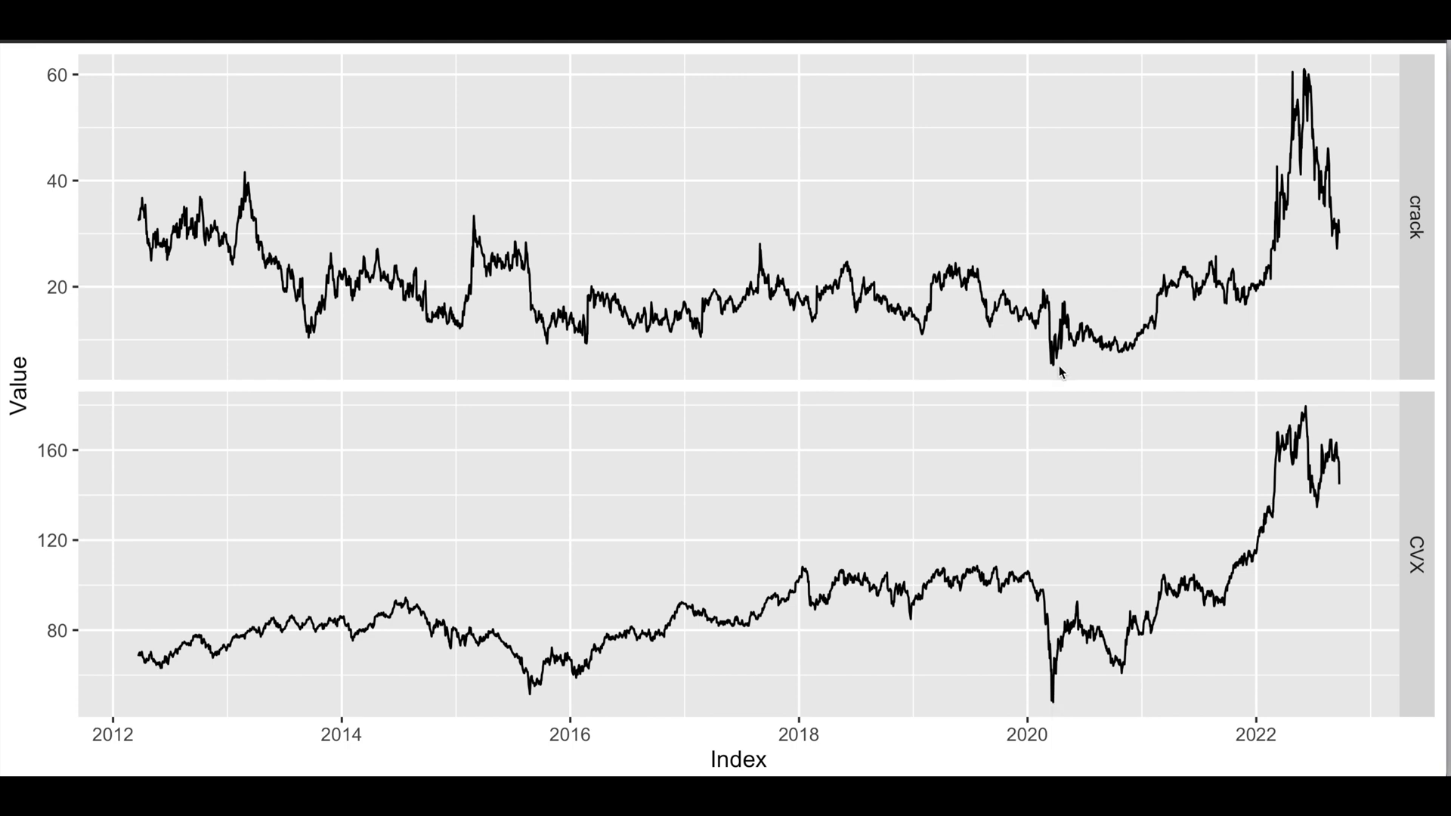
{"action": "mouse_move", "coordinate": [1295, 182]}
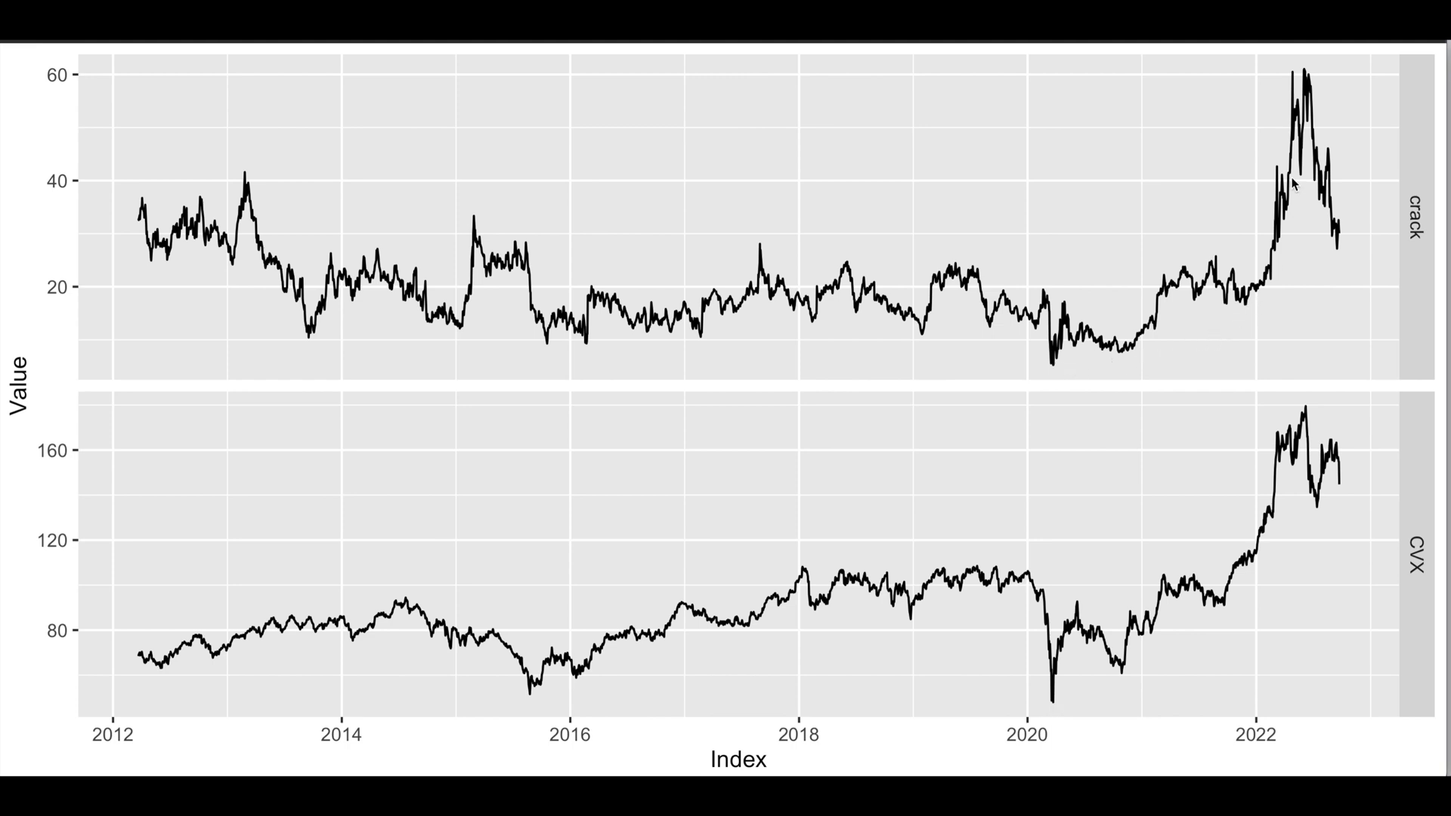
{"action": "mouse_move", "coordinate": [1286, 547]}
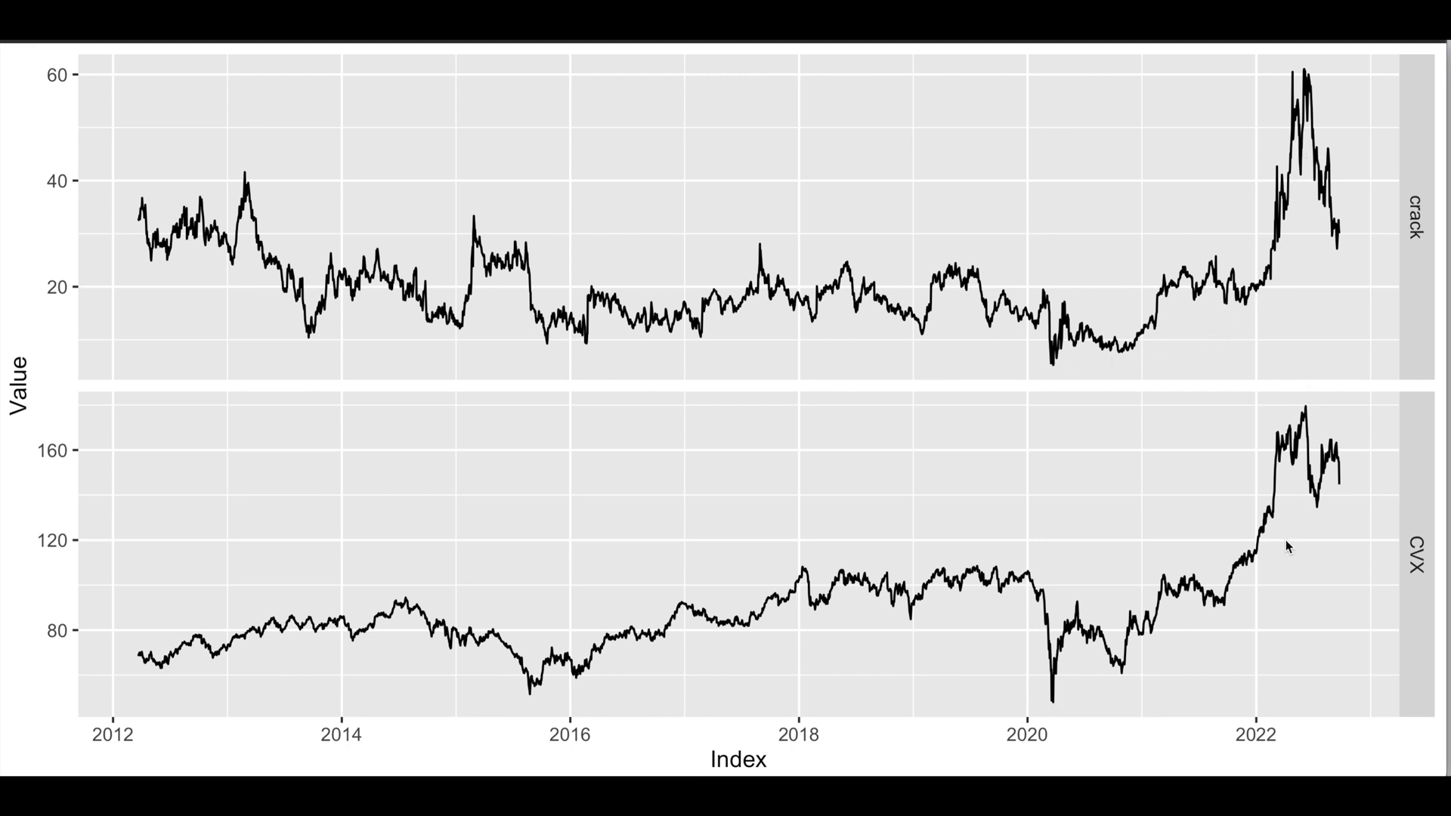
{"action": "mouse_move", "coordinate": [978, 314]}
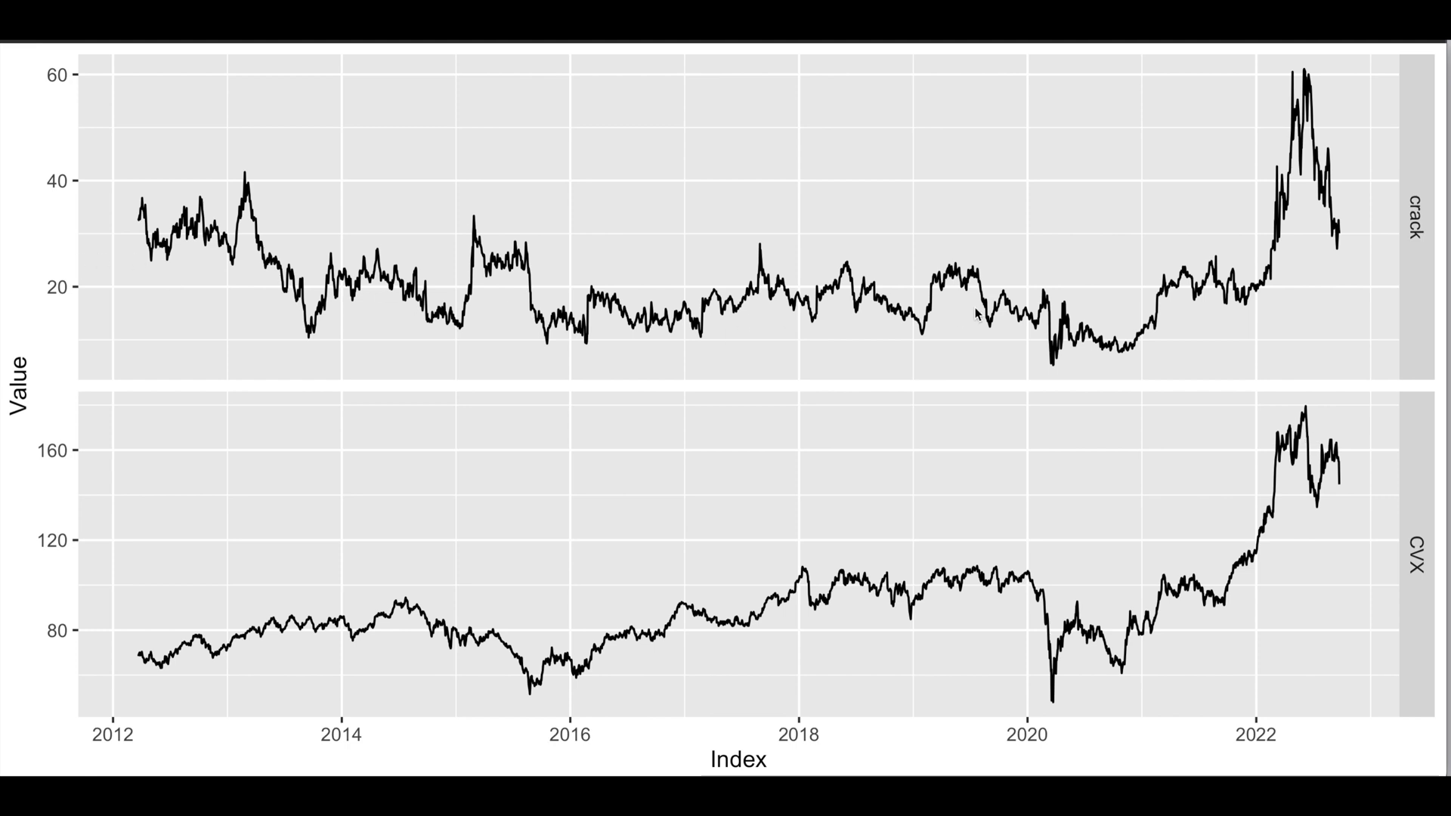
{"action": "mouse_move", "coordinate": [1212, 308]}
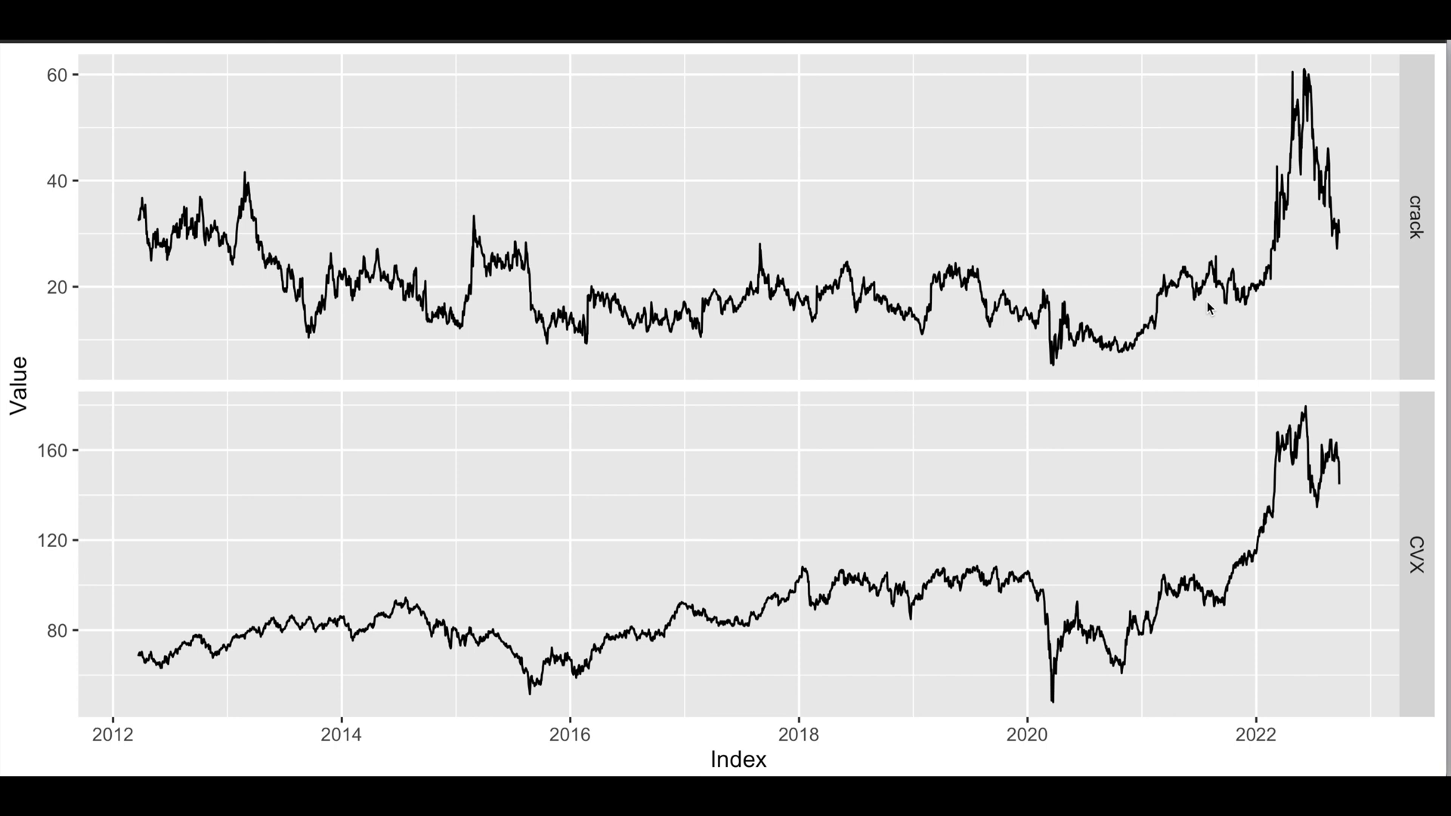
{"action": "mouse_move", "coordinate": [1099, 343]}
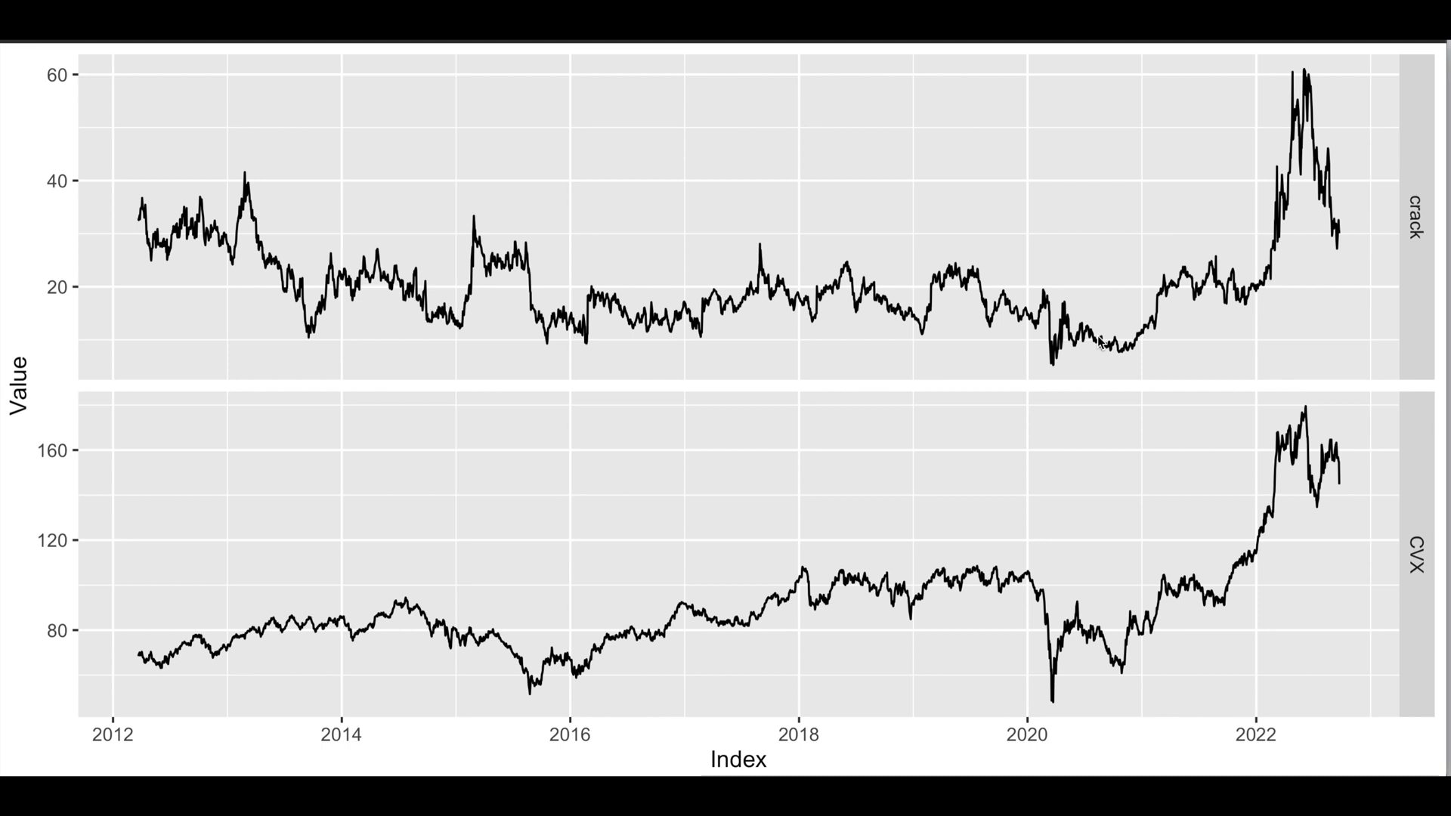
{"action": "mouse_move", "coordinate": [1097, 340]}
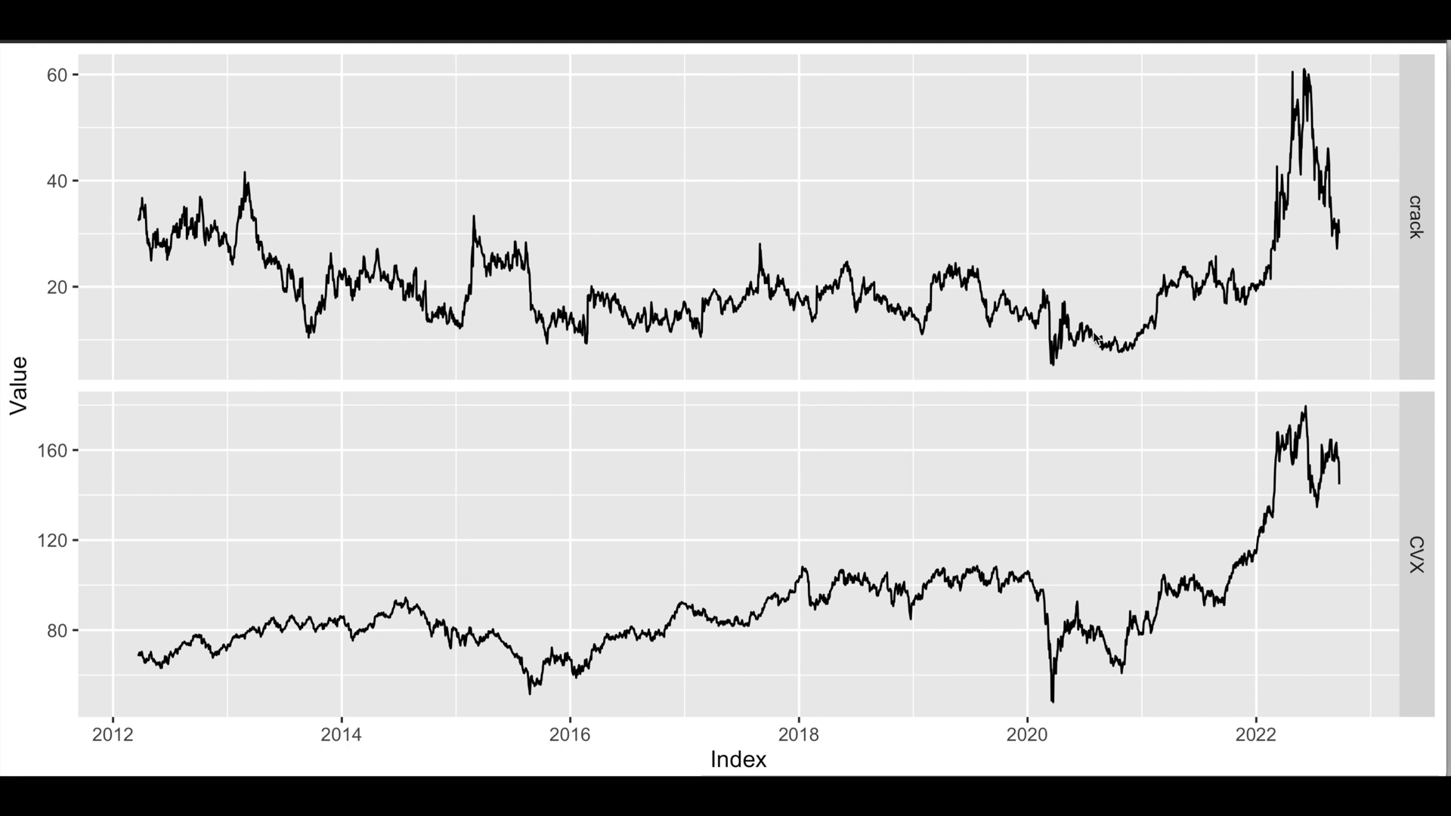
{"action": "mouse_move", "coordinate": [1289, 237]}
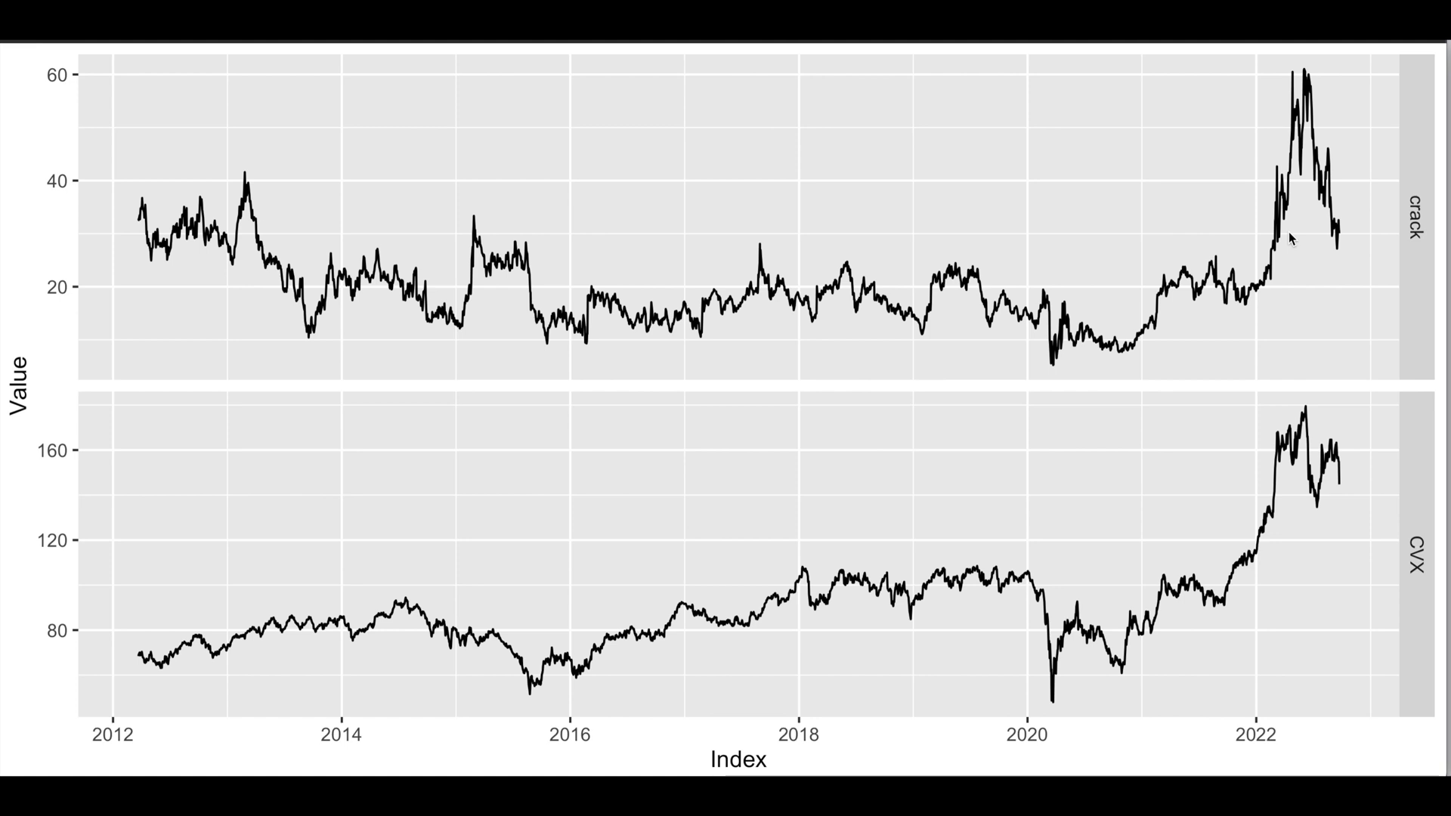
{"action": "mouse_move", "coordinate": [1304, 256]}
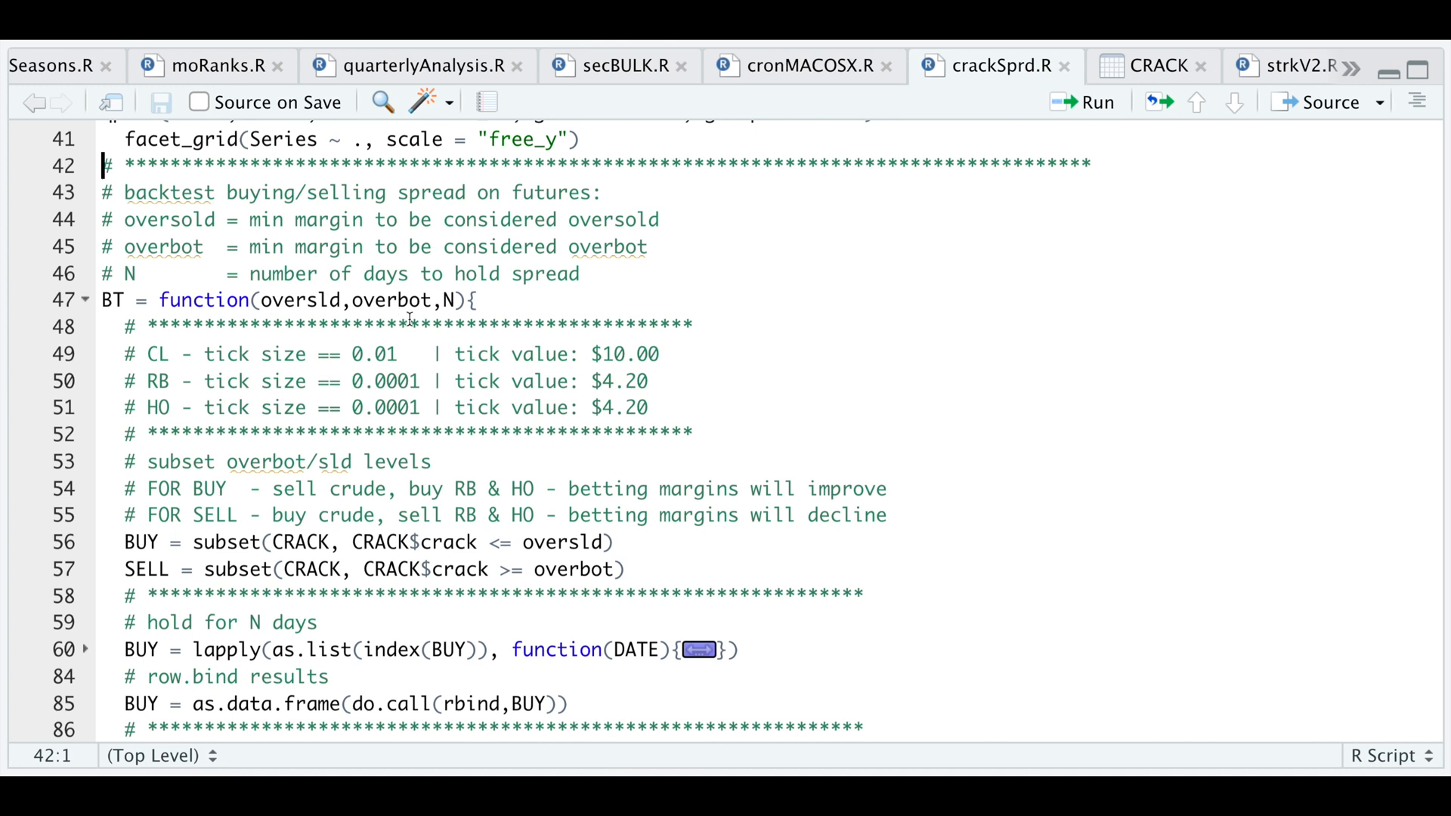
{"action": "mouse_move", "coordinate": [451, 509]}
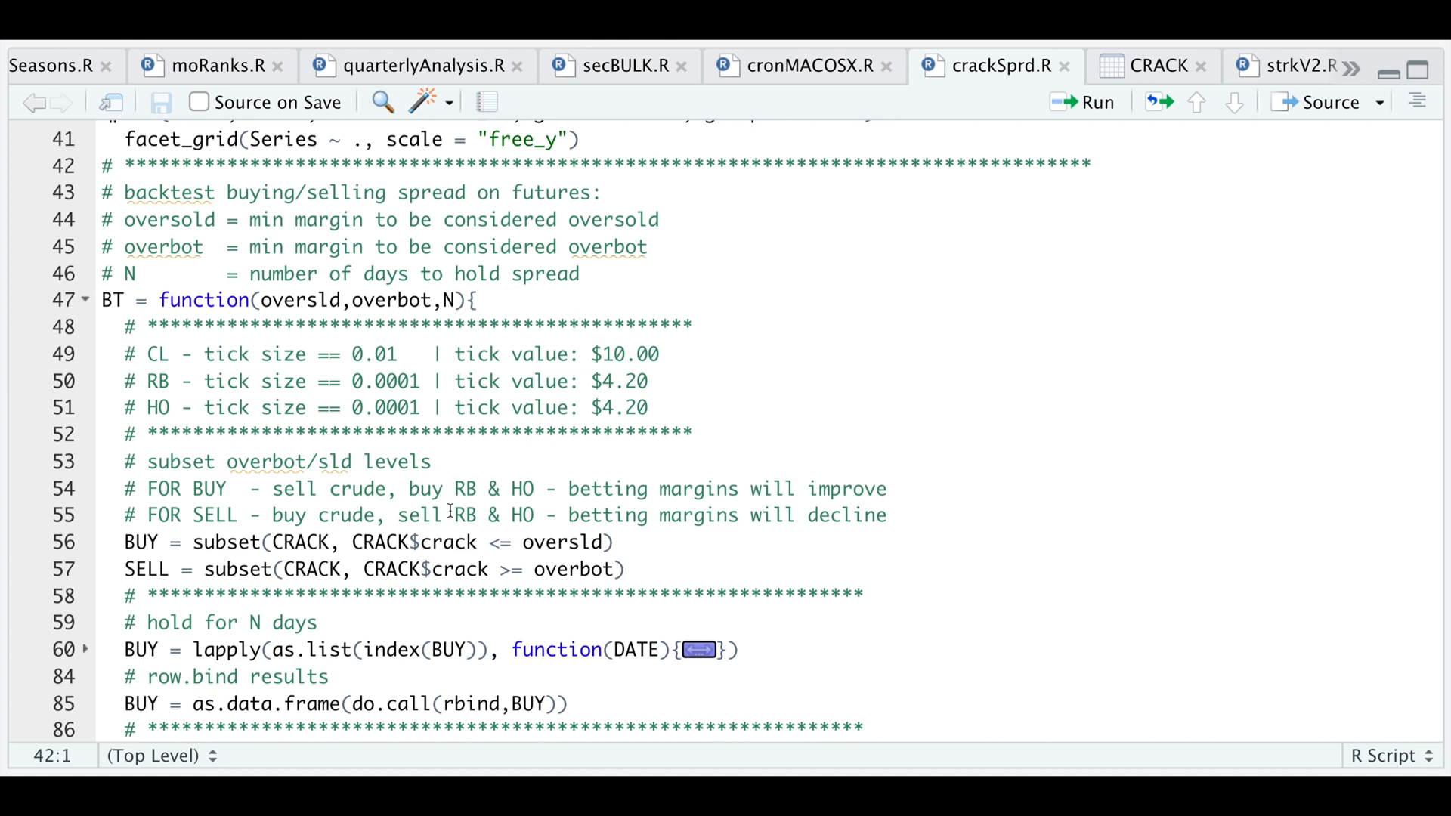
{"action": "mouse_move", "coordinate": [517, 559]}
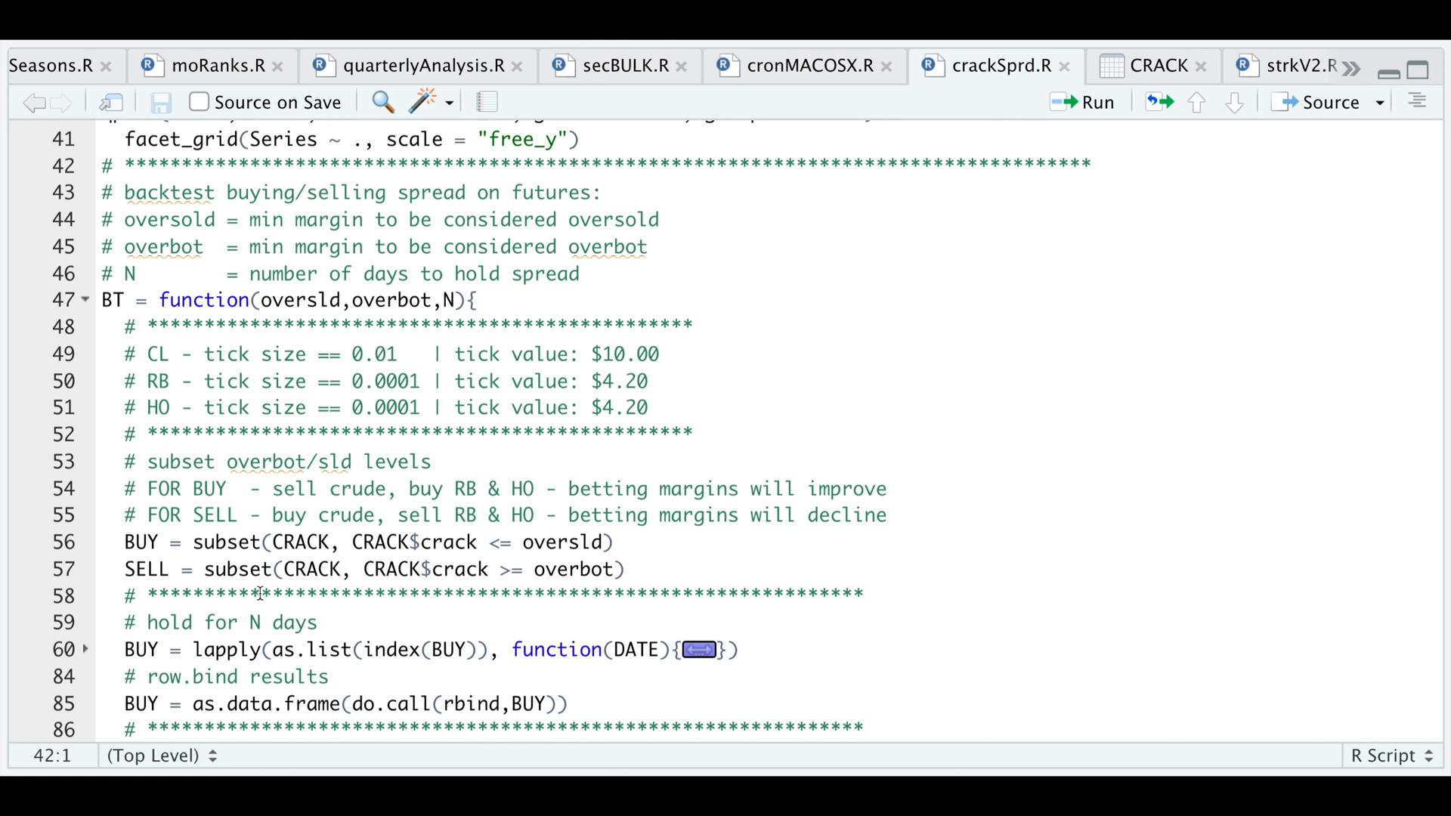
{"action": "mouse_move", "coordinate": [126, 544]}
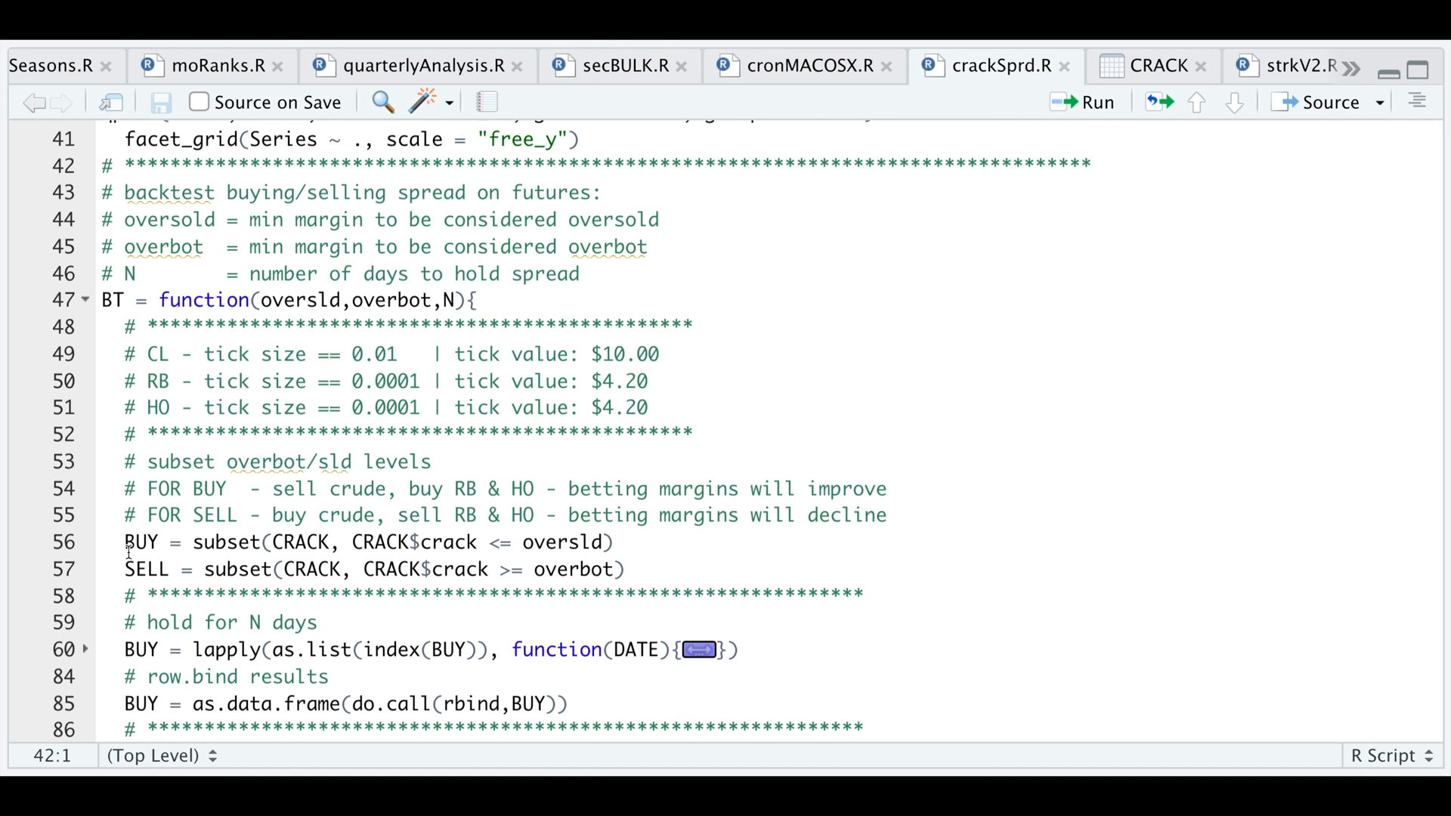
Step: Scroll down through the BT backtest function to the RES test call with oversld 10, overbot 40, N 20
{"action": "scroll", "scroll_direction": "down", "scroll_amount": 3}
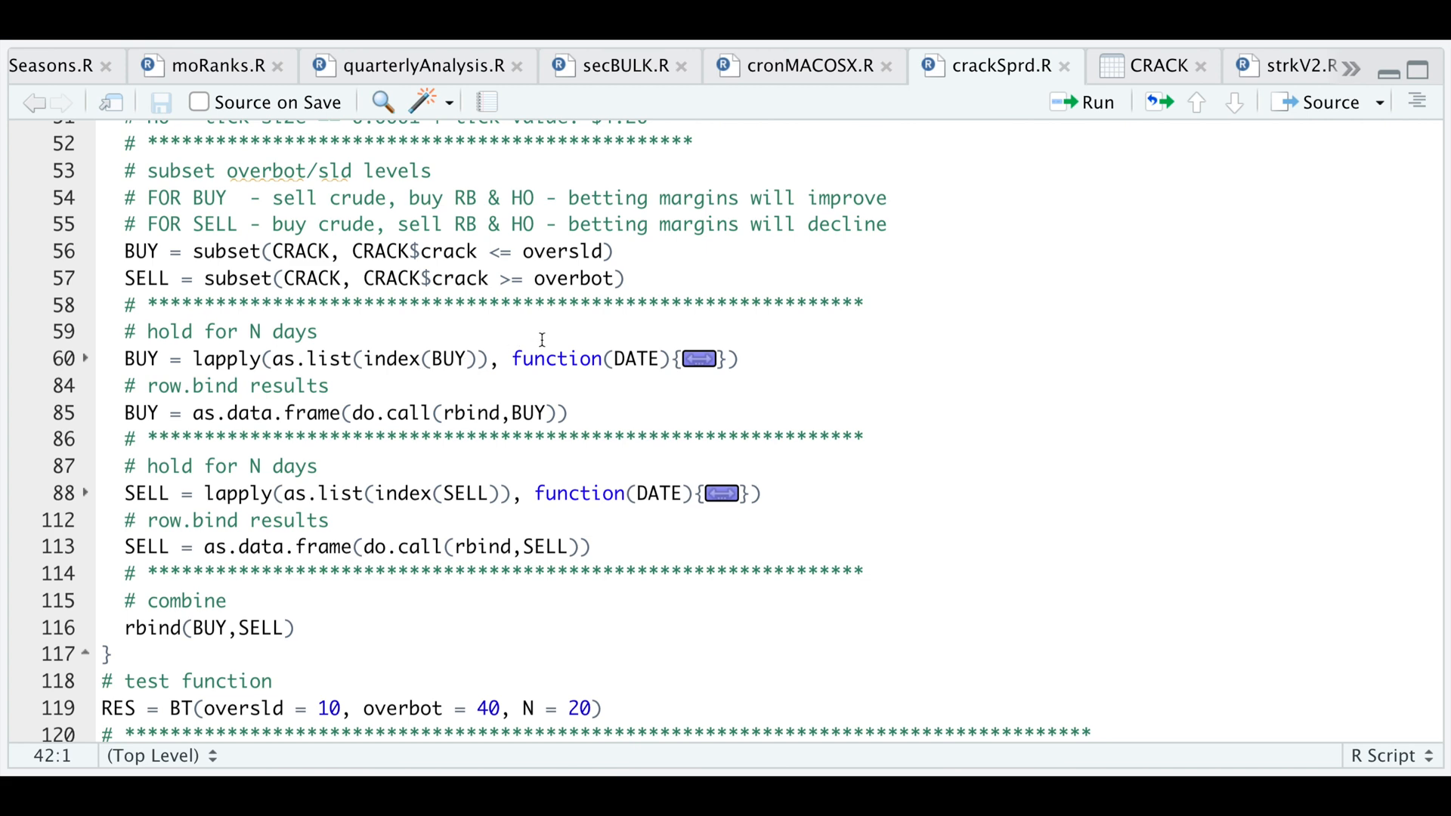
{"action": "left_click", "coordinate": [88, 360]}
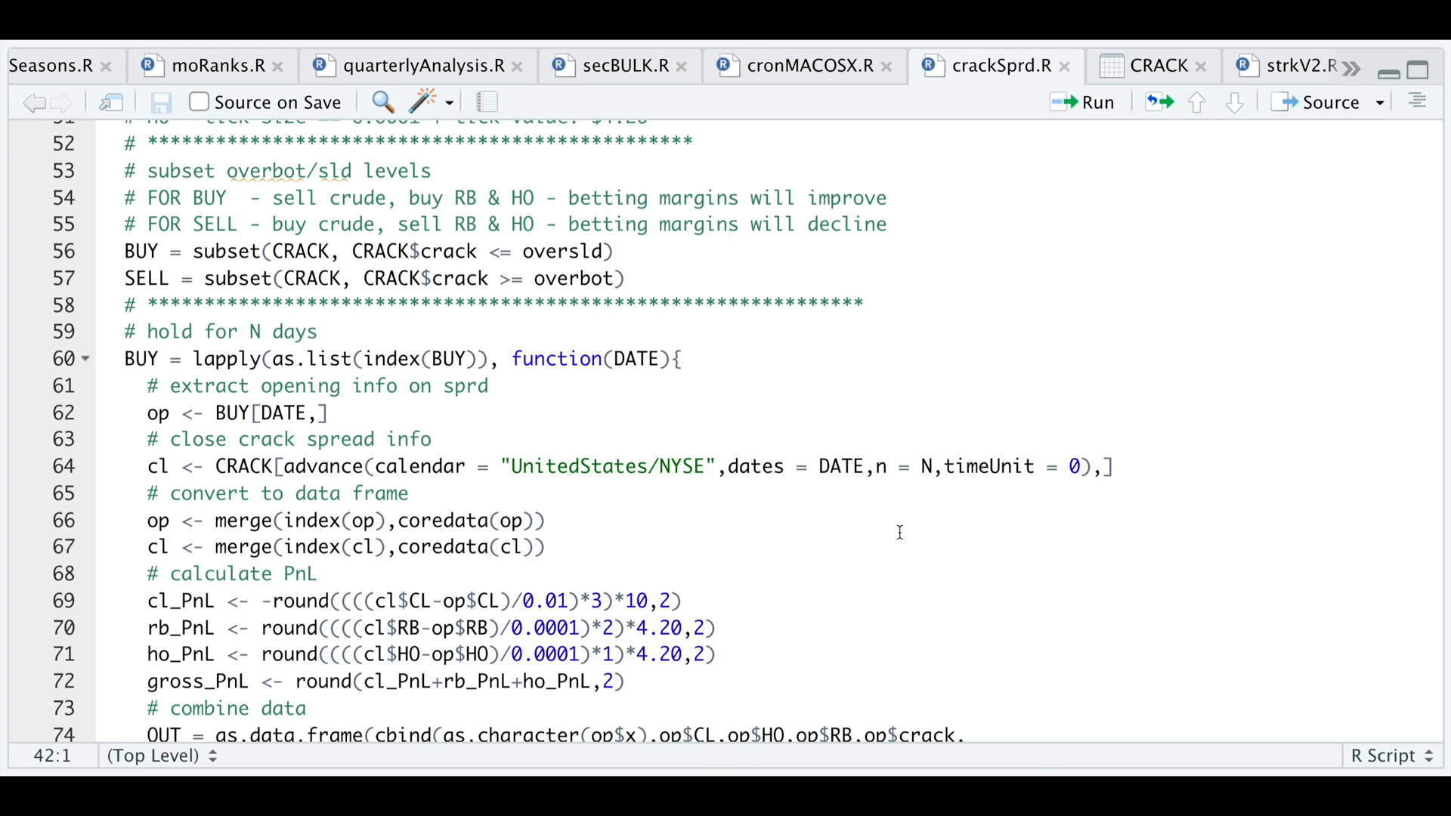
{"action": "mouse_move", "coordinate": [170, 479]}
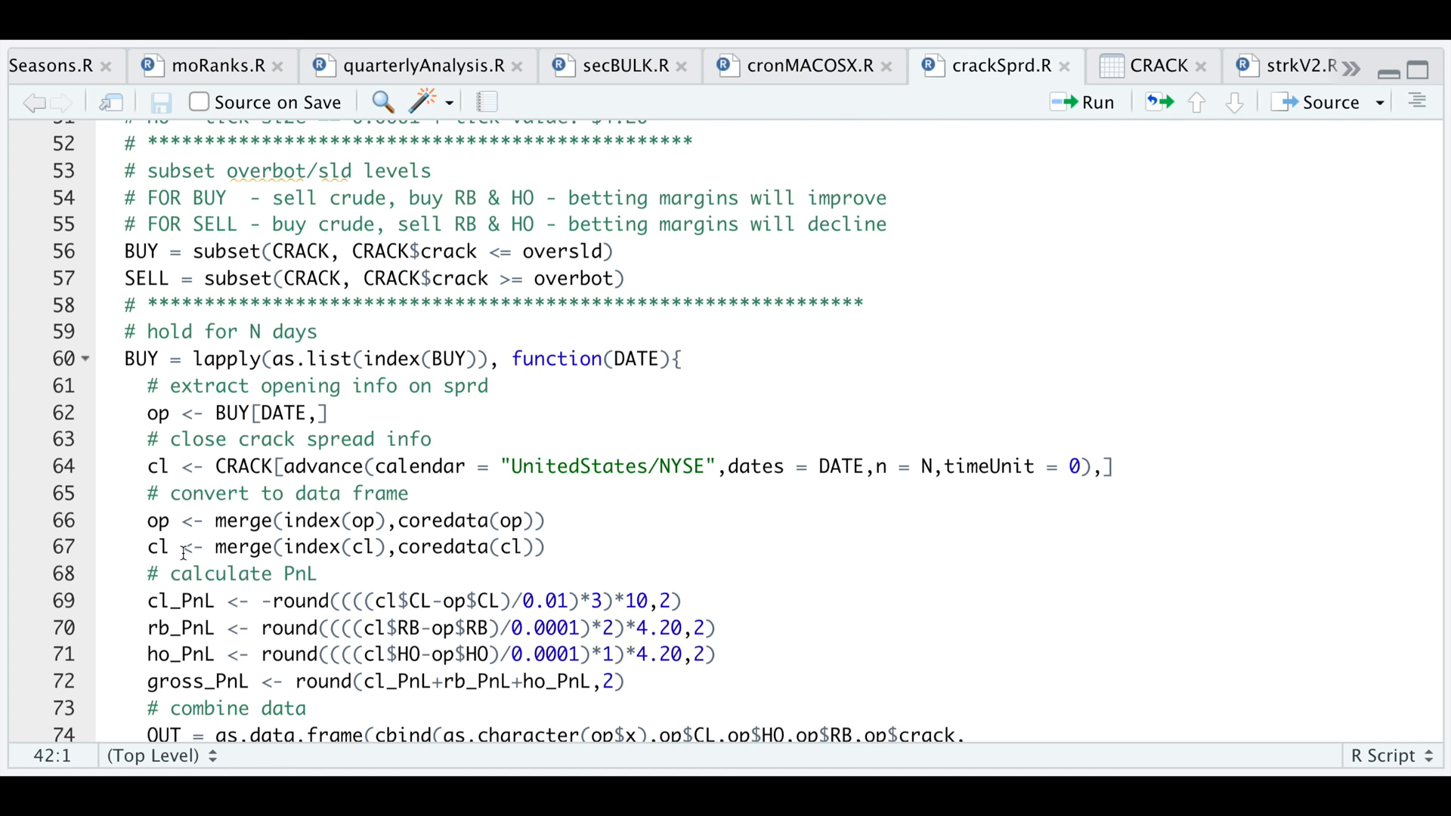
{"action": "mouse_move", "coordinate": [194, 589]}
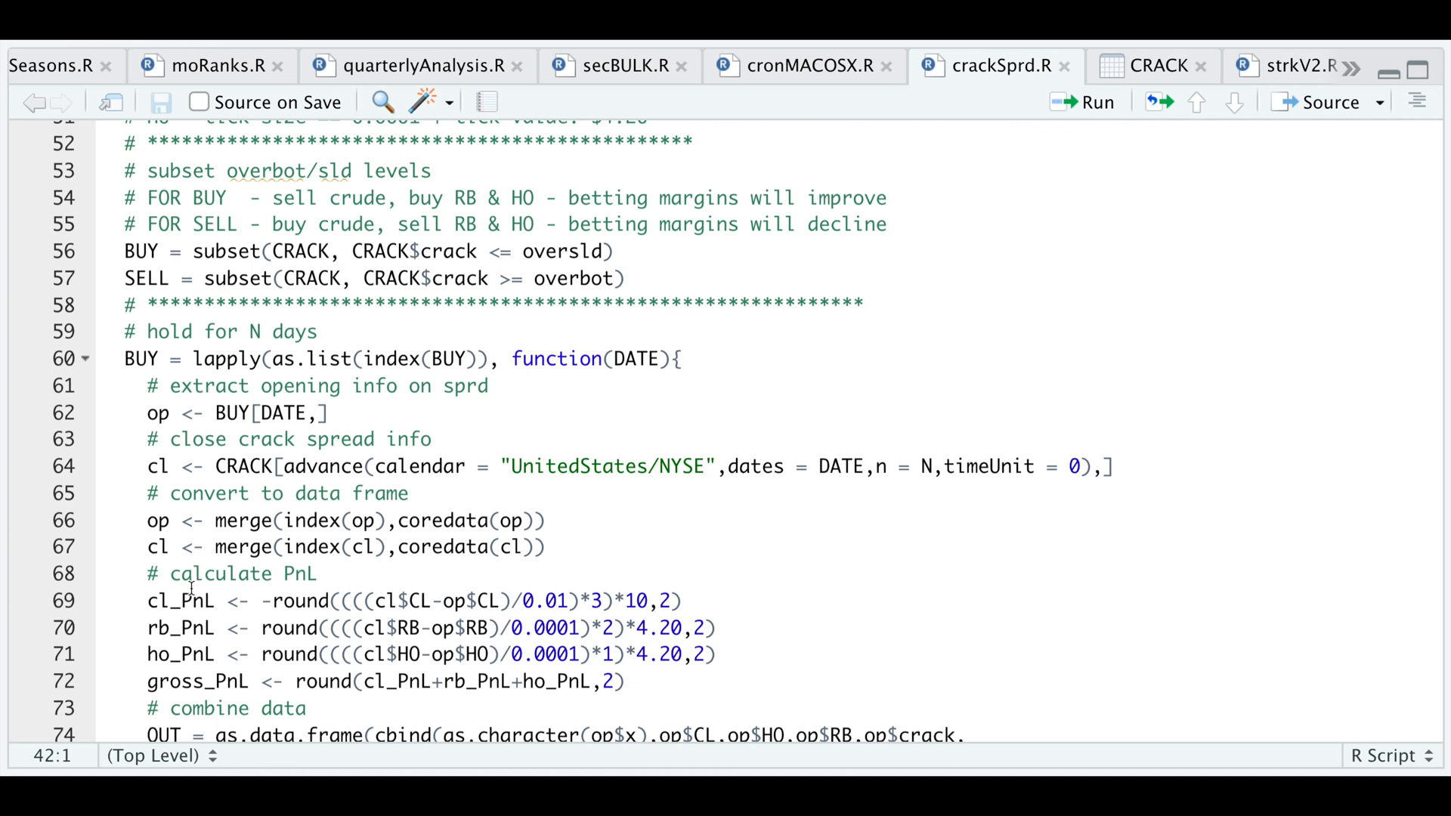
{"action": "mouse_move", "coordinate": [260, 641]}
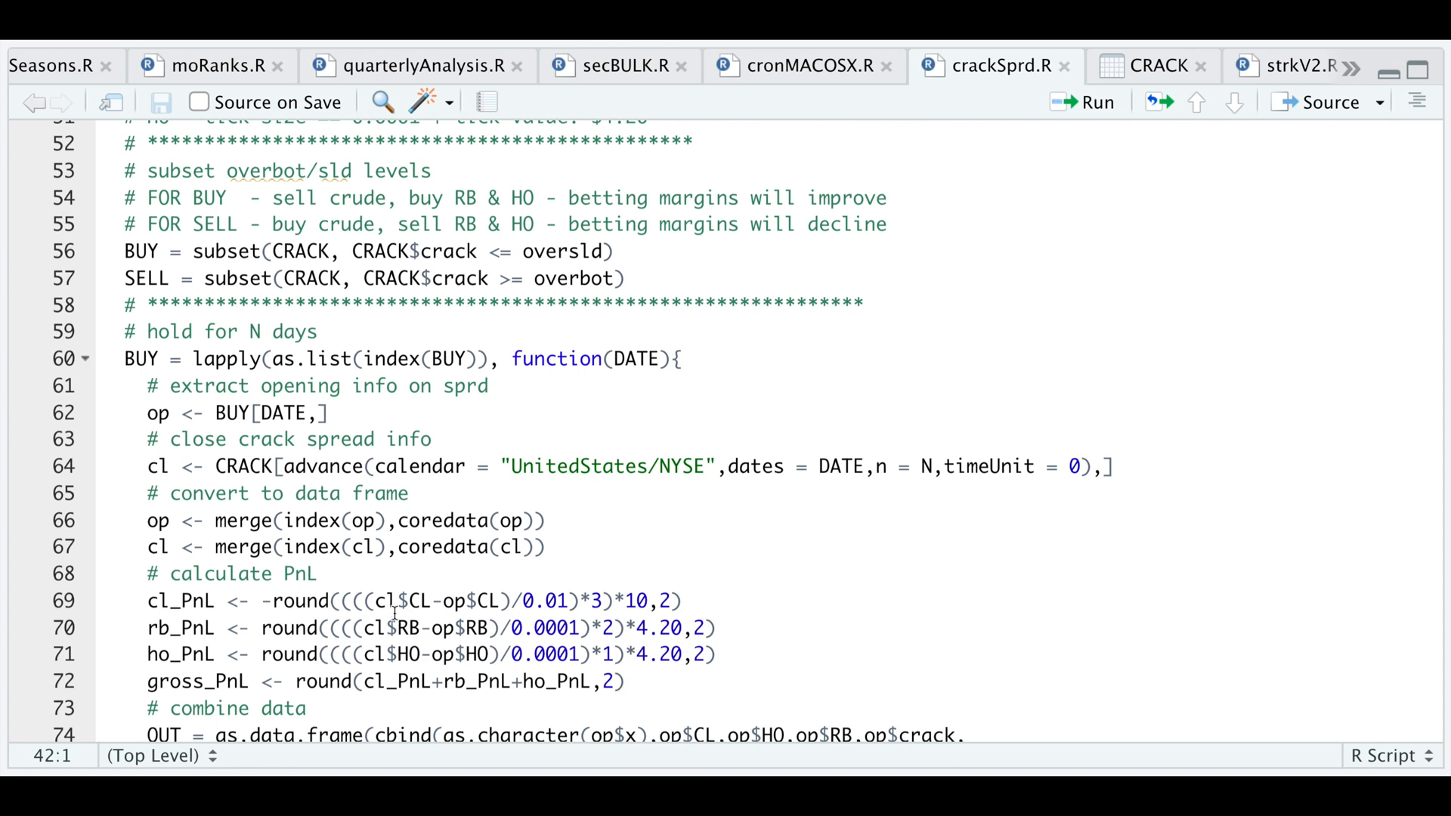
{"action": "mouse_move", "coordinate": [475, 615]}
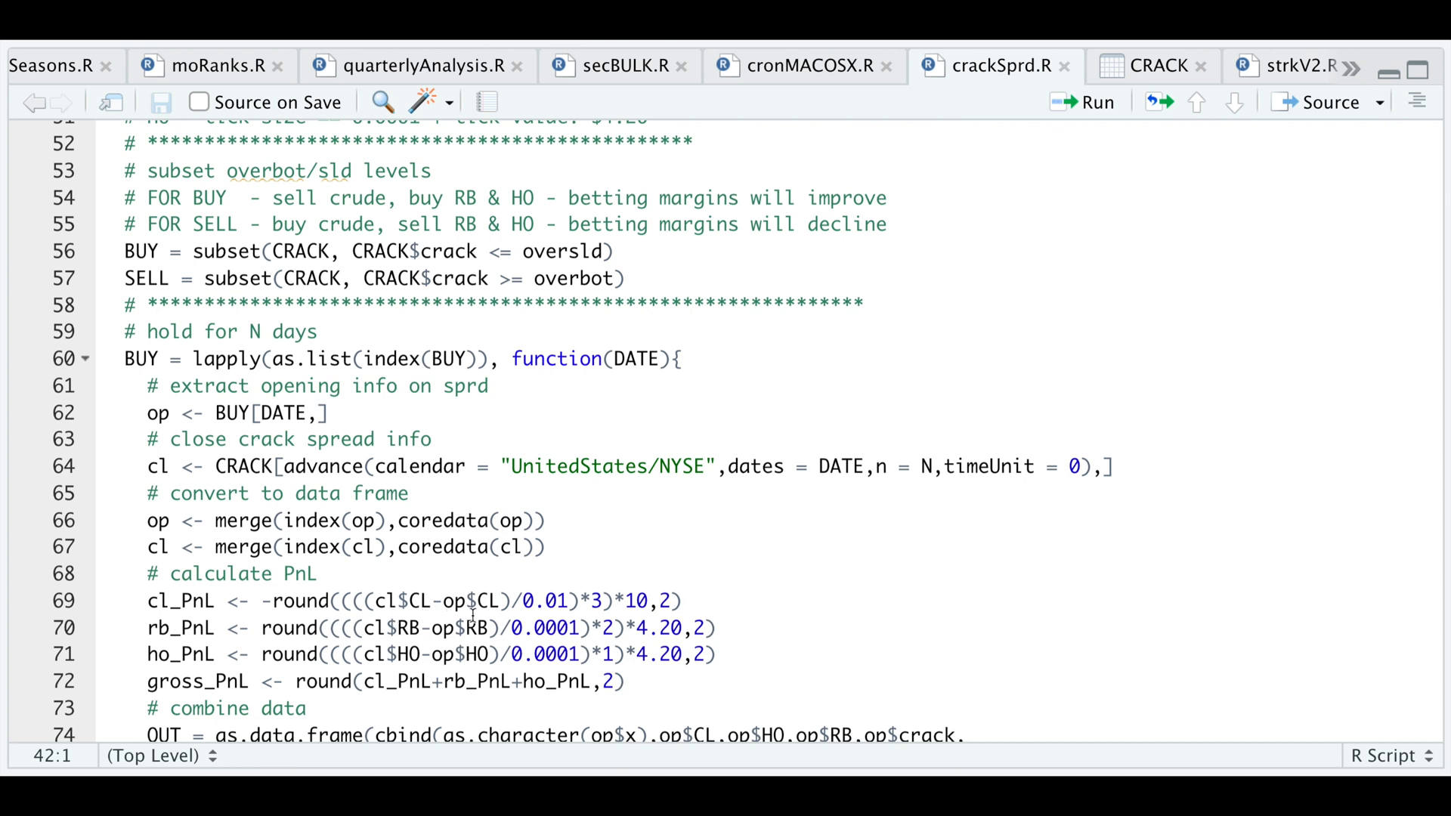
{"action": "mouse_move", "coordinate": [493, 600]}
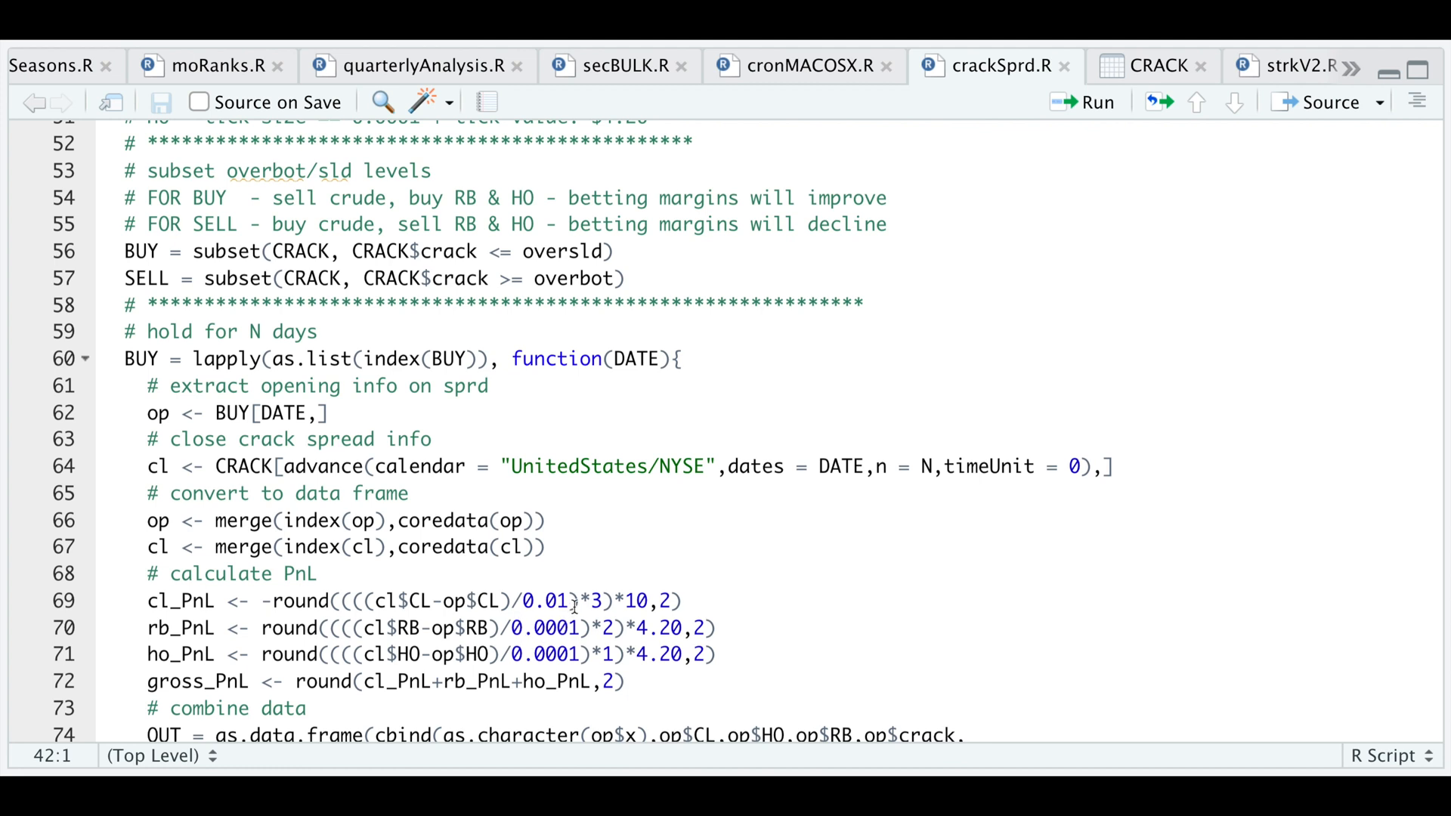
{"action": "mouse_move", "coordinate": [618, 612]}
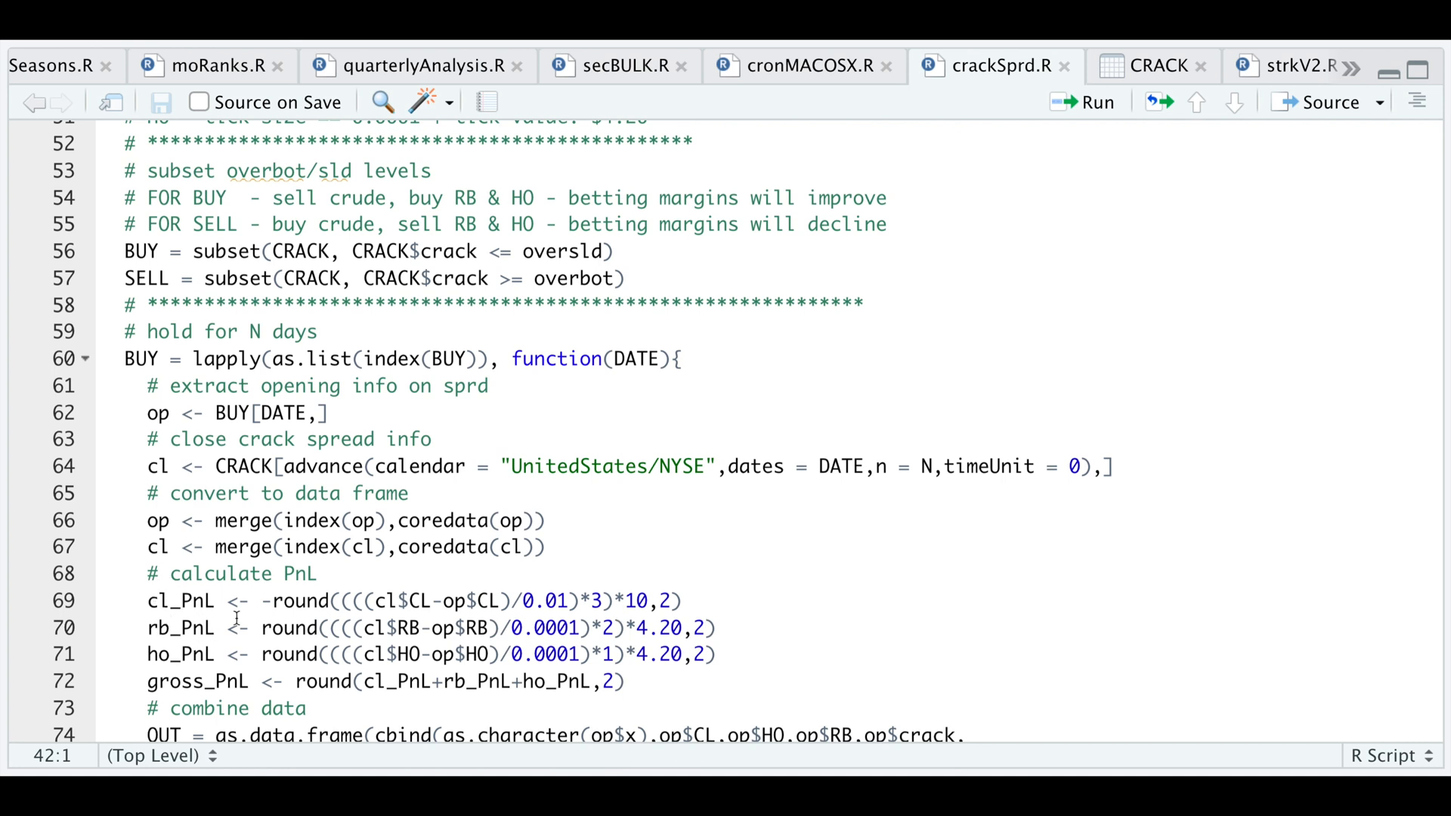
{"action": "mouse_move", "coordinate": [216, 693]}
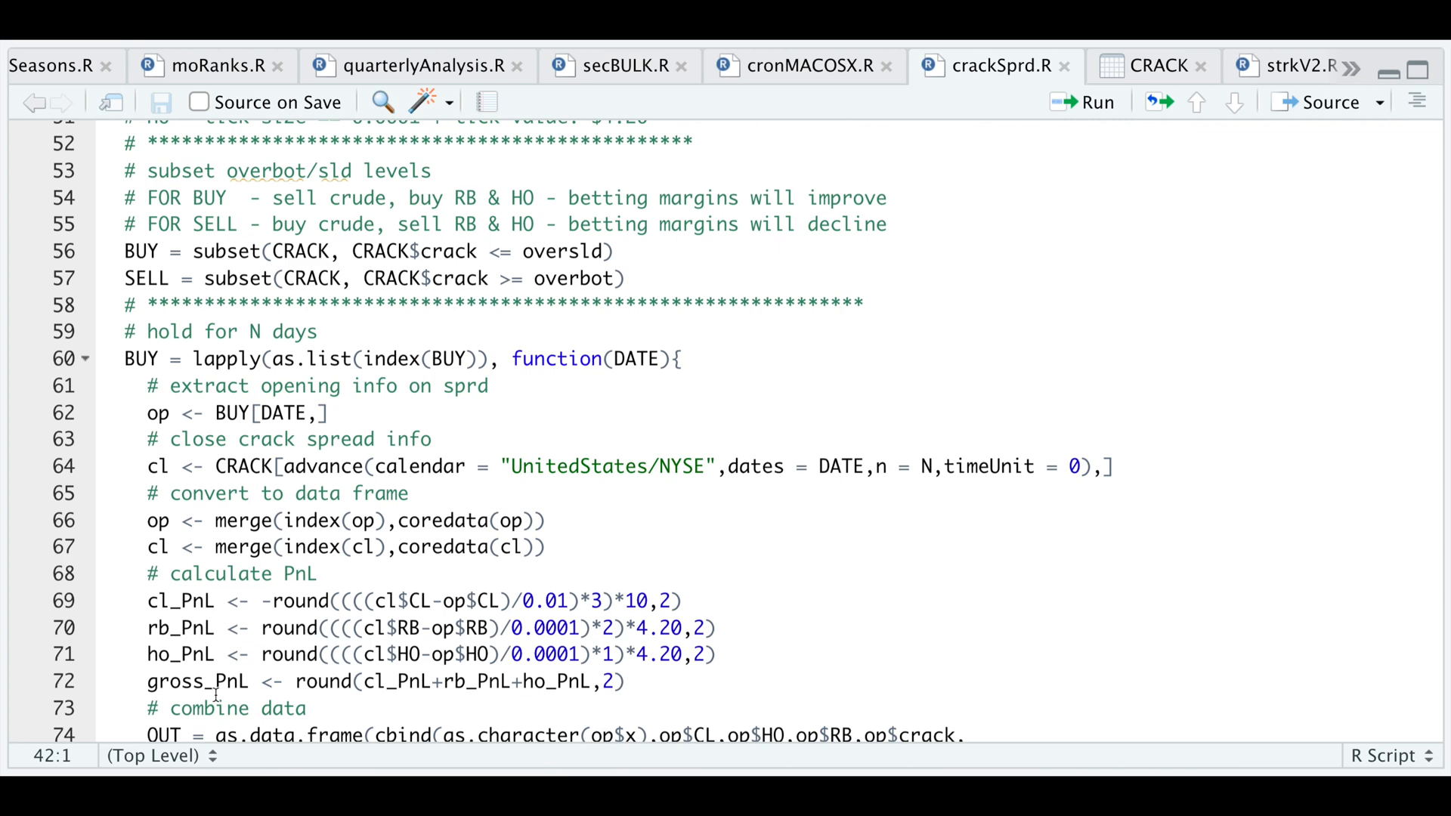
{"action": "scroll", "scroll_direction": "down", "scroll_amount": 3}
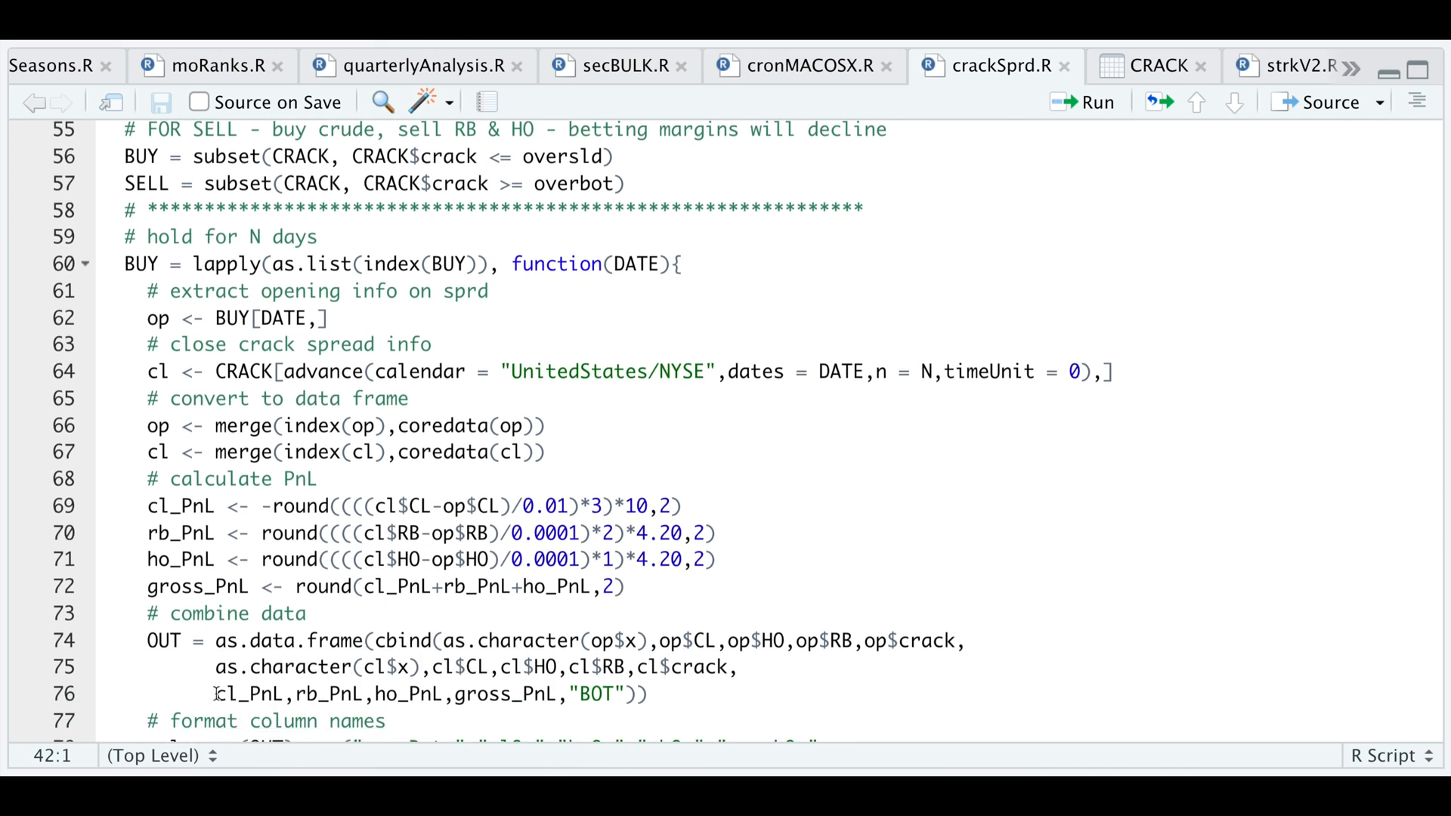
{"action": "scroll", "scroll_direction": "down", "scroll_amount": 3}
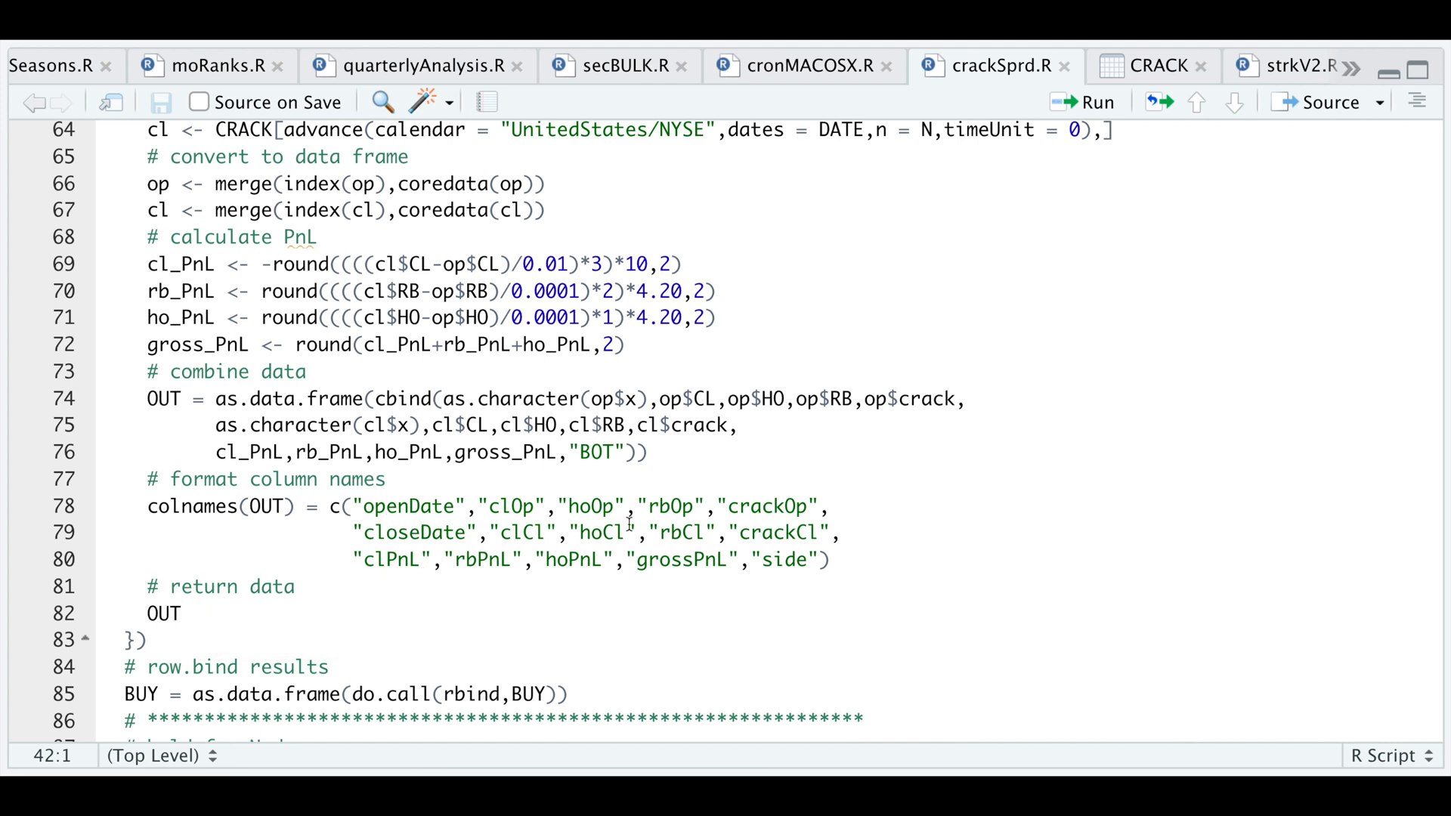
{"action": "mouse_move", "coordinate": [667, 517]}
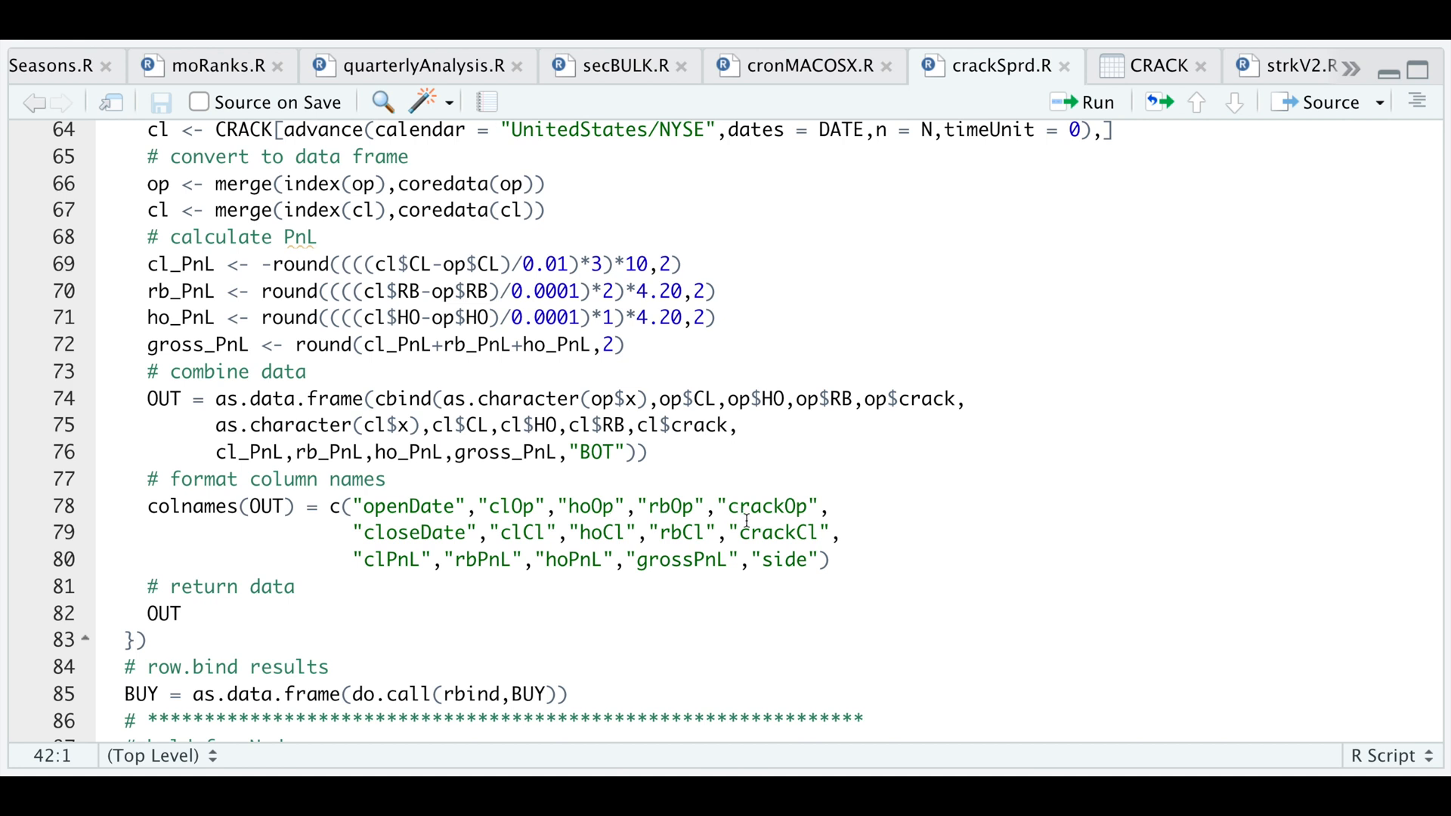
{"action": "mouse_move", "coordinate": [443, 549]}
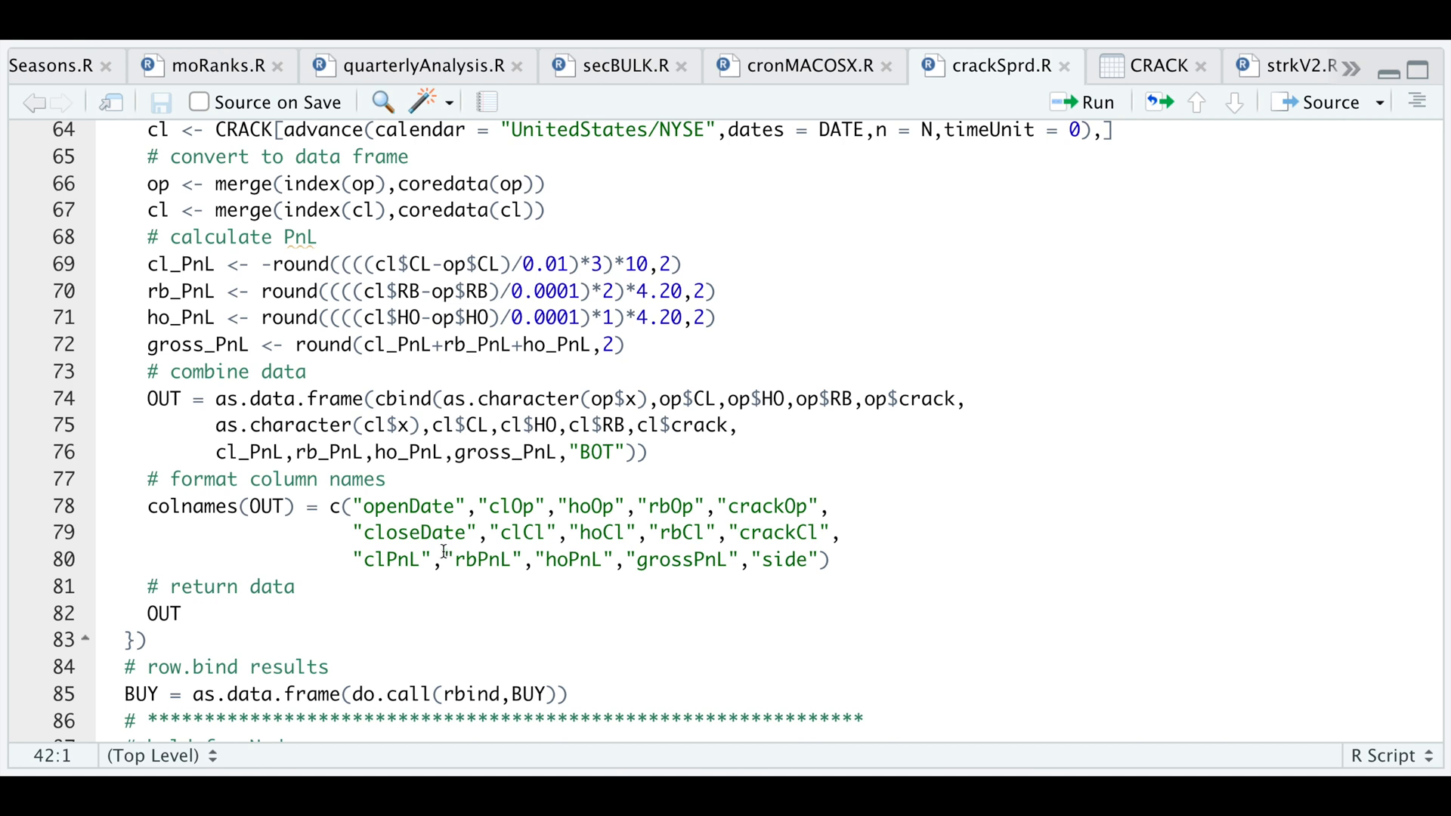
{"action": "mouse_move", "coordinate": [532, 540]}
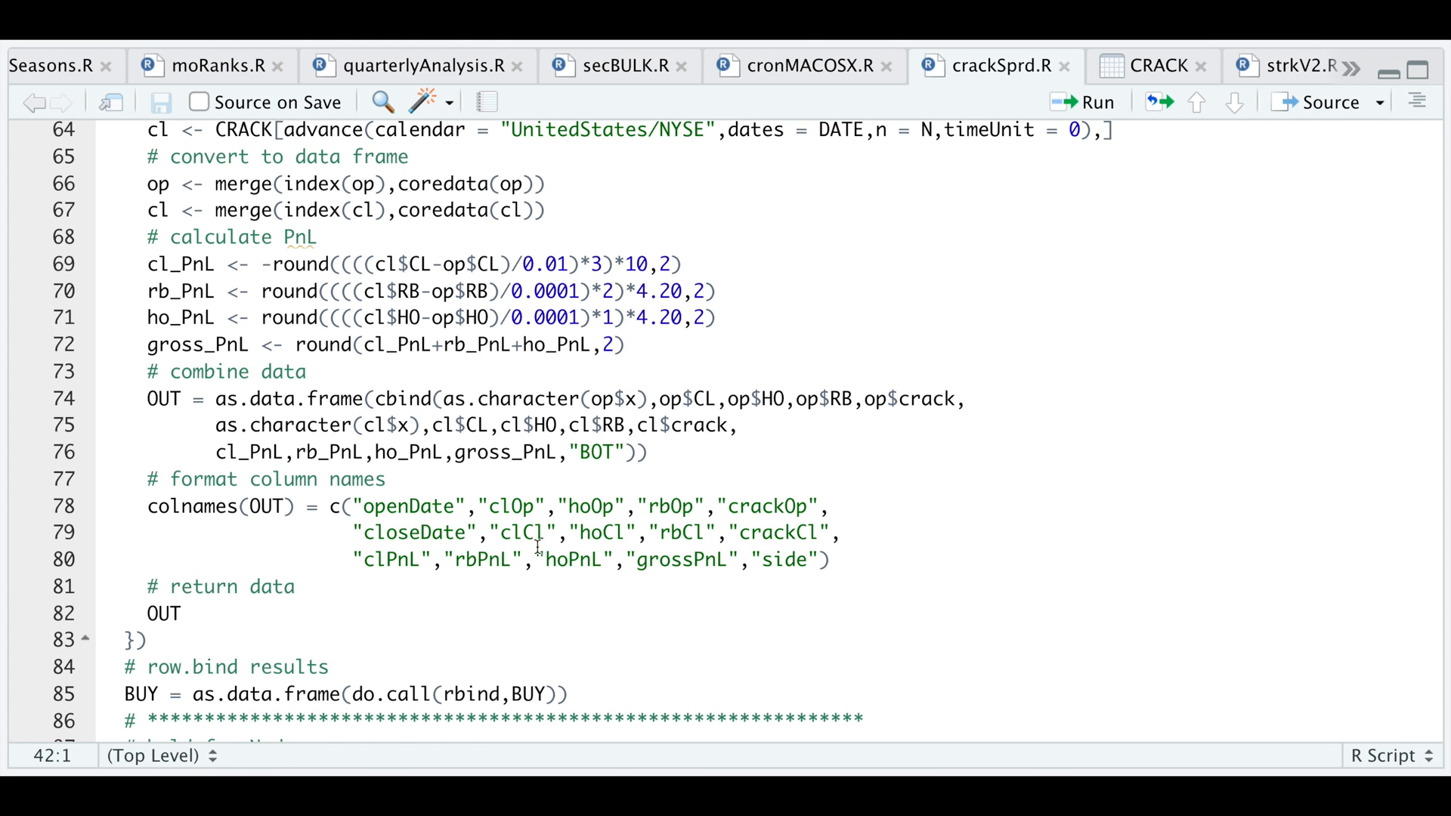
{"action": "mouse_move", "coordinate": [756, 546]}
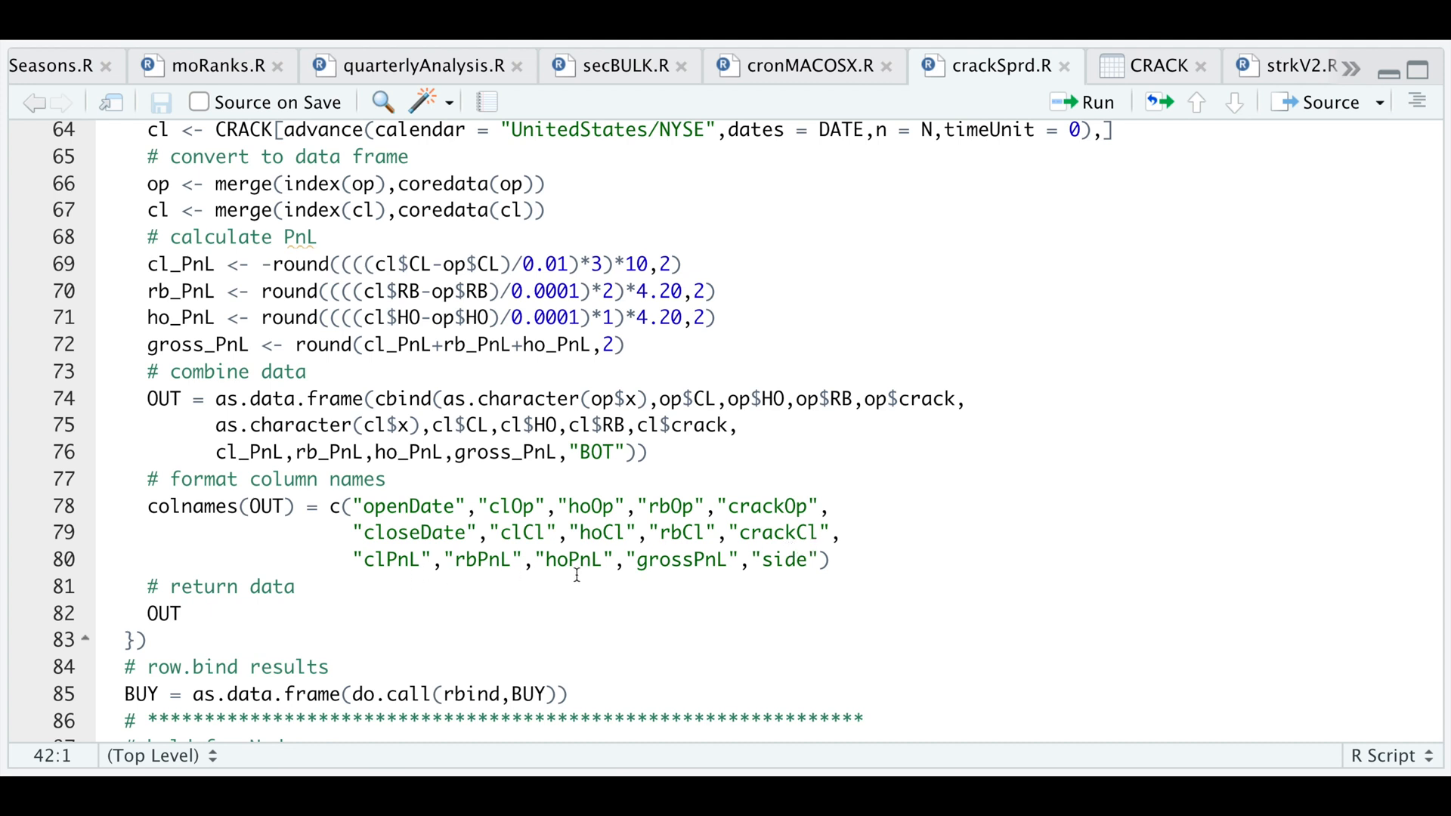
{"action": "mouse_move", "coordinate": [697, 574]}
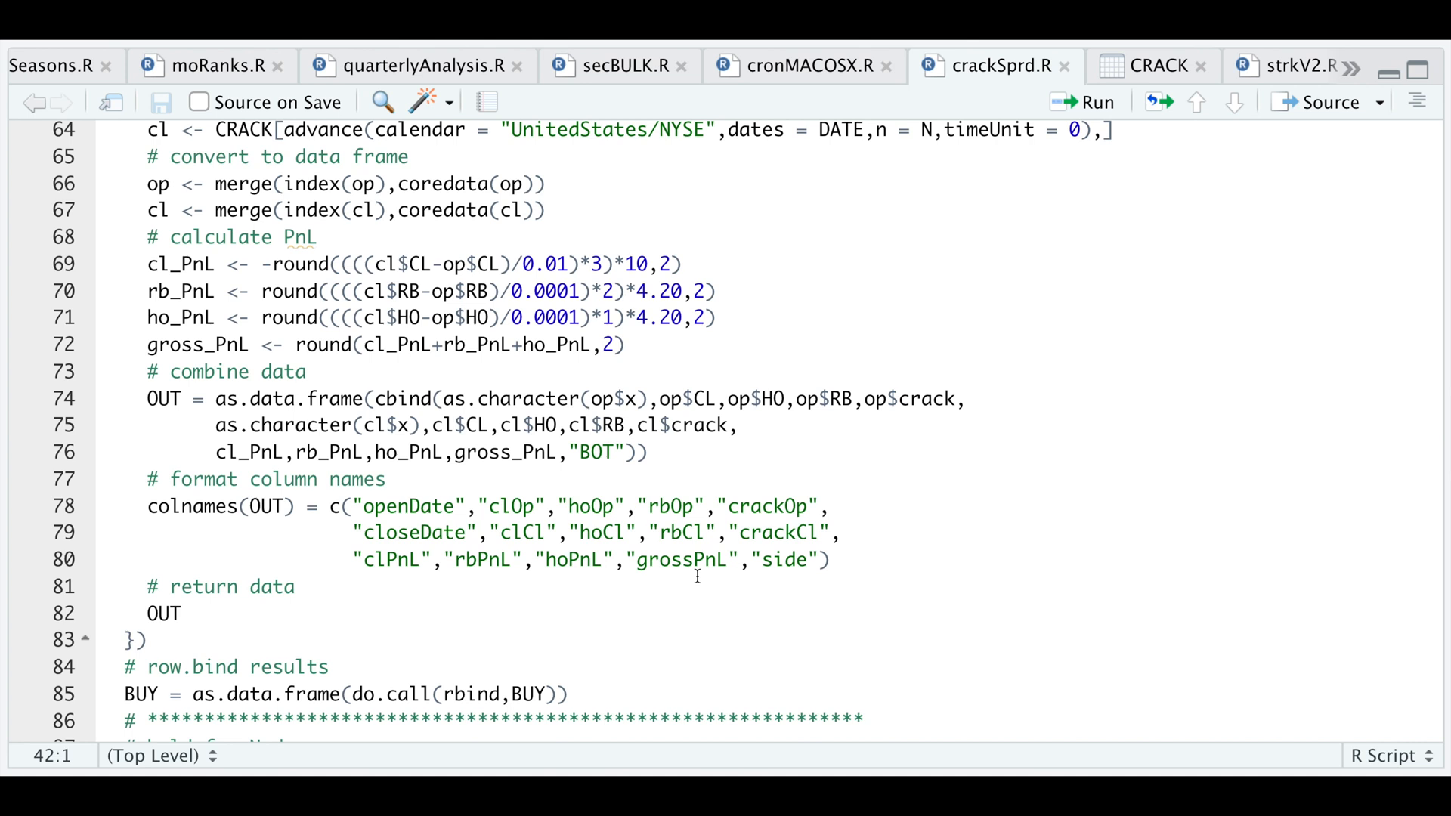
{"action": "mouse_move", "coordinate": [607, 470]}
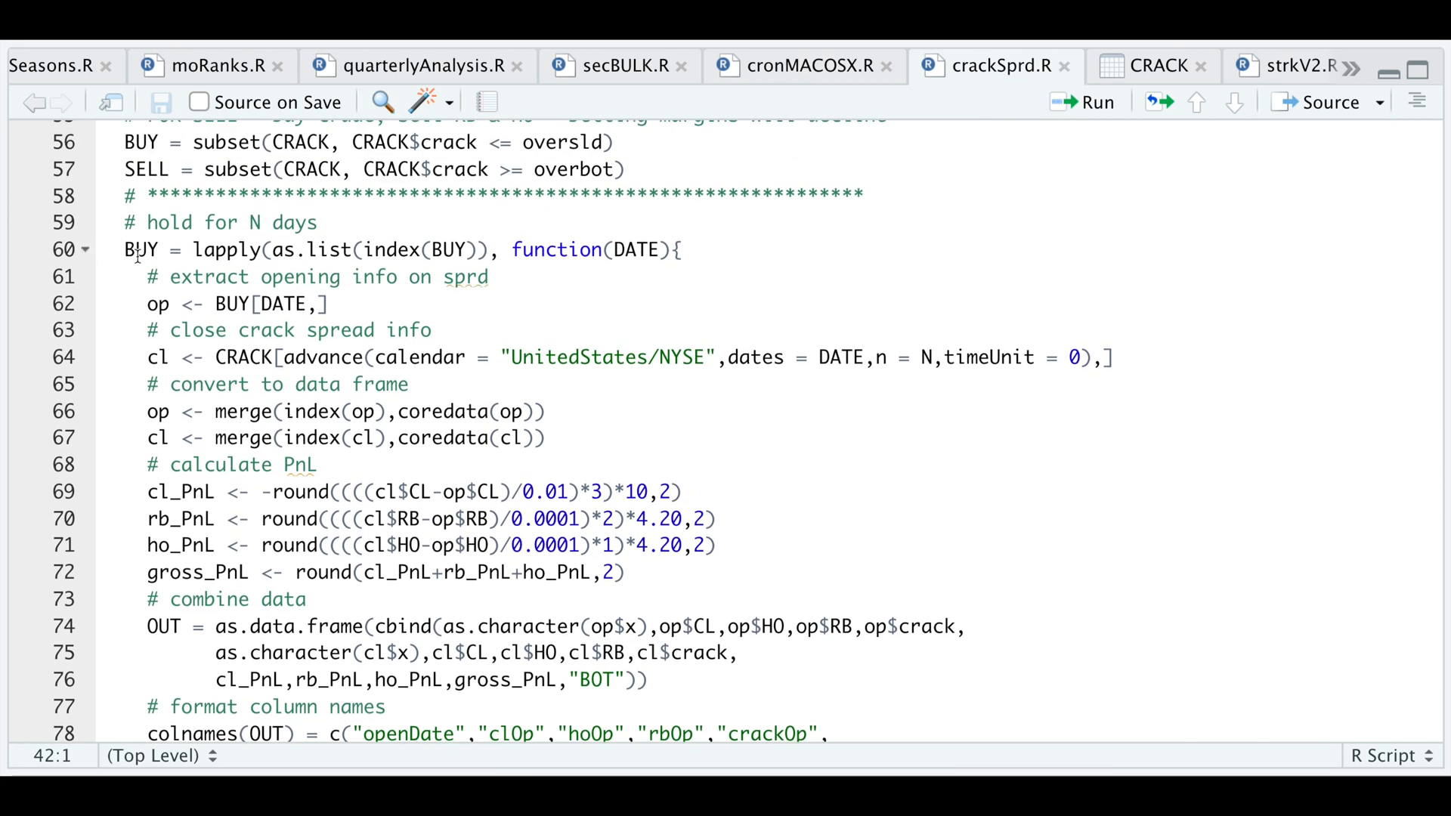
Step: Collapse the BUY holding-period lapply body at line 60
{"action": "left_click", "coordinate": [85, 250]}
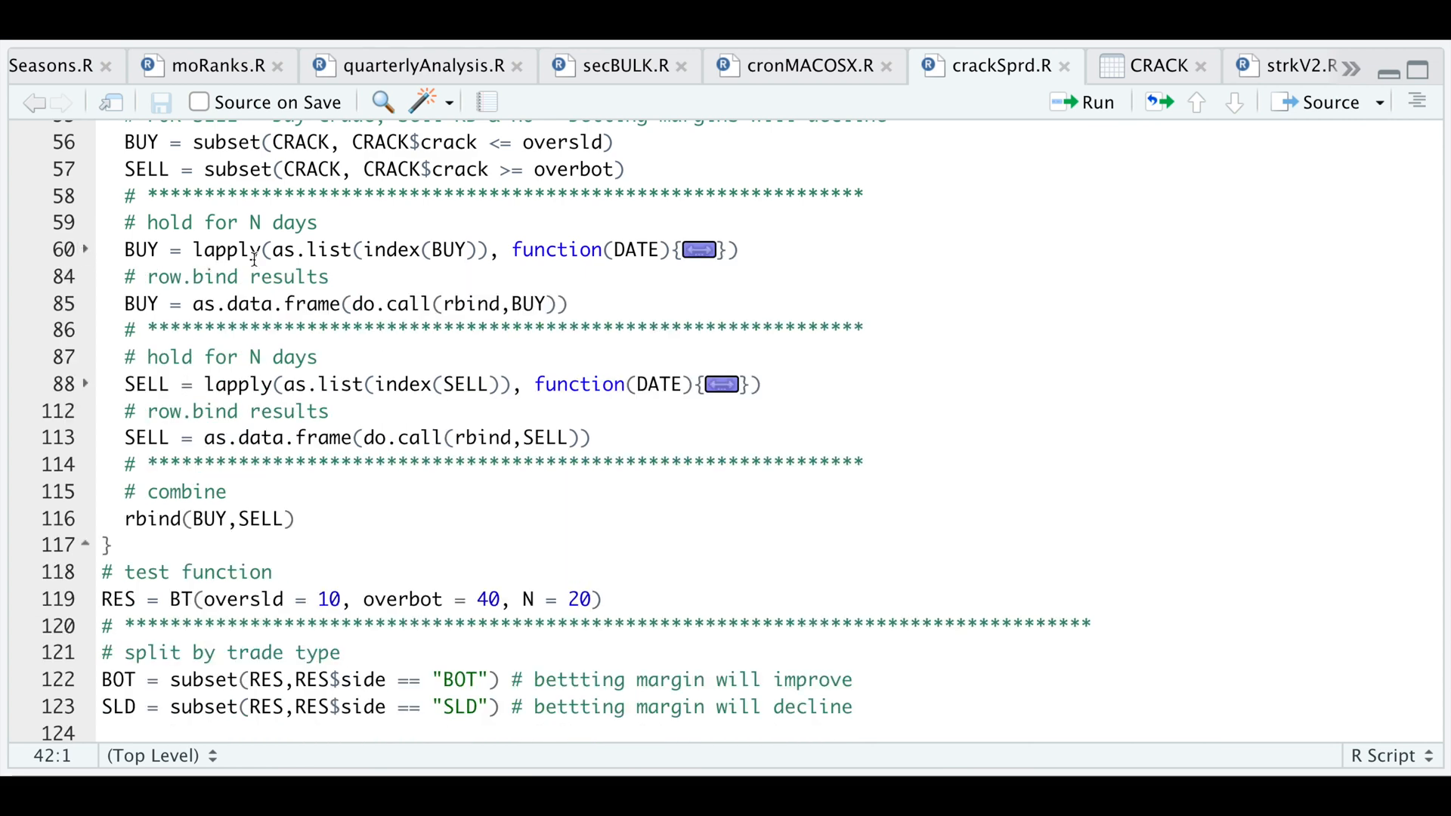
{"action": "mouse_move", "coordinate": [411, 313]}
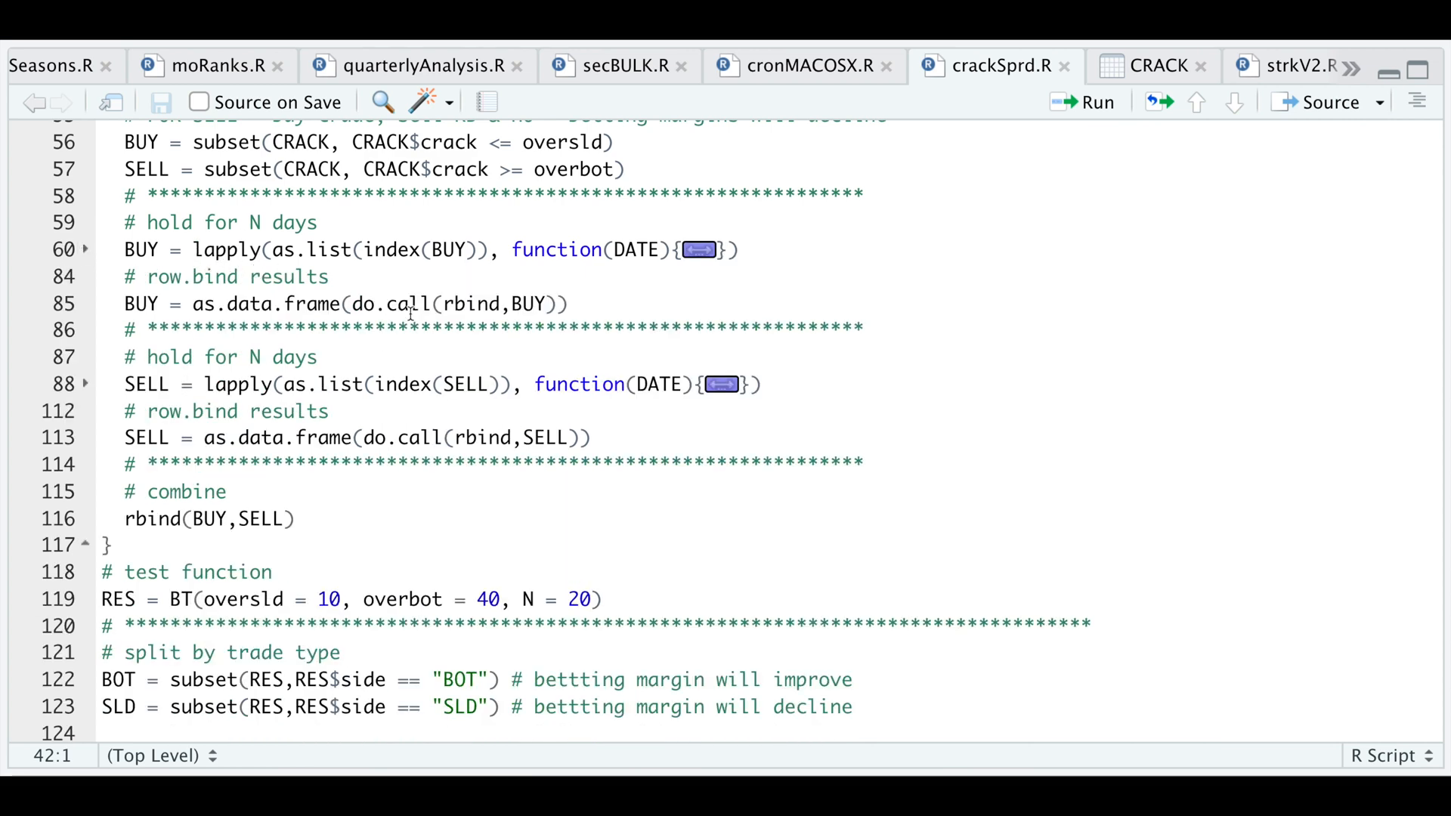
{"action": "mouse_move", "coordinate": [278, 322]}
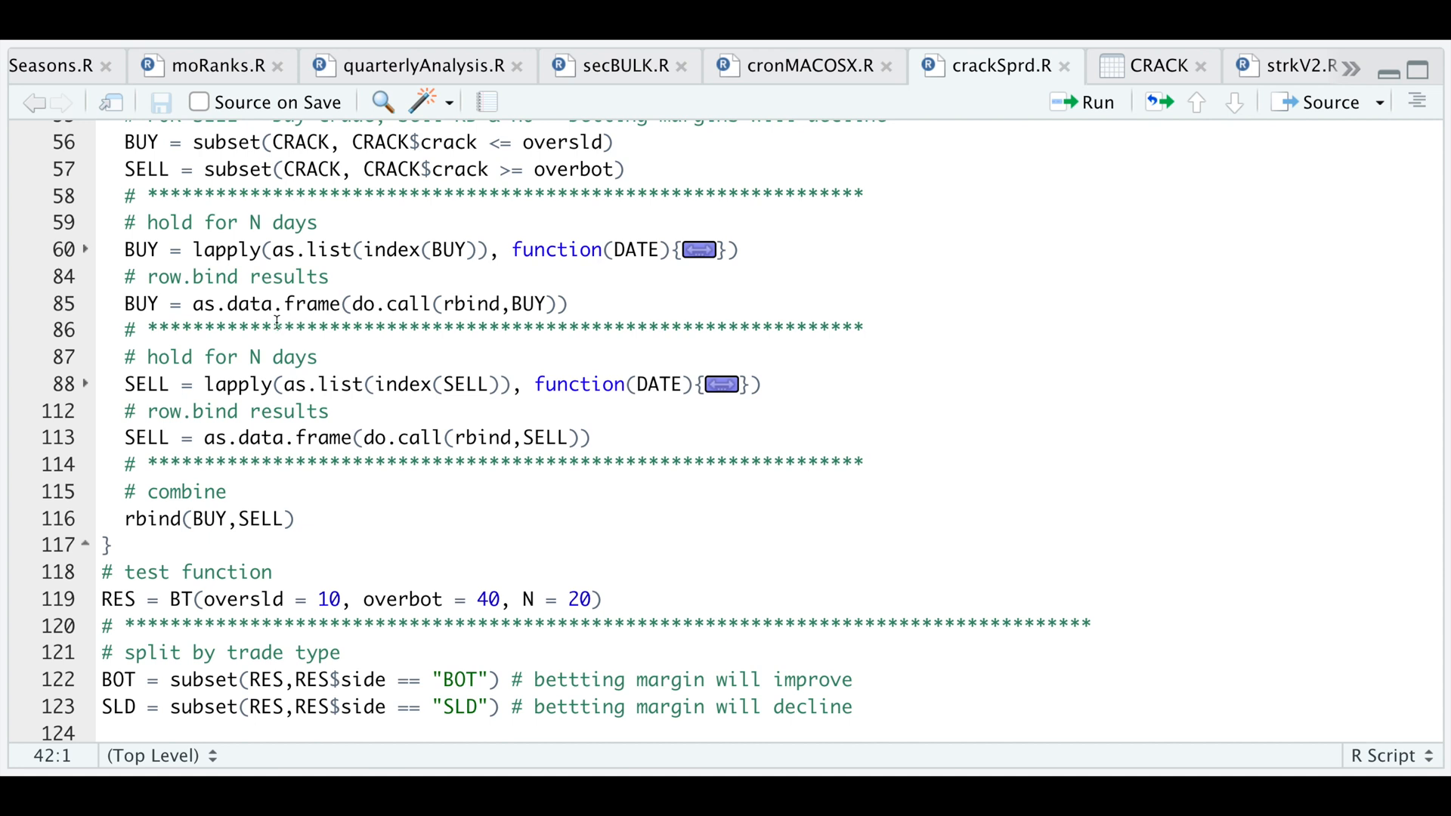
{"action": "mouse_move", "coordinate": [295, 326]}
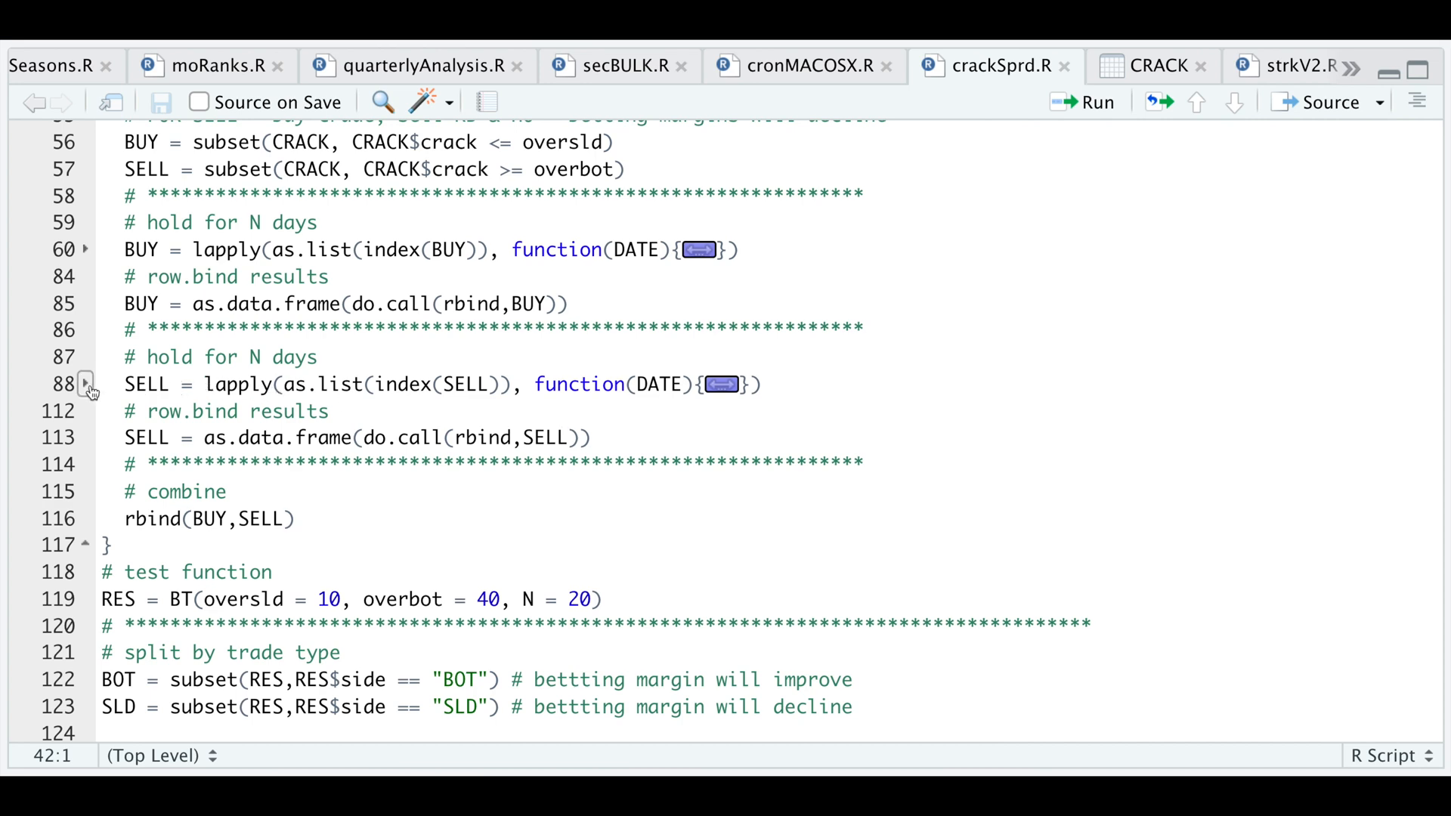
Step: Expand the SELL holding loop at line 88 to read its SLD-side PnL code, then fold it back up
{"action": "left_click", "coordinate": [87, 383]}
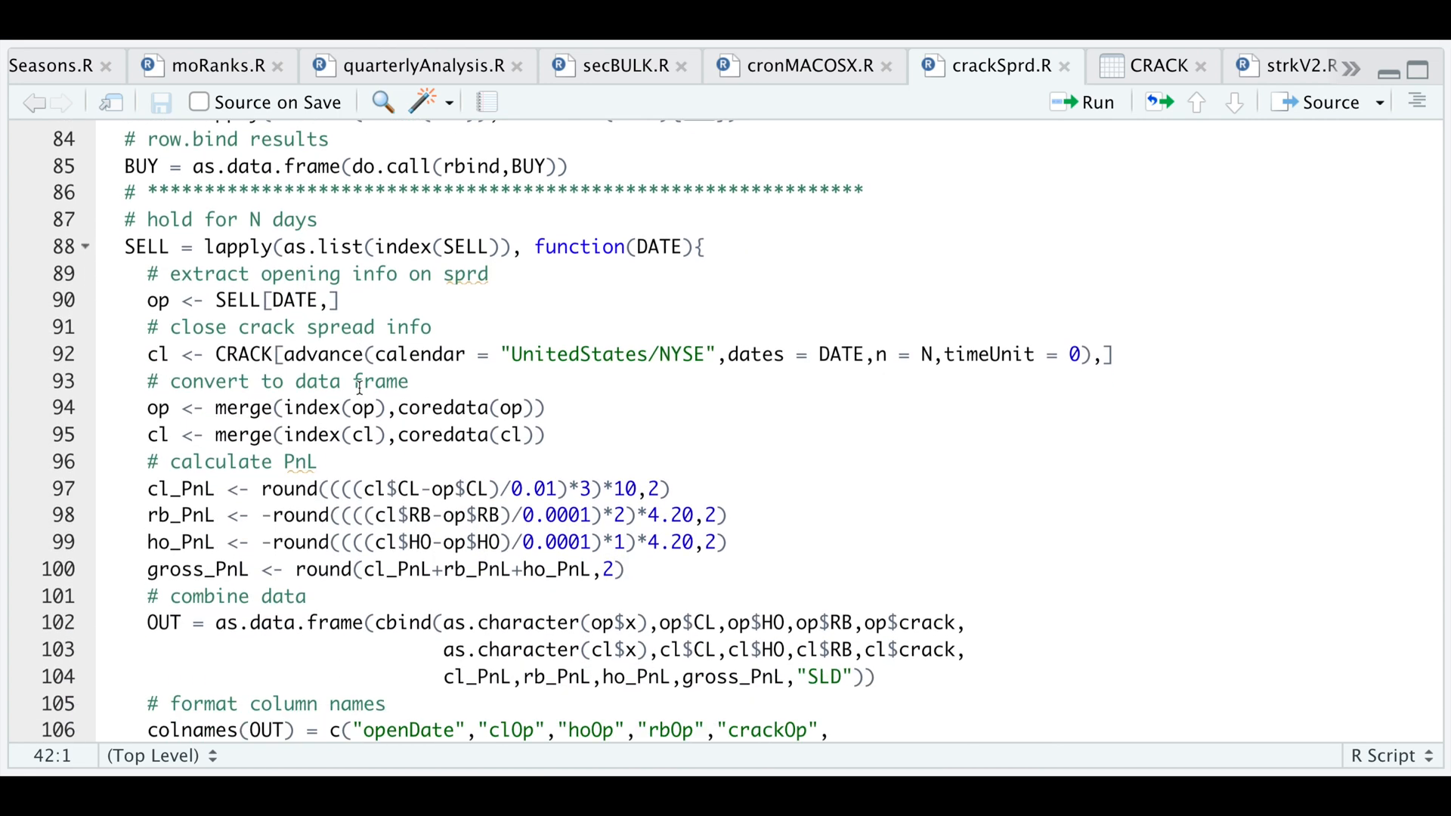
{"action": "scroll", "scroll_direction": "down", "scroll_amount": 3}
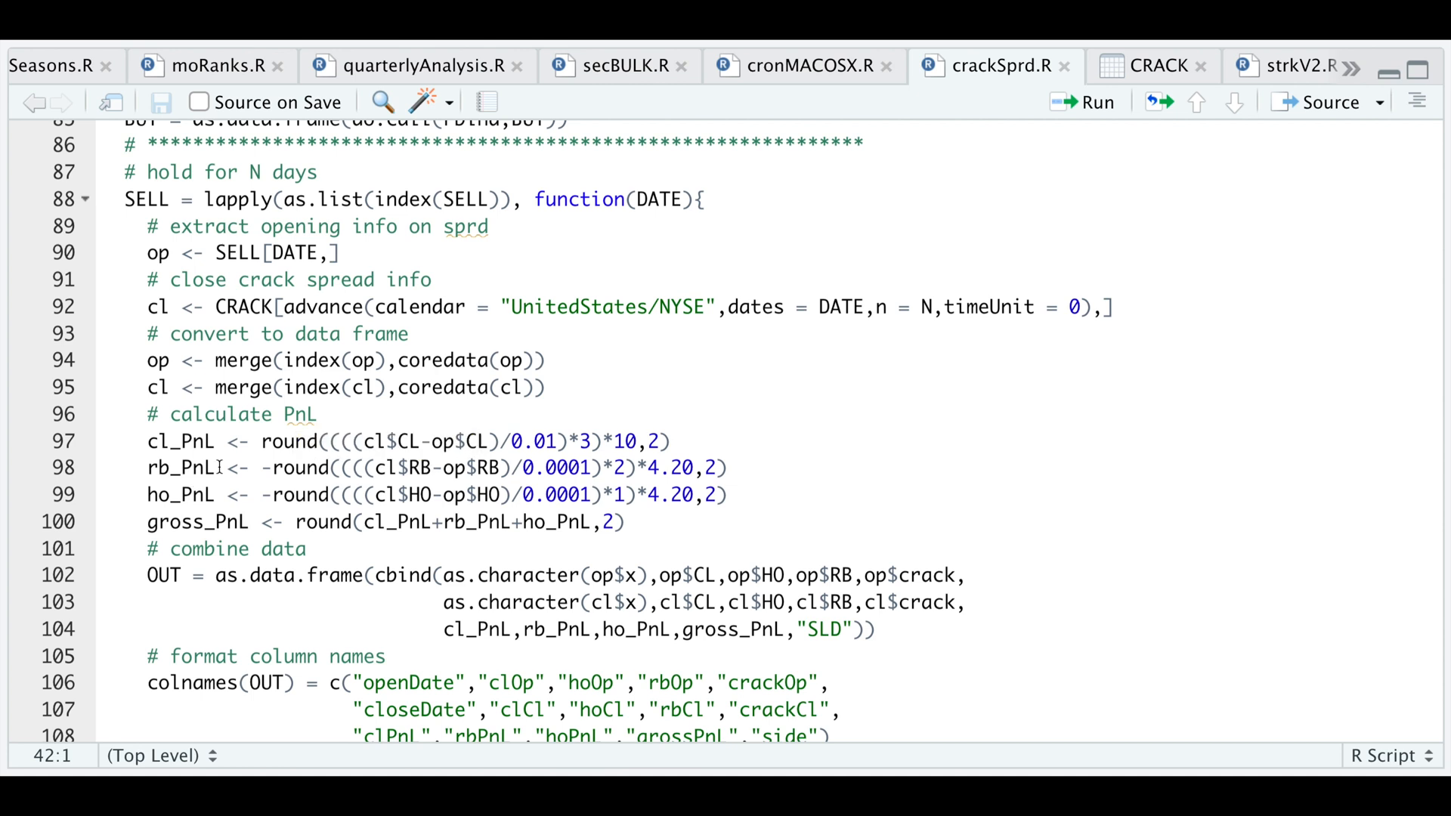
{"action": "scroll", "scroll_direction": "down", "scroll_amount": 3}
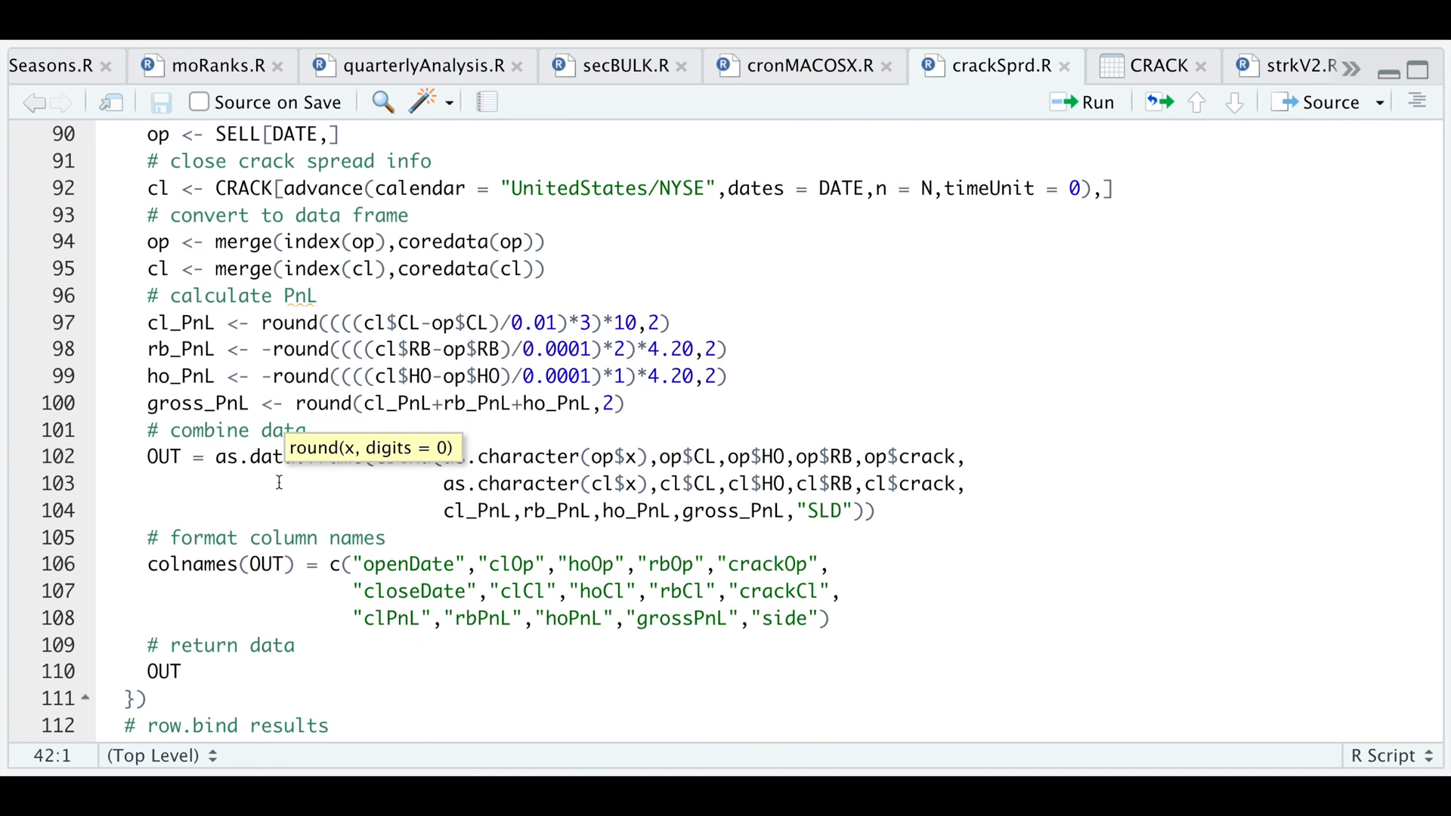
{"action": "left_click", "coordinate": [252, 456]}
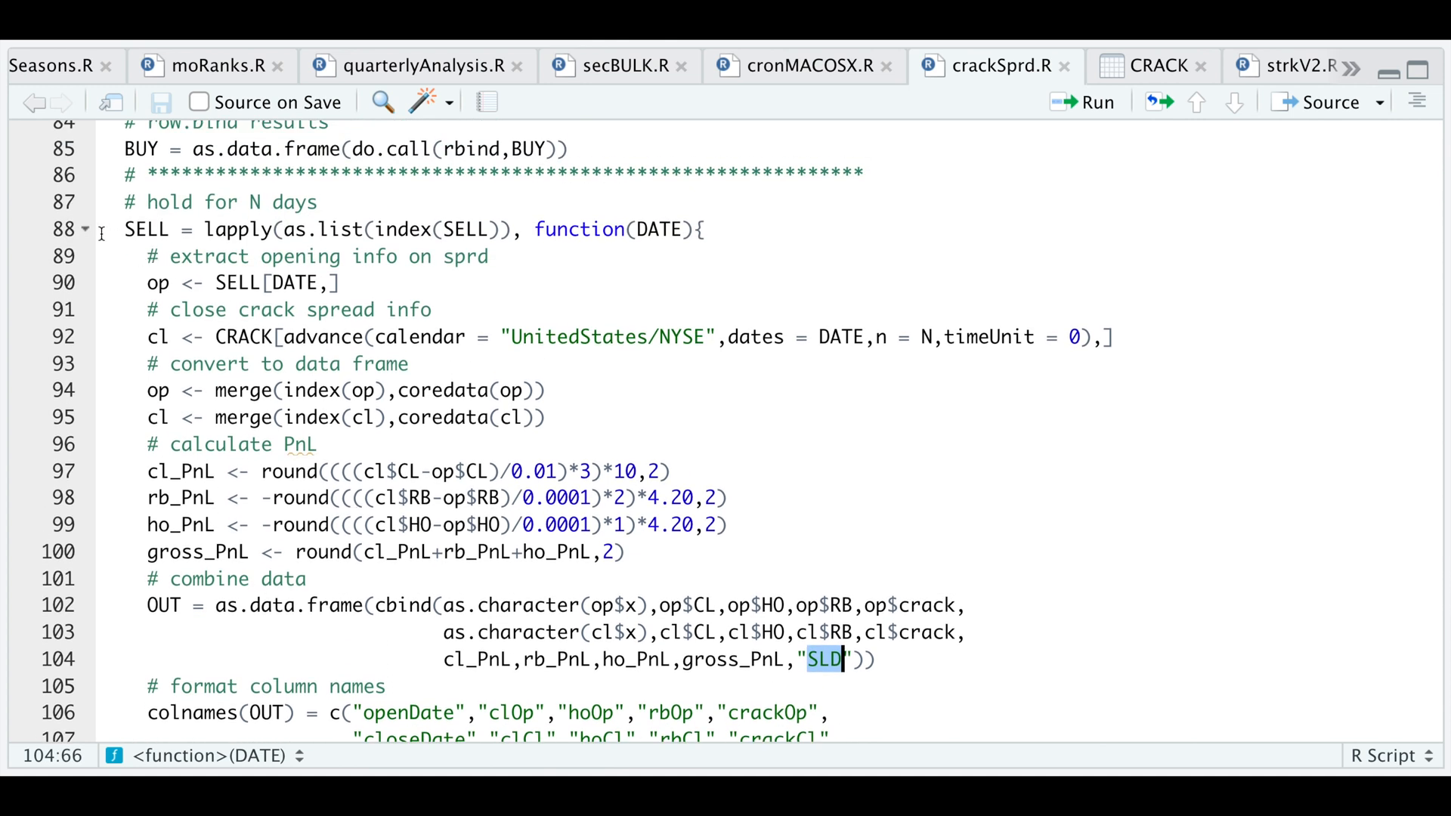
{"action": "left_click", "coordinate": [84, 229]}
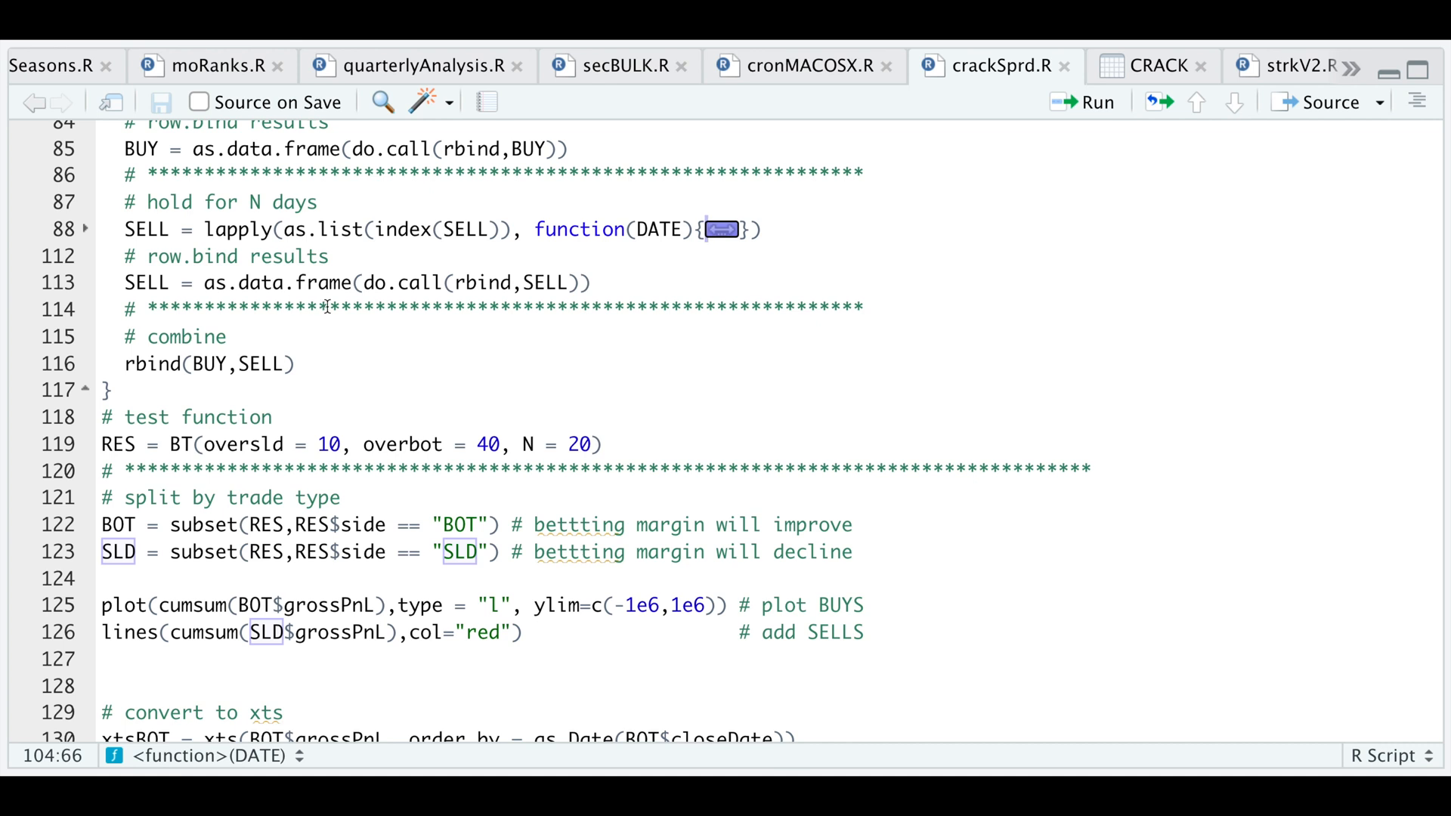
{"action": "mouse_move", "coordinate": [227, 374]}
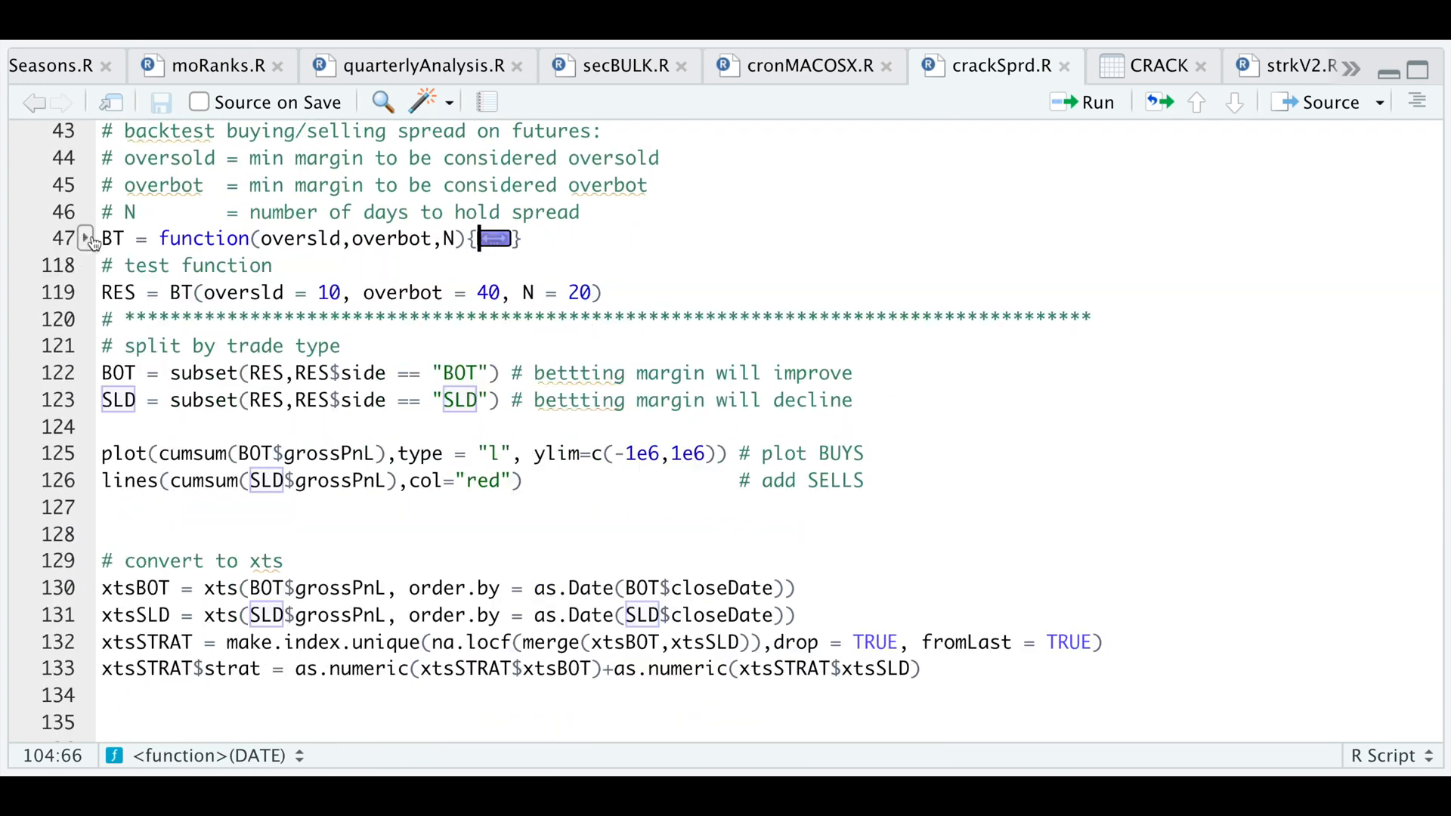
Step: Run the BT function with its test call and split results into BOT and SLD subsets
{"action": "left_click", "coordinate": [1095, 101]}
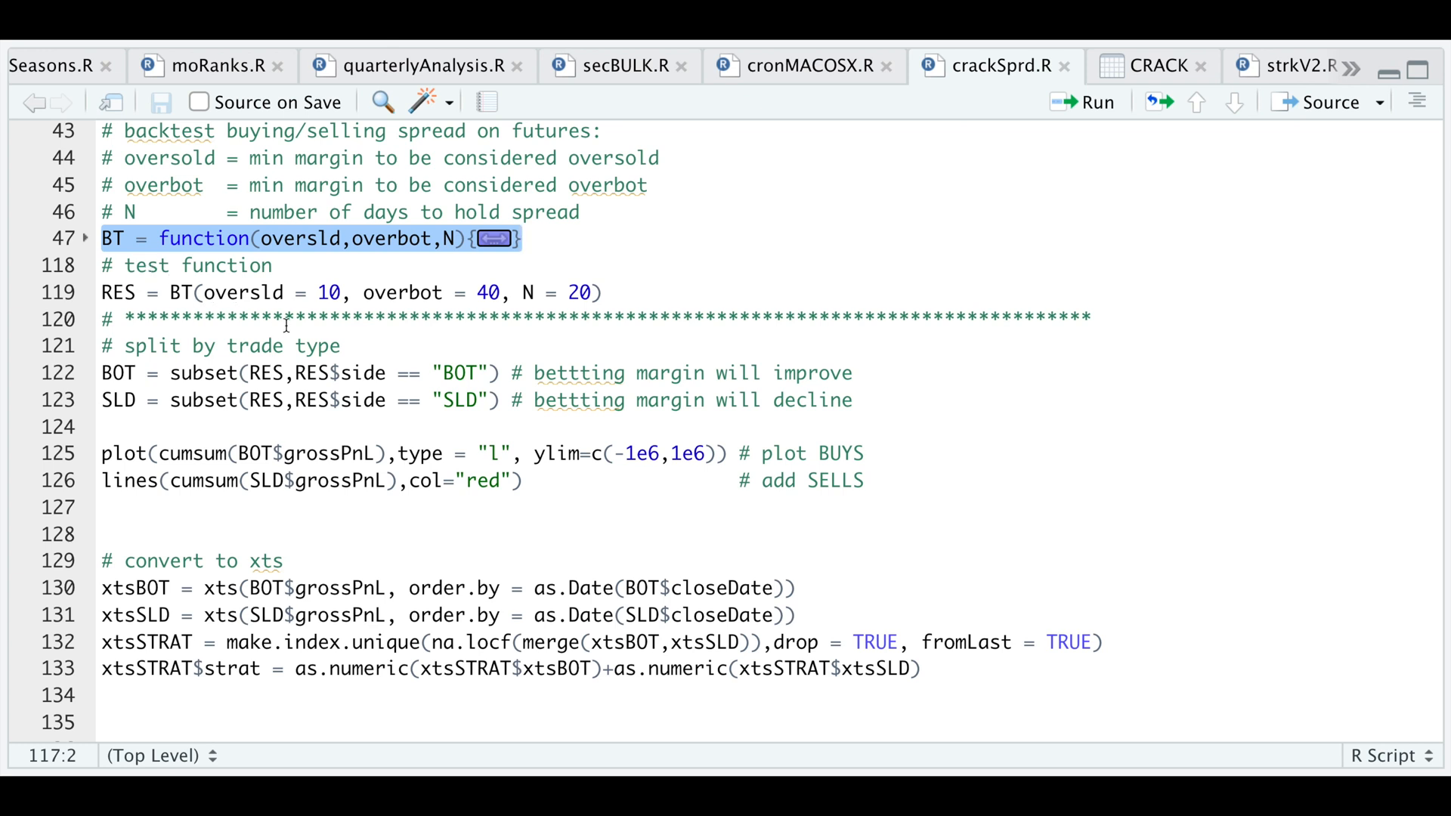
{"action": "mouse_move", "coordinate": [244, 310]}
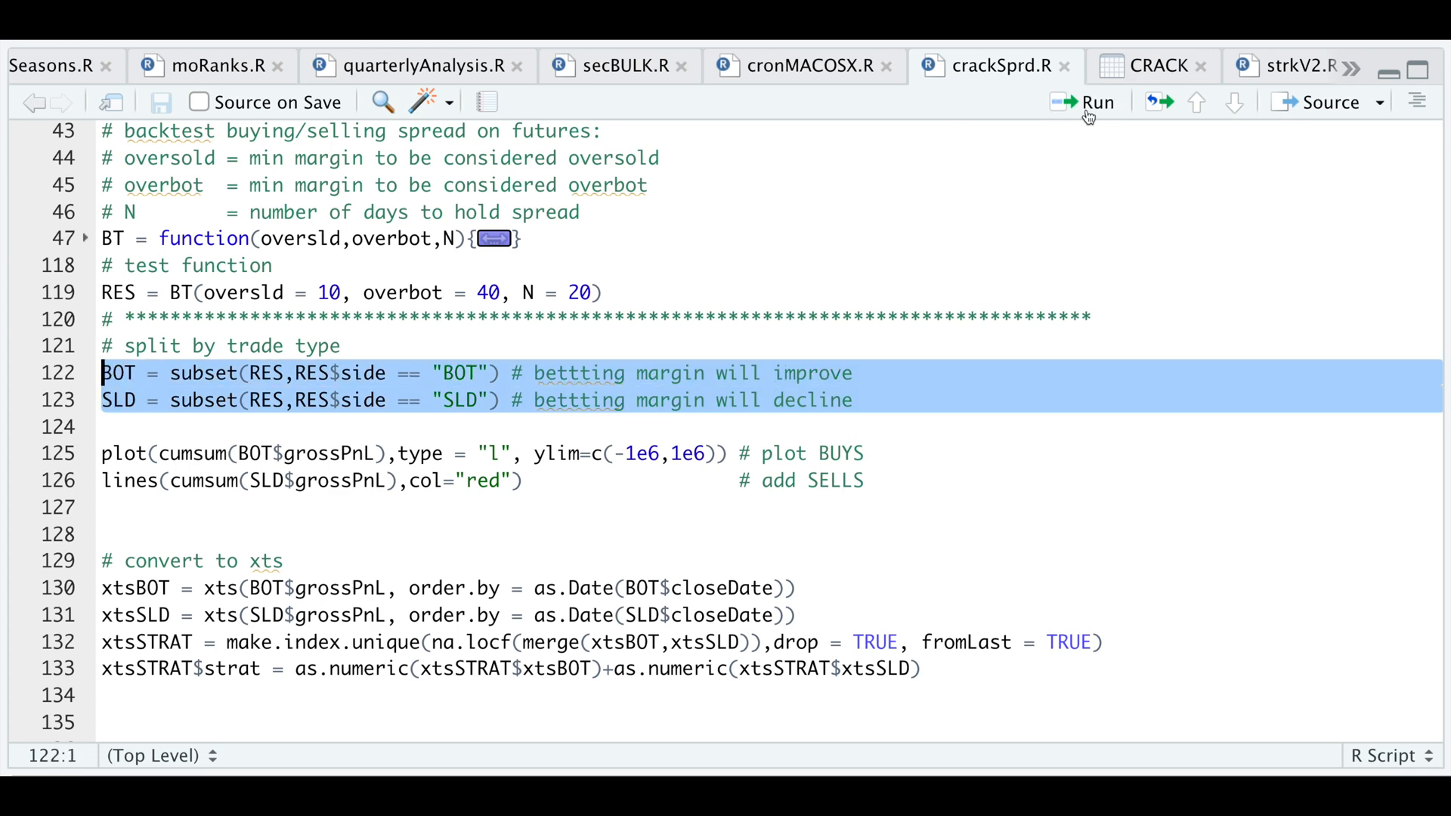
{"action": "mouse_move", "coordinate": [963, 370]}
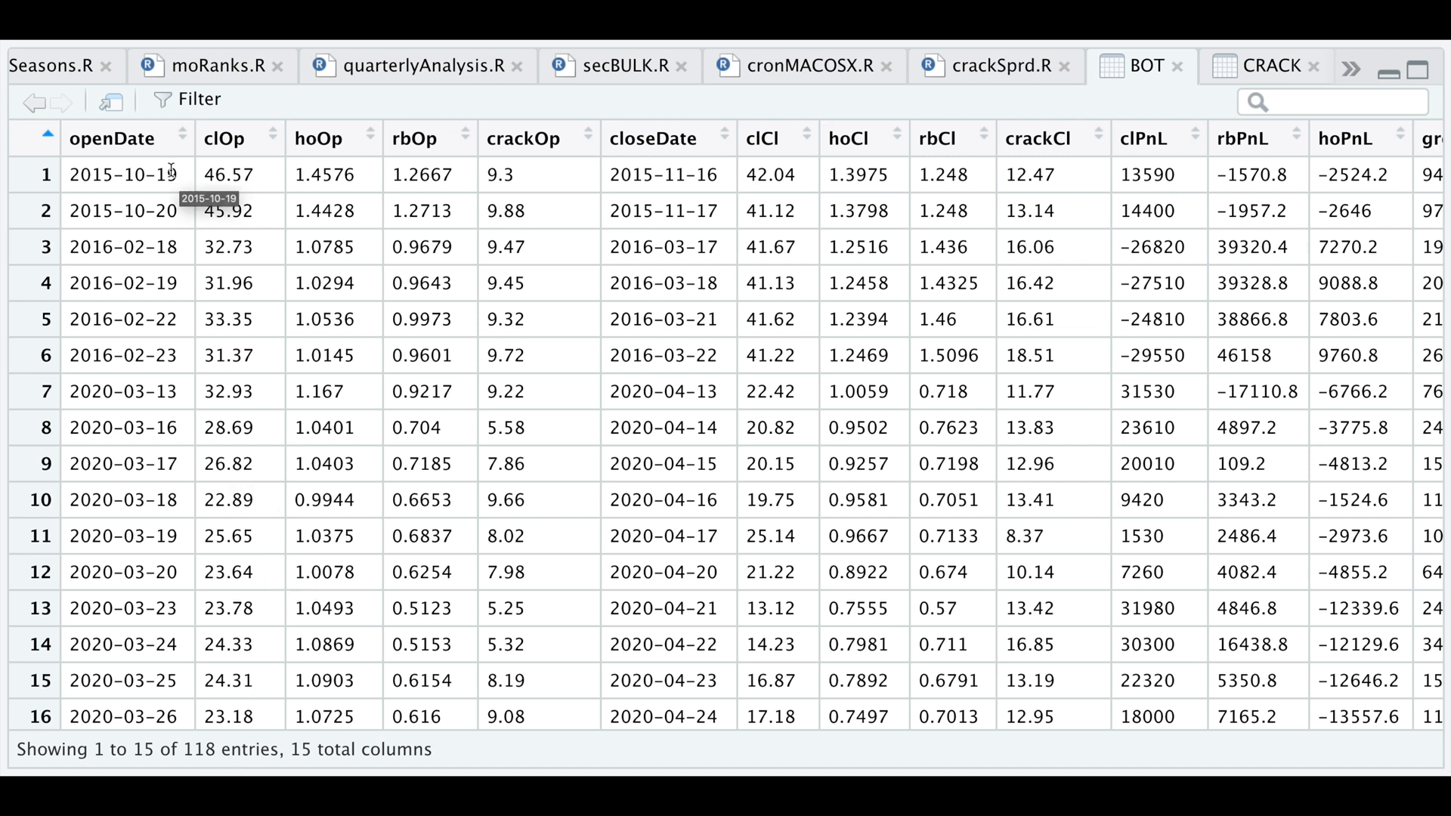
{"action": "mouse_move", "coordinate": [444, 423]}
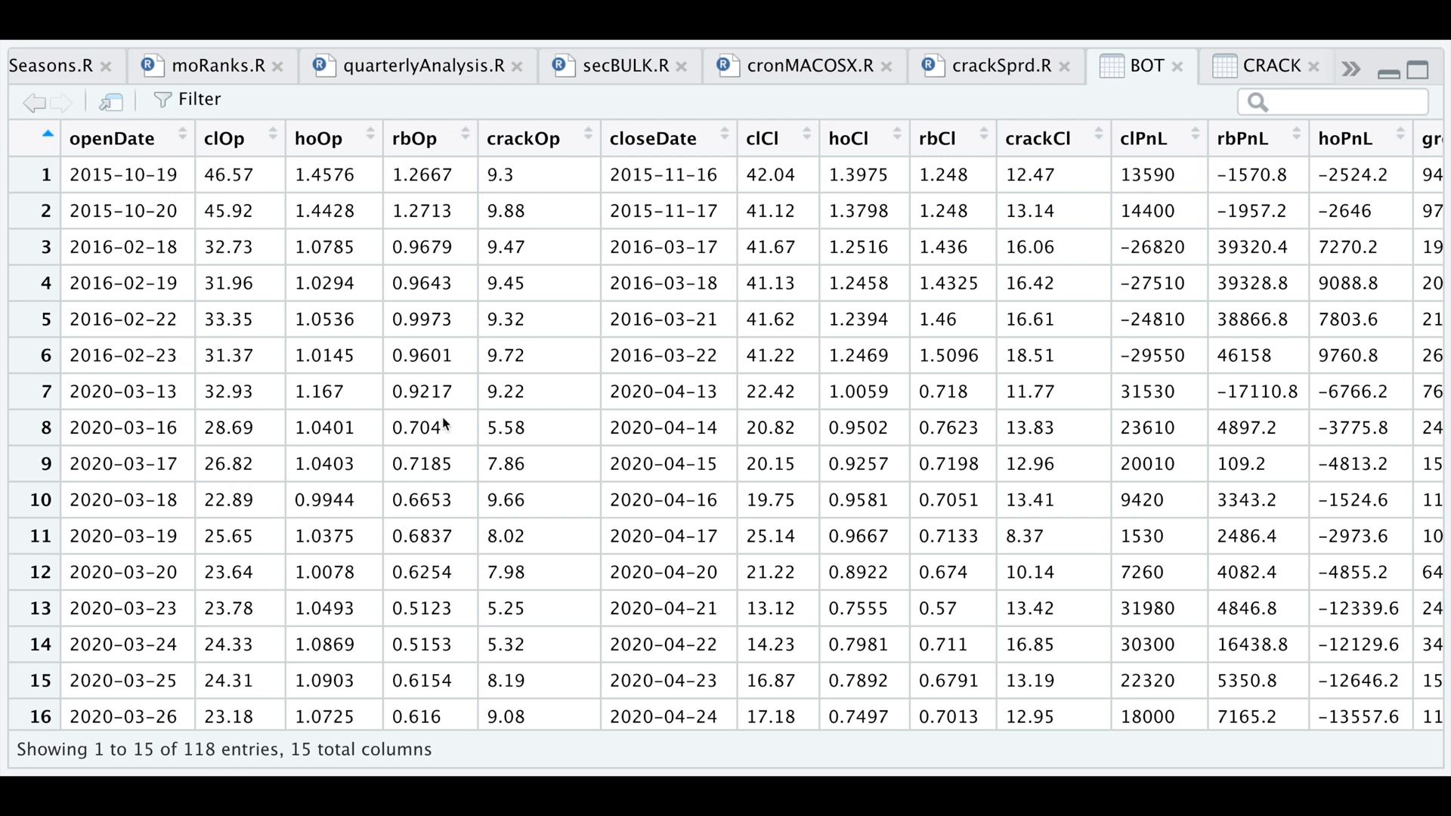
{"action": "mouse_move", "coordinate": [369, 221]}
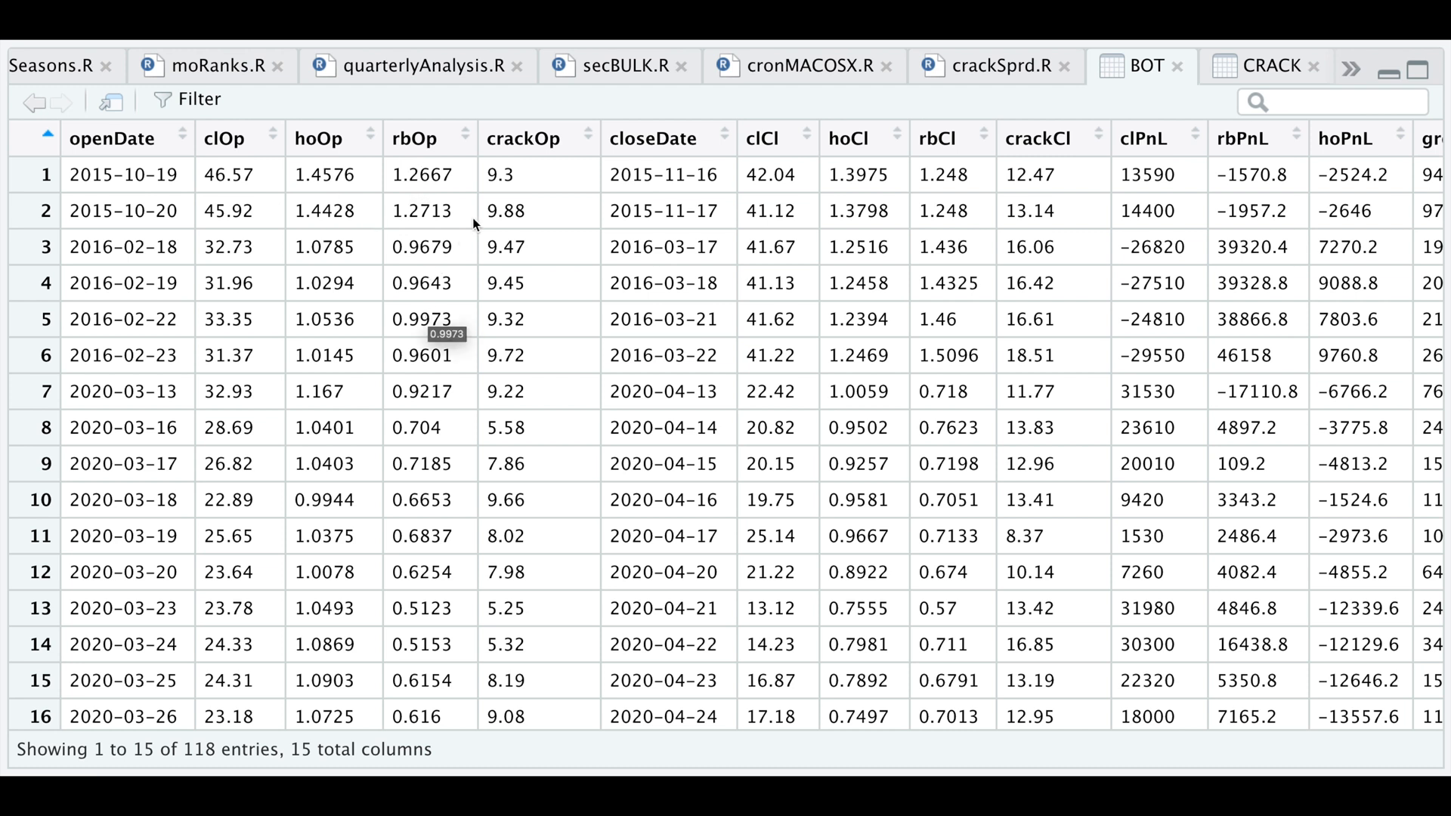
{"action": "mouse_move", "coordinate": [618, 195]}
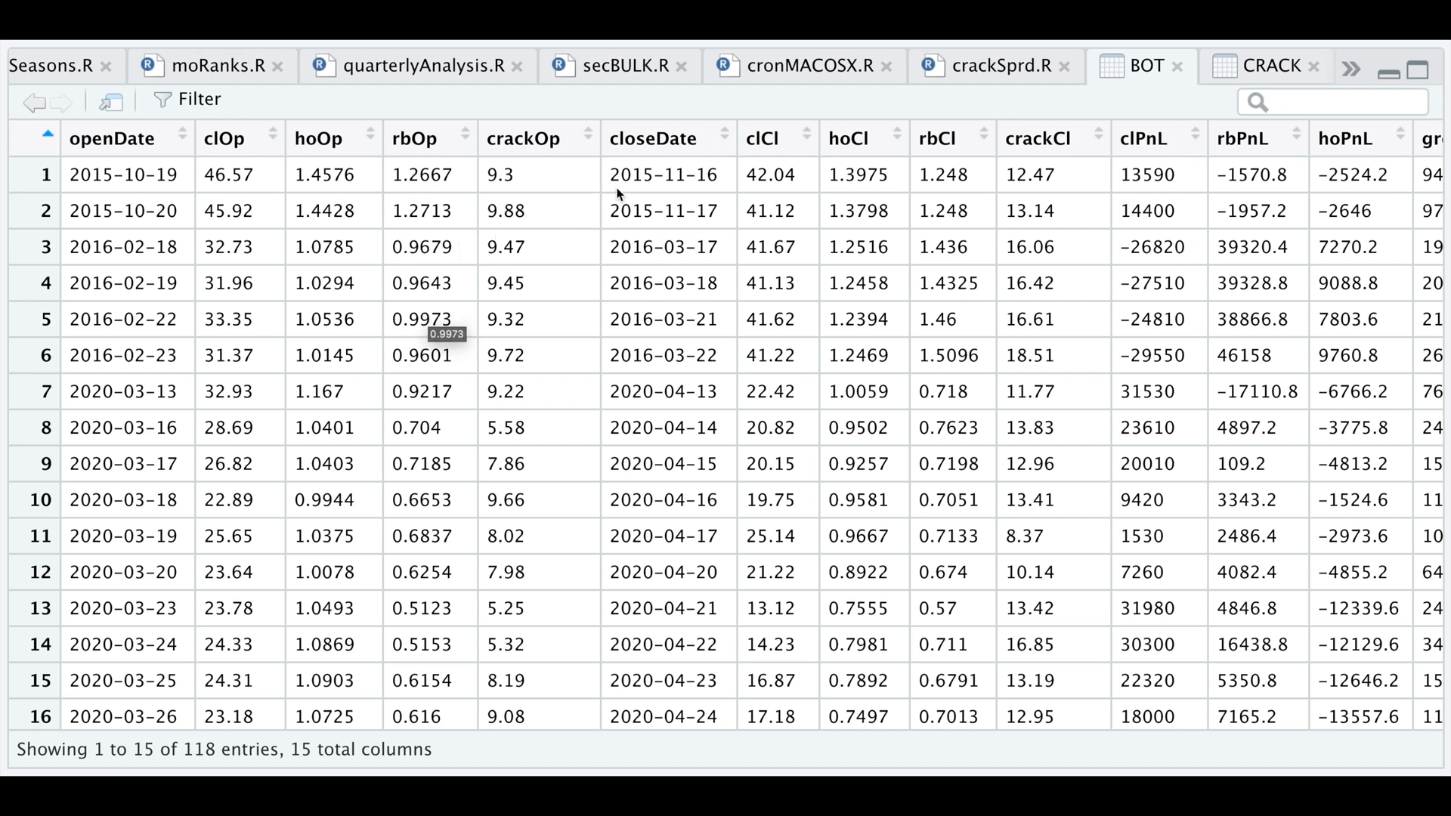
{"action": "mouse_move", "coordinate": [823, 201]}
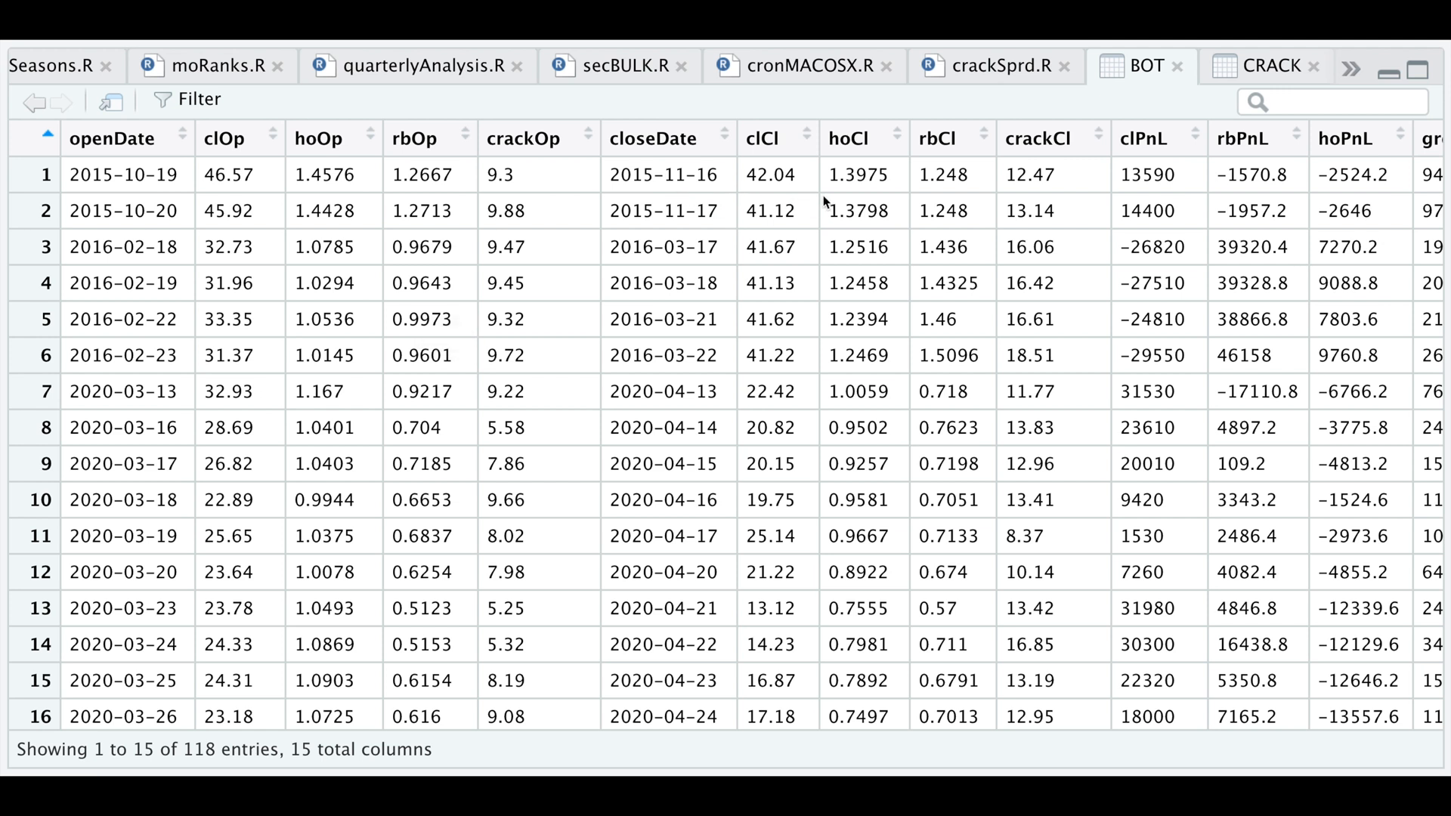
{"action": "mouse_move", "coordinate": [810, 201]}
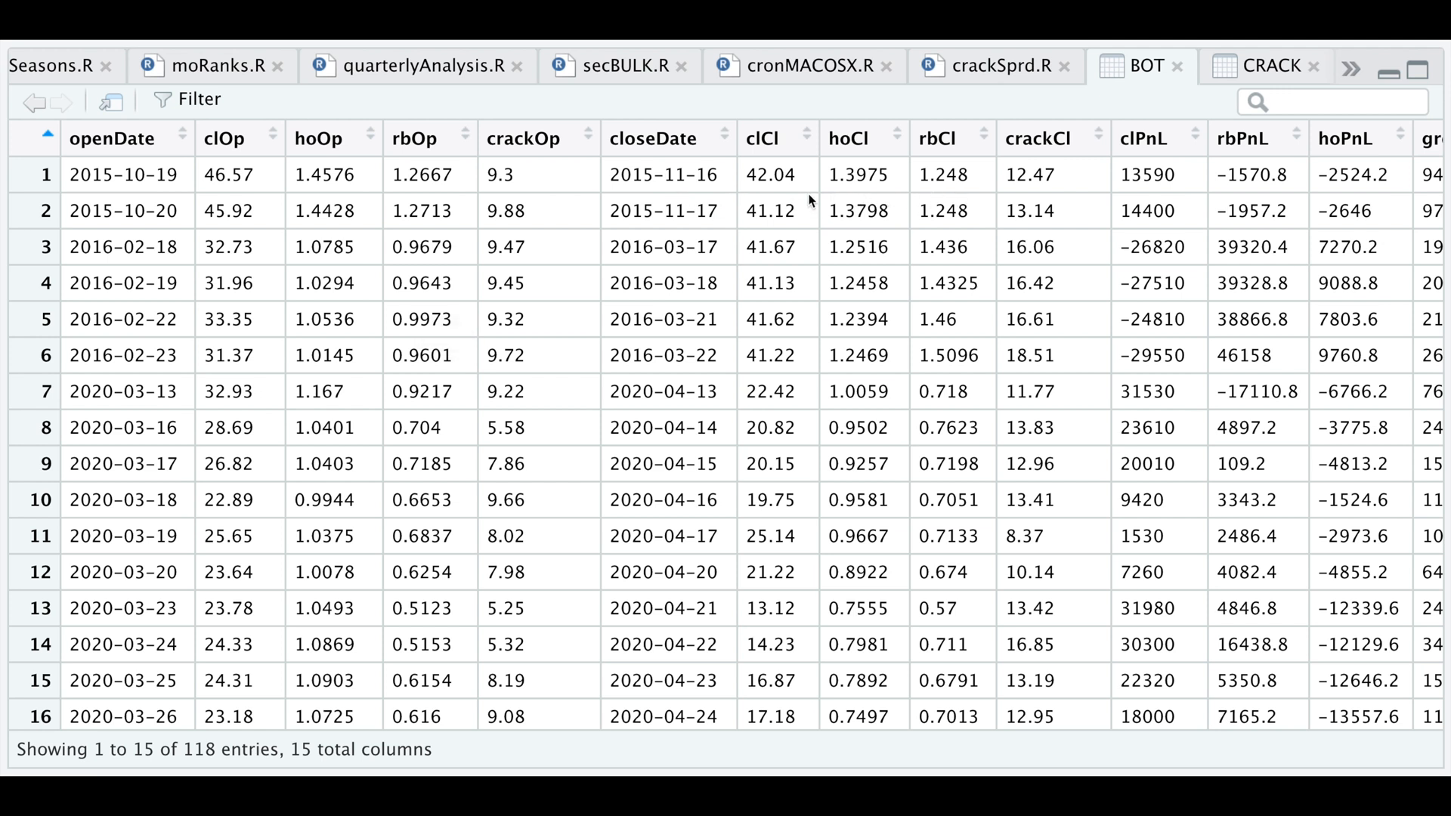
{"action": "mouse_move", "coordinate": [1043, 199]}
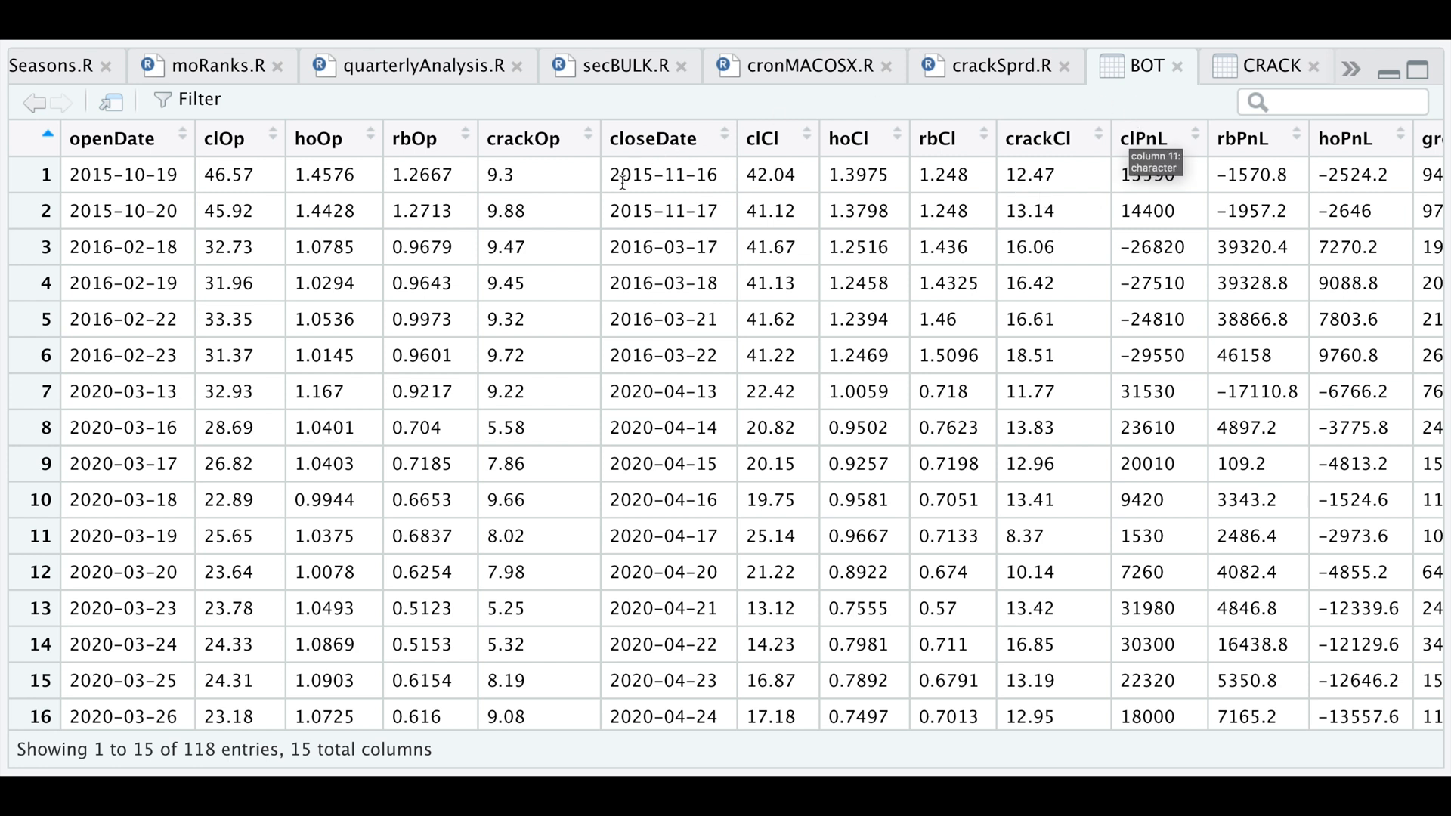
{"action": "mouse_move", "coordinate": [722, 192]}
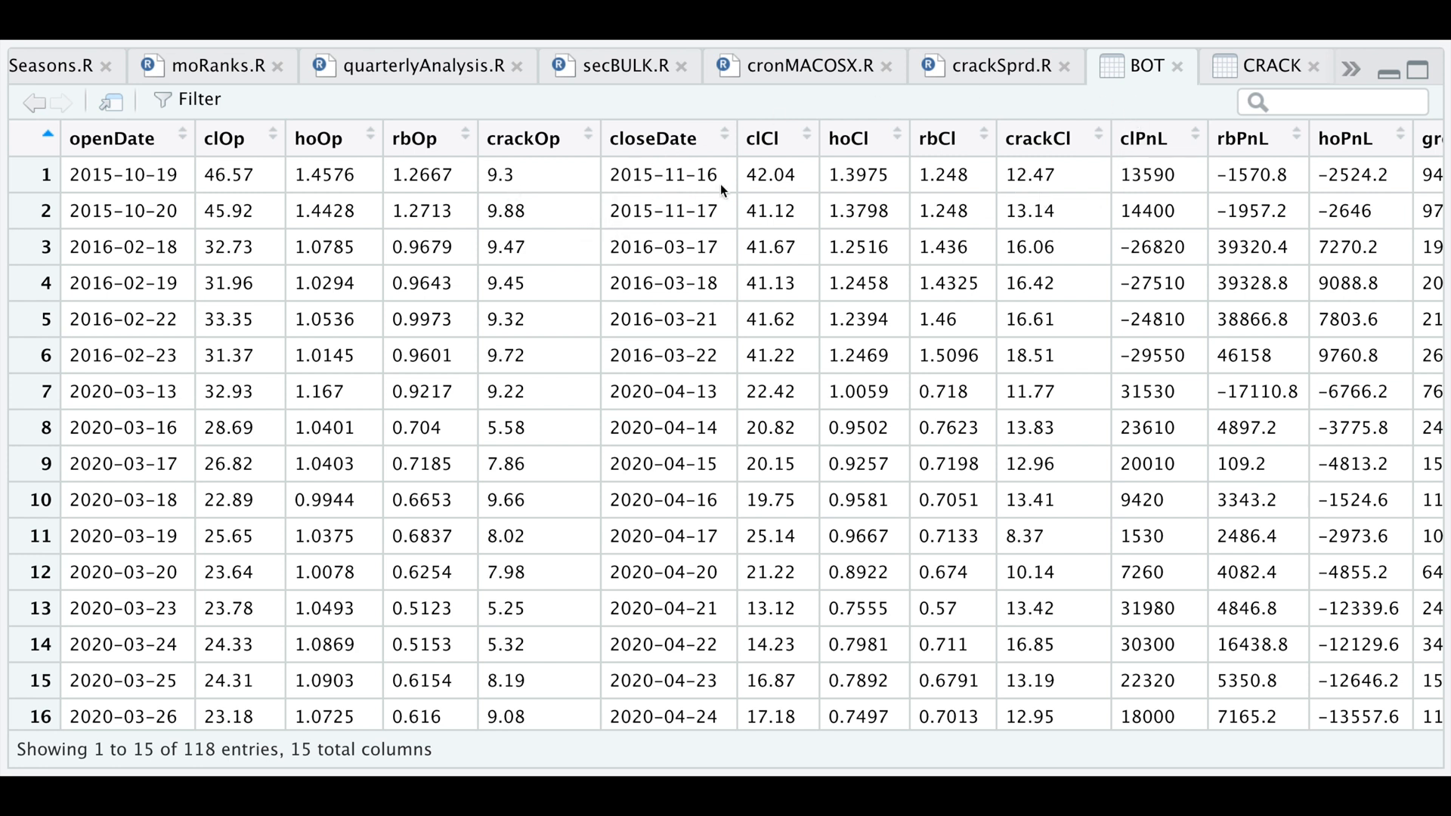
{"action": "mouse_move", "coordinate": [932, 401]}
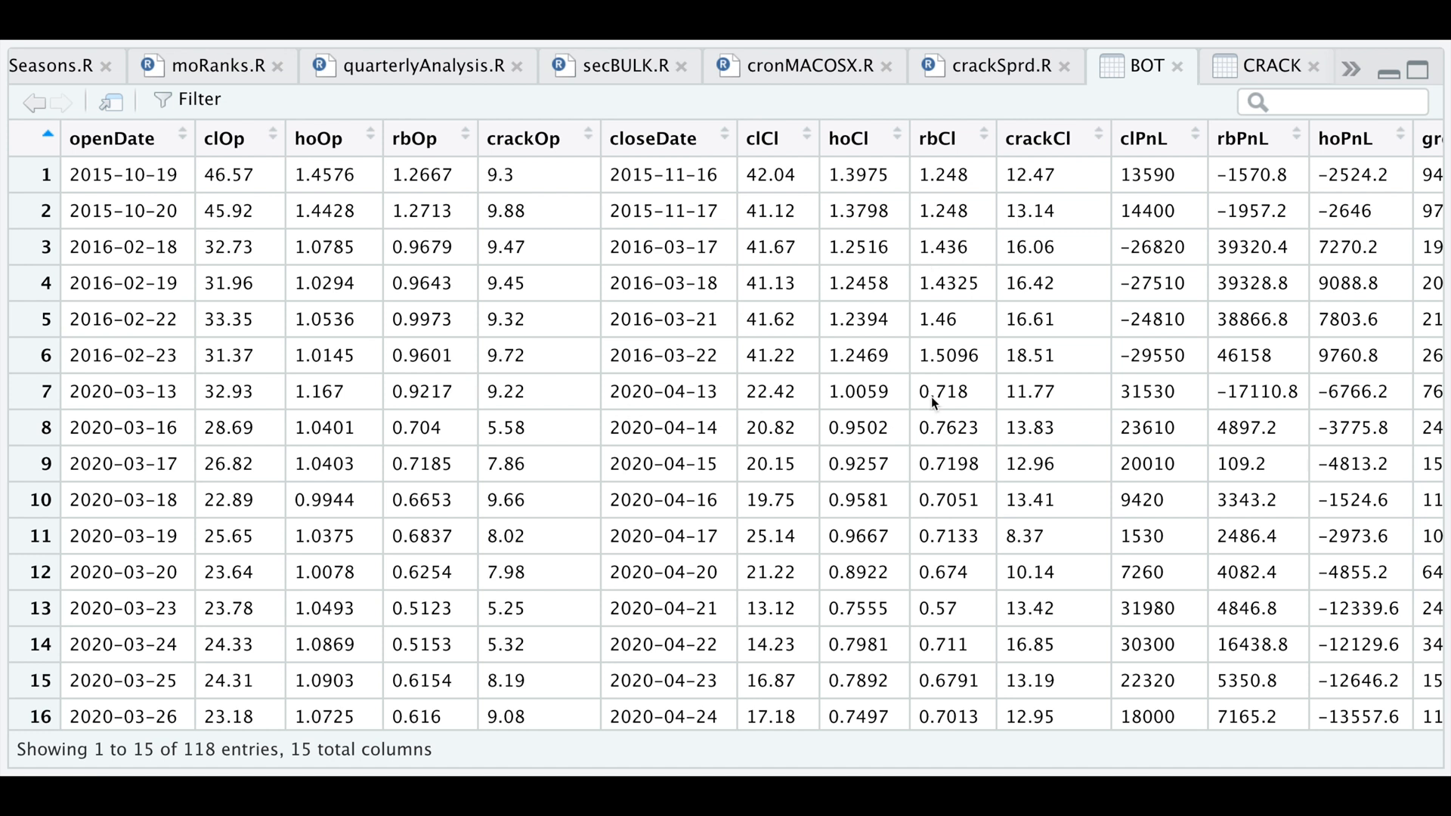
{"action": "mouse_move", "coordinate": [1079, 390]}
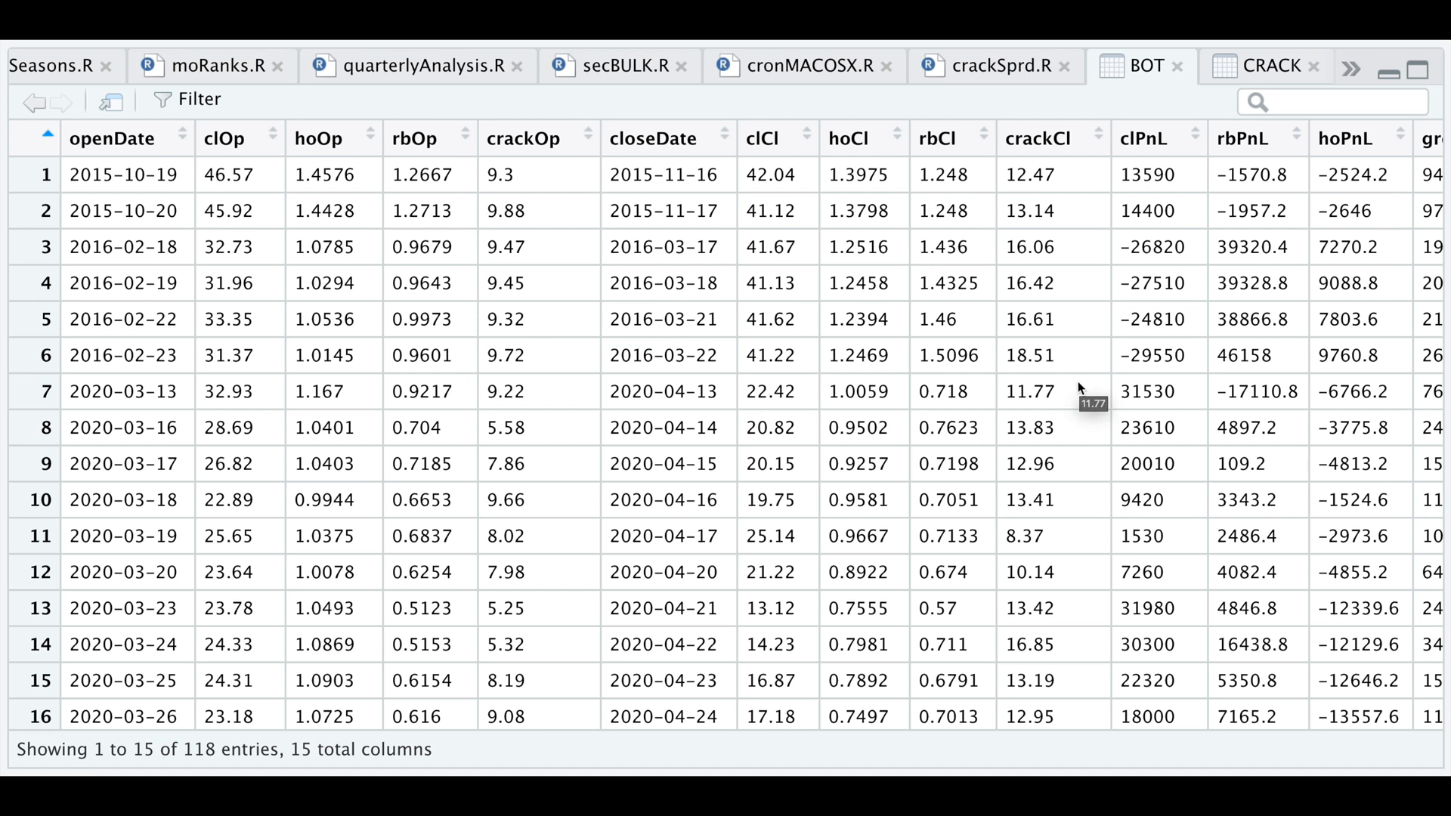
{"action": "mouse_move", "coordinate": [1145, 389]}
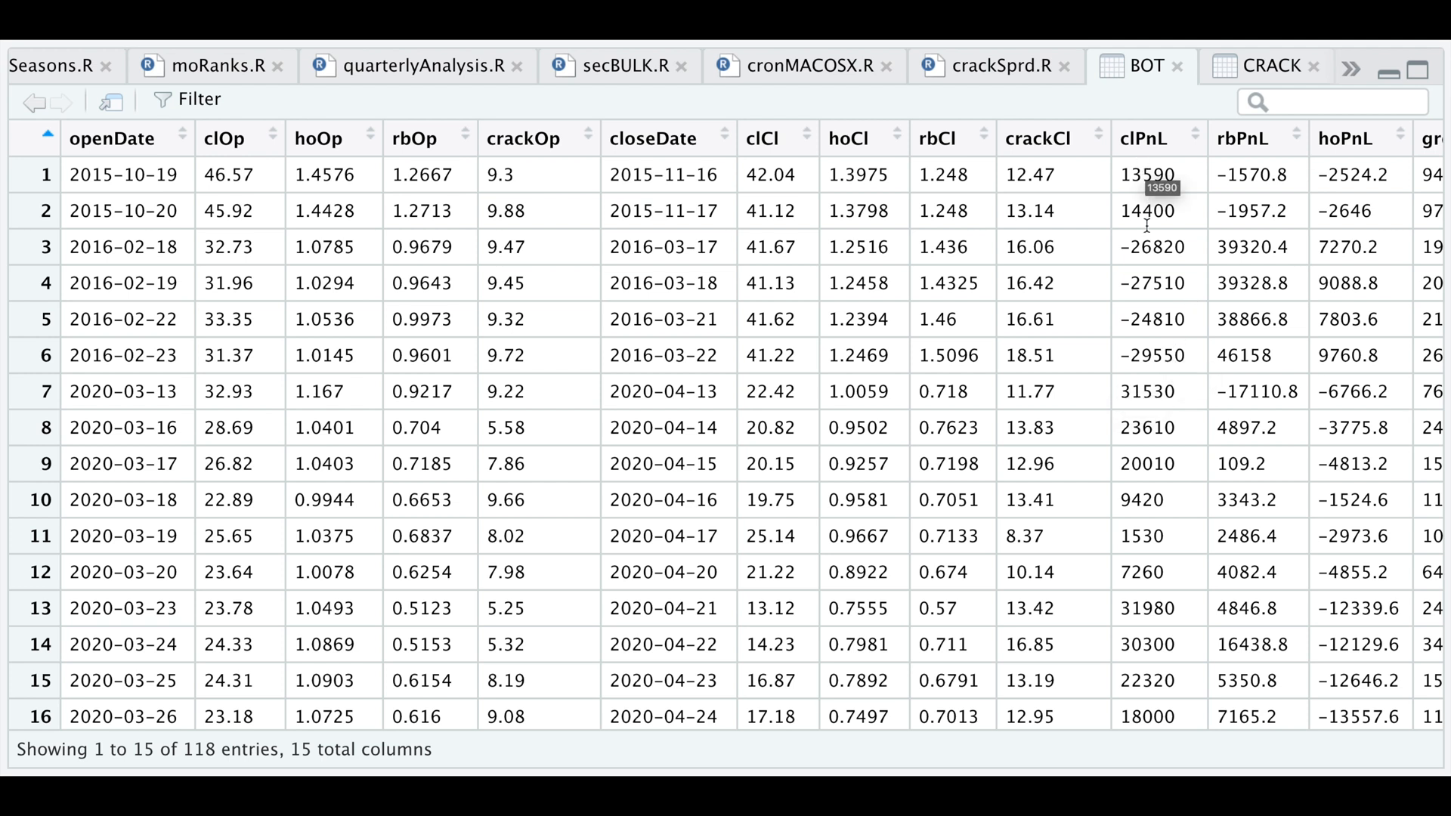
{"action": "mouse_move", "coordinate": [1233, 240]}
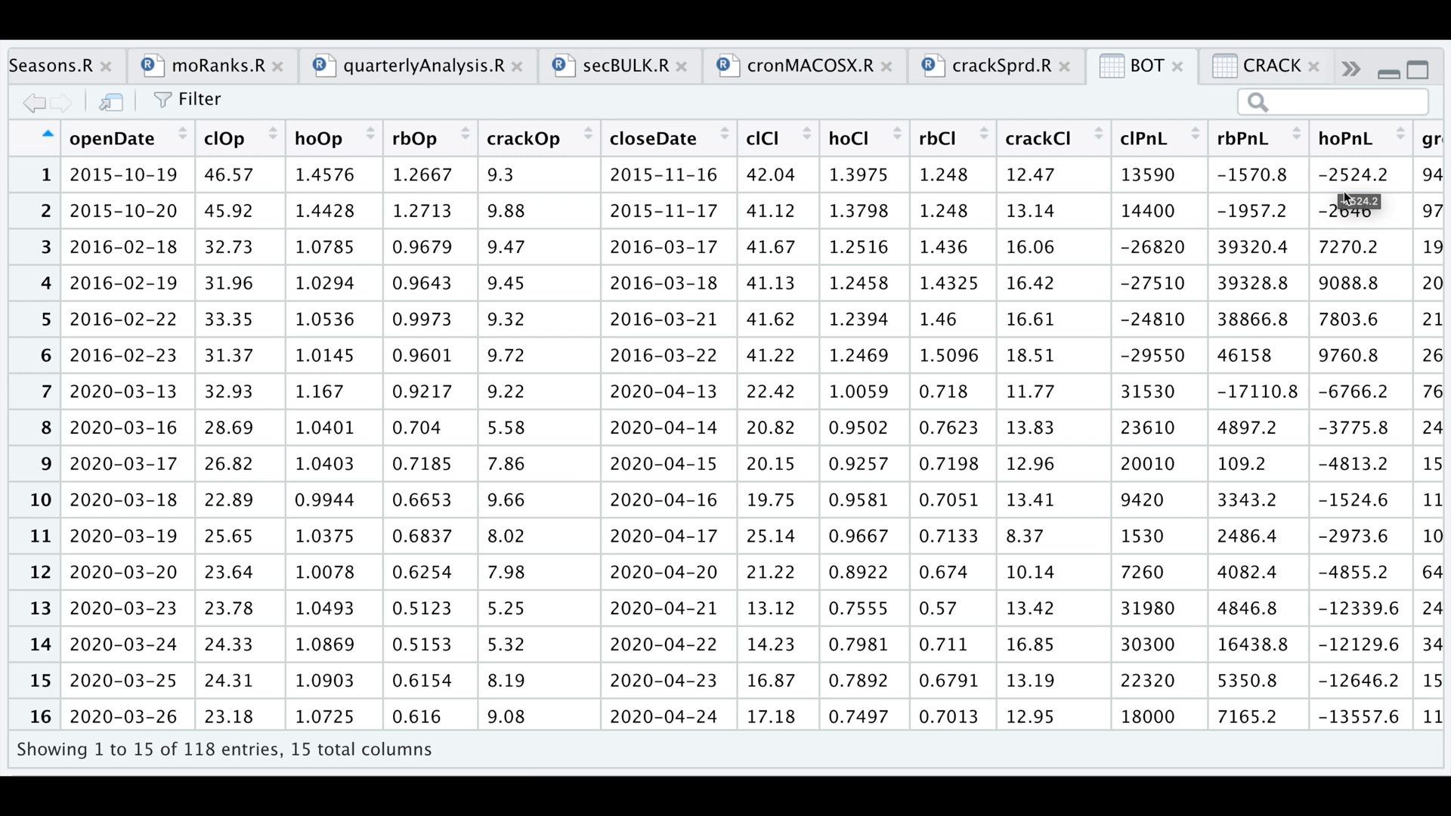
{"action": "mouse_move", "coordinate": [1230, 288]}
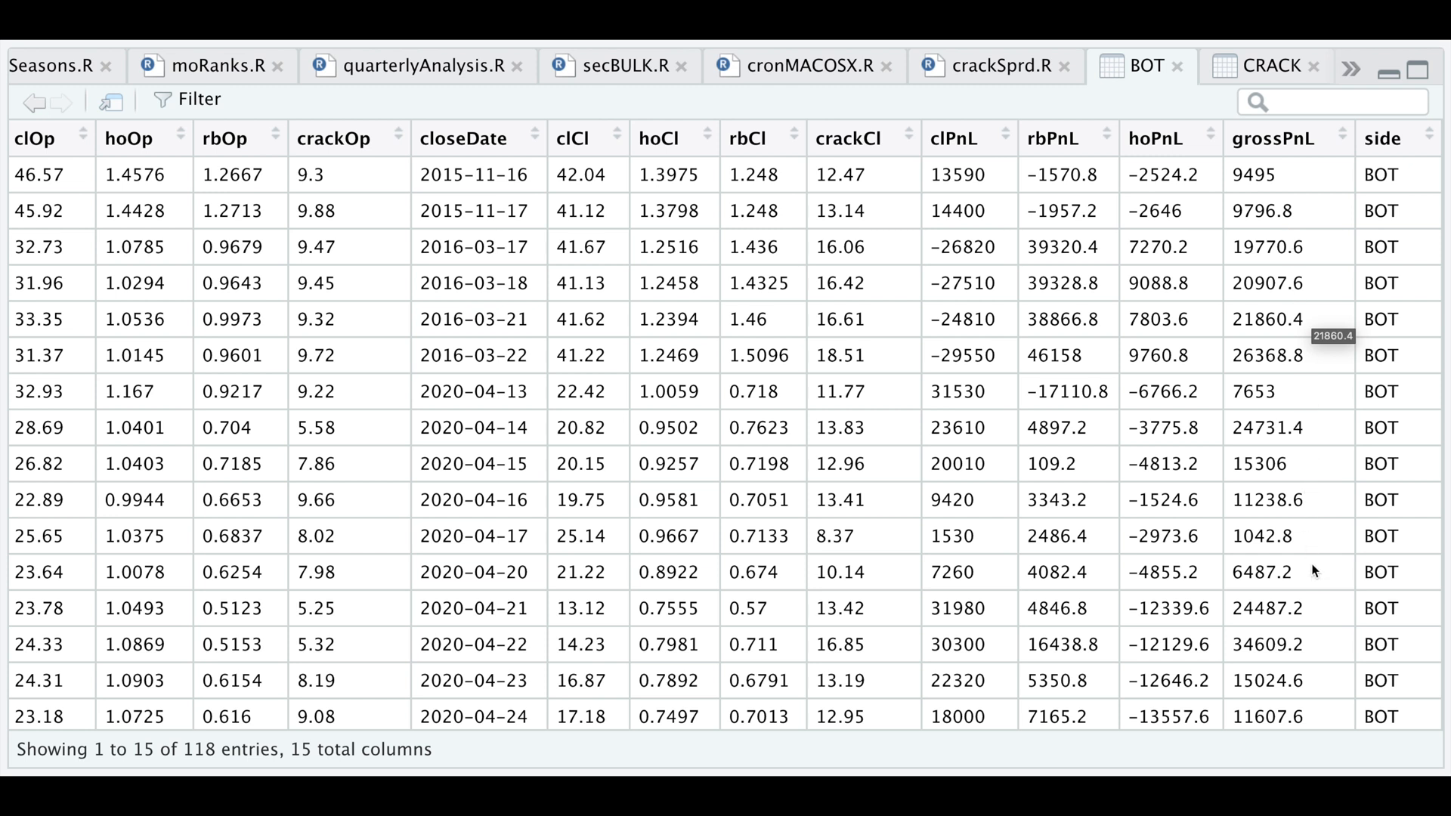
{"action": "mouse_move", "coordinate": [1314, 210]}
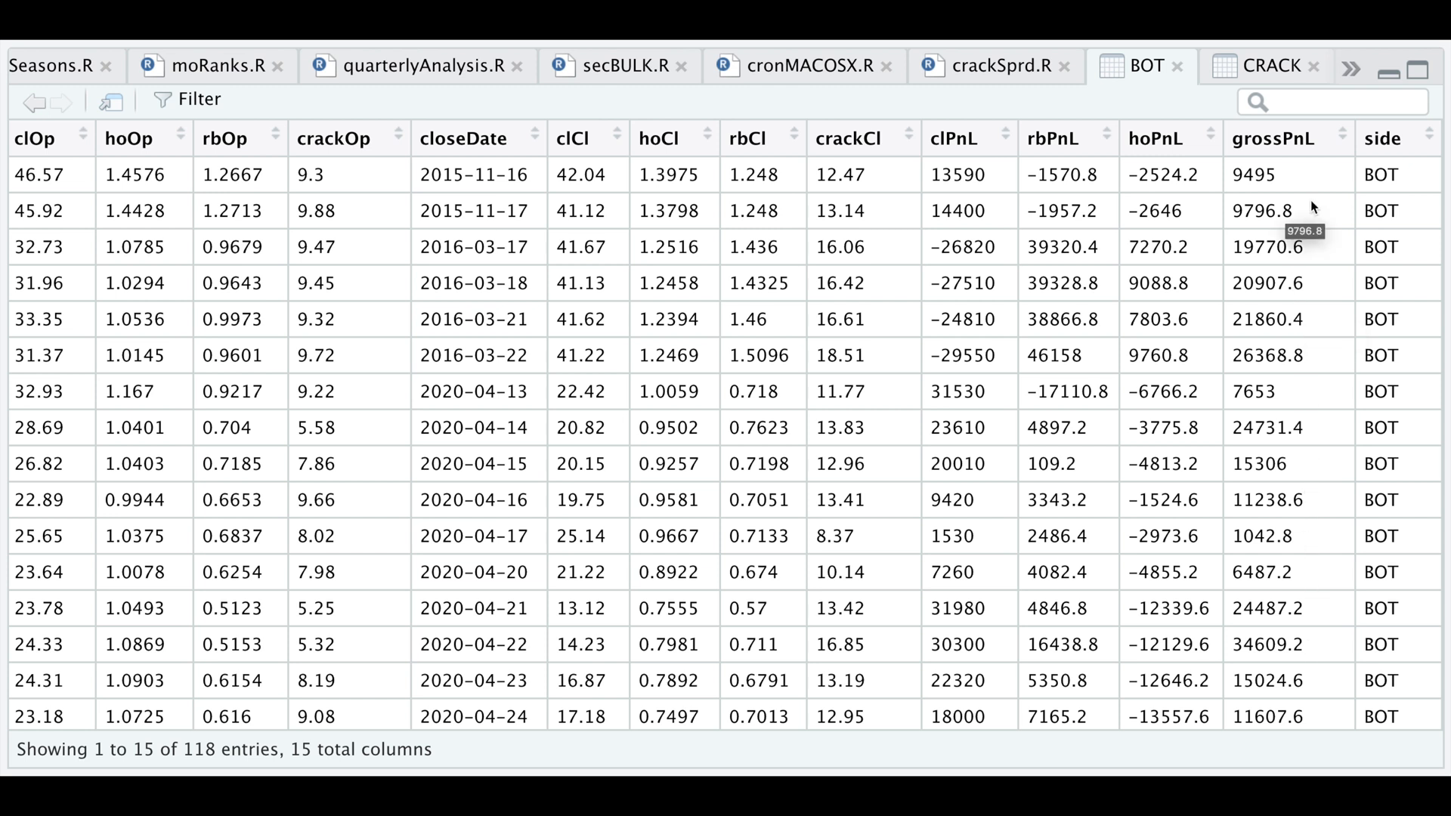
{"action": "mouse_move", "coordinate": [1108, 132]}
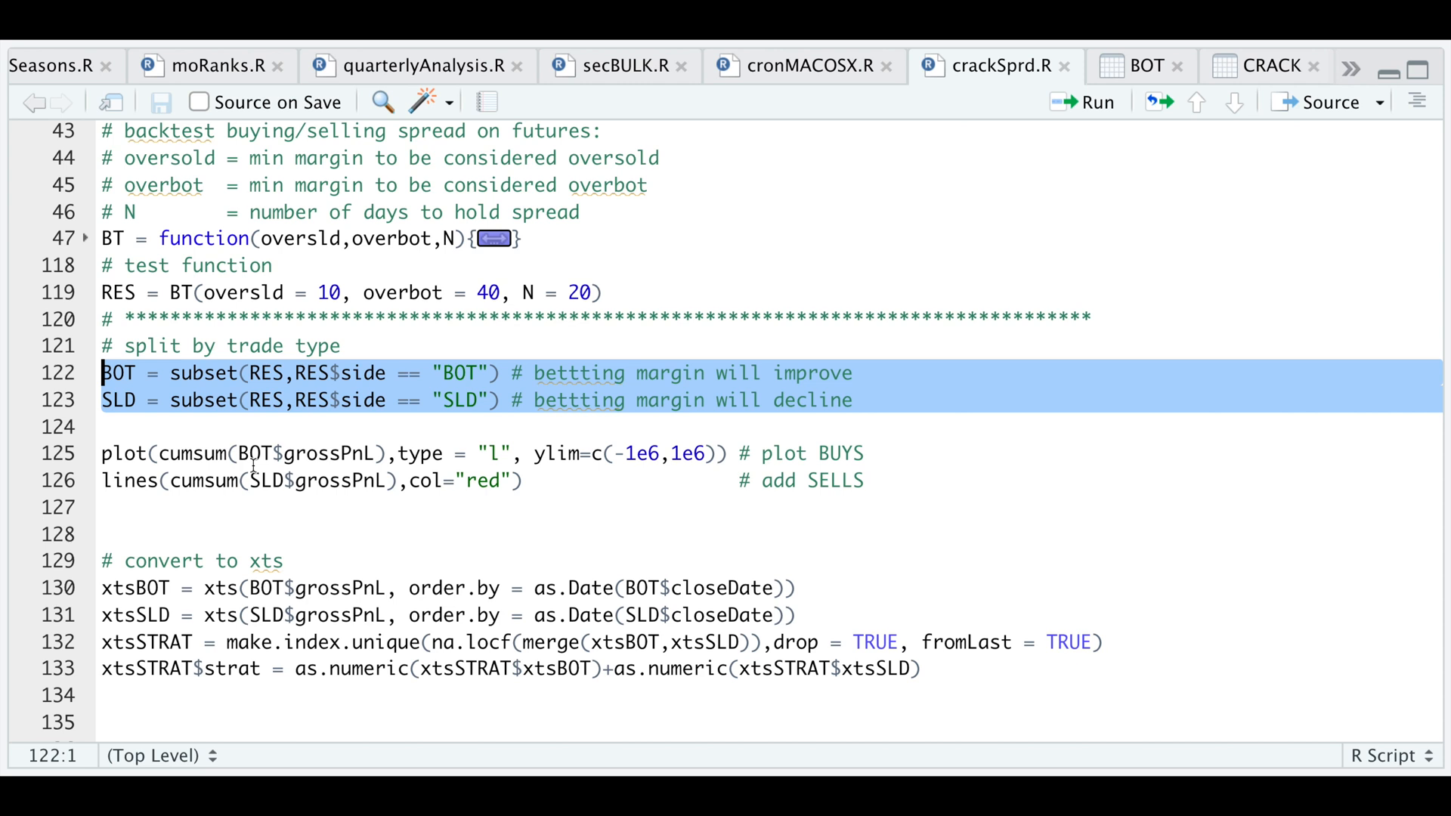
{"action": "mouse_move", "coordinate": [307, 497]}
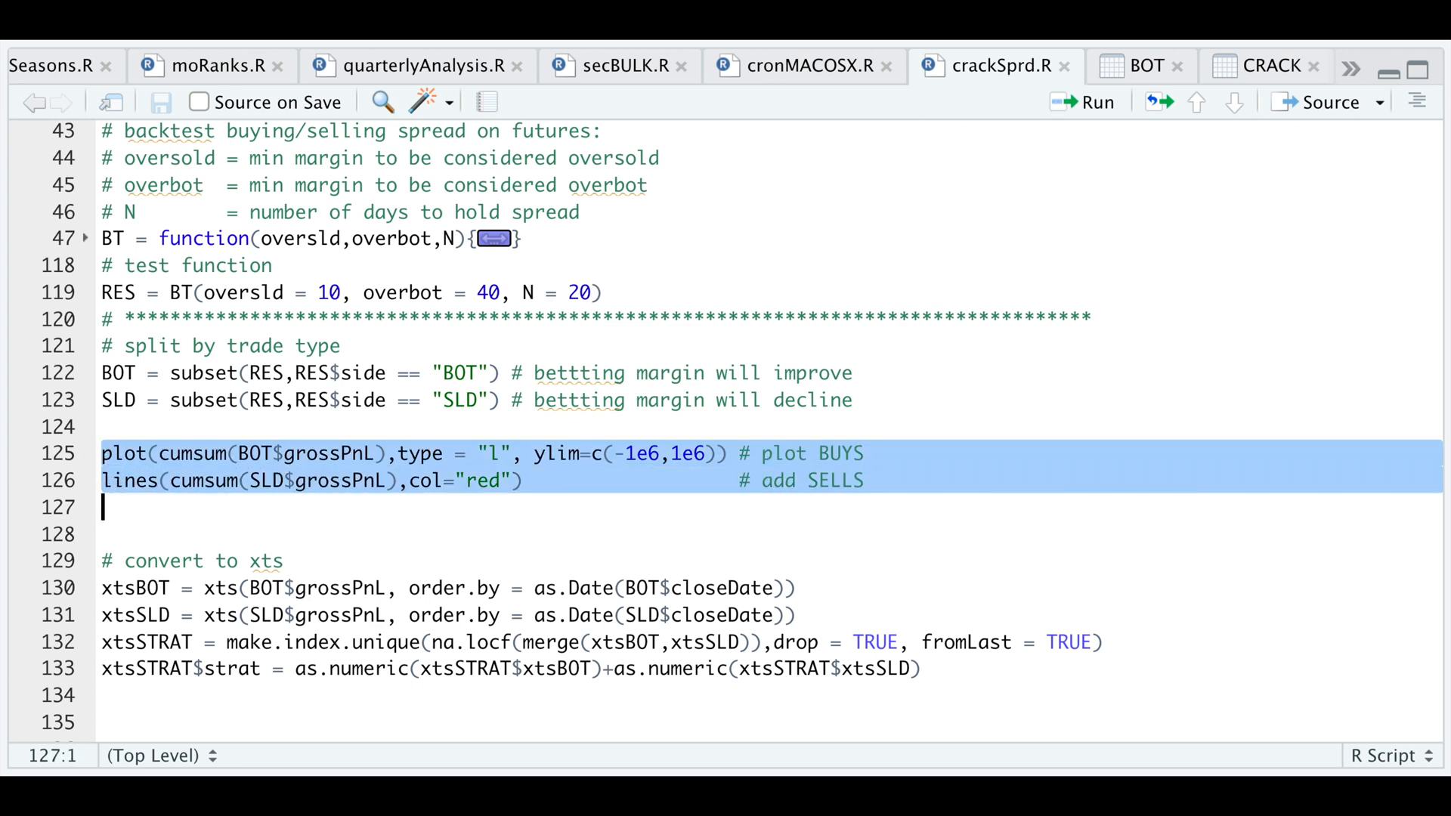
Step: Plot cumulative gross PnL curves, buys in black and sells in red
{"action": "left_click", "coordinate": [1090, 101]}
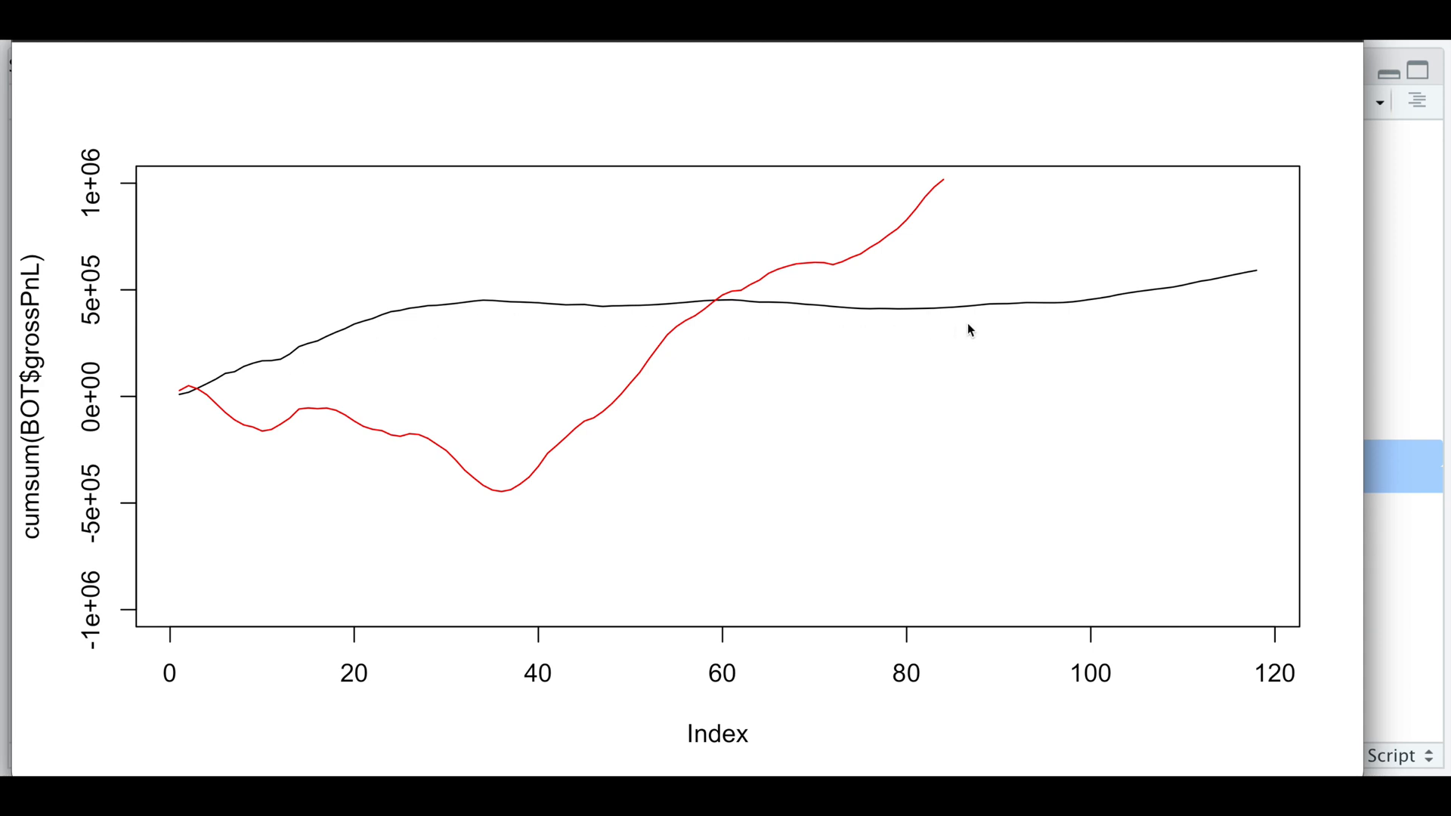
{"action": "mouse_move", "coordinate": [628, 352]}
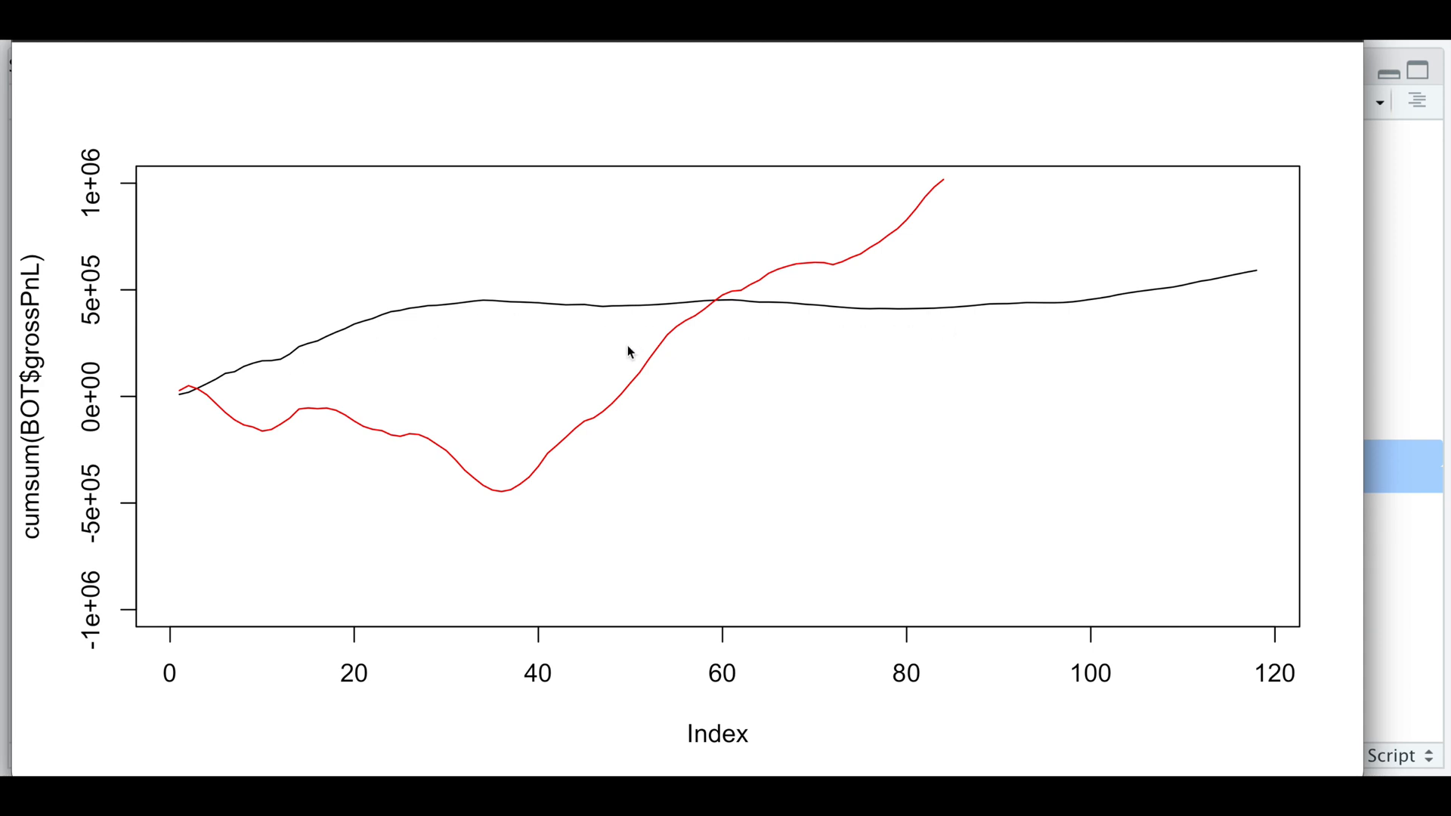
{"action": "mouse_move", "coordinate": [555, 362]}
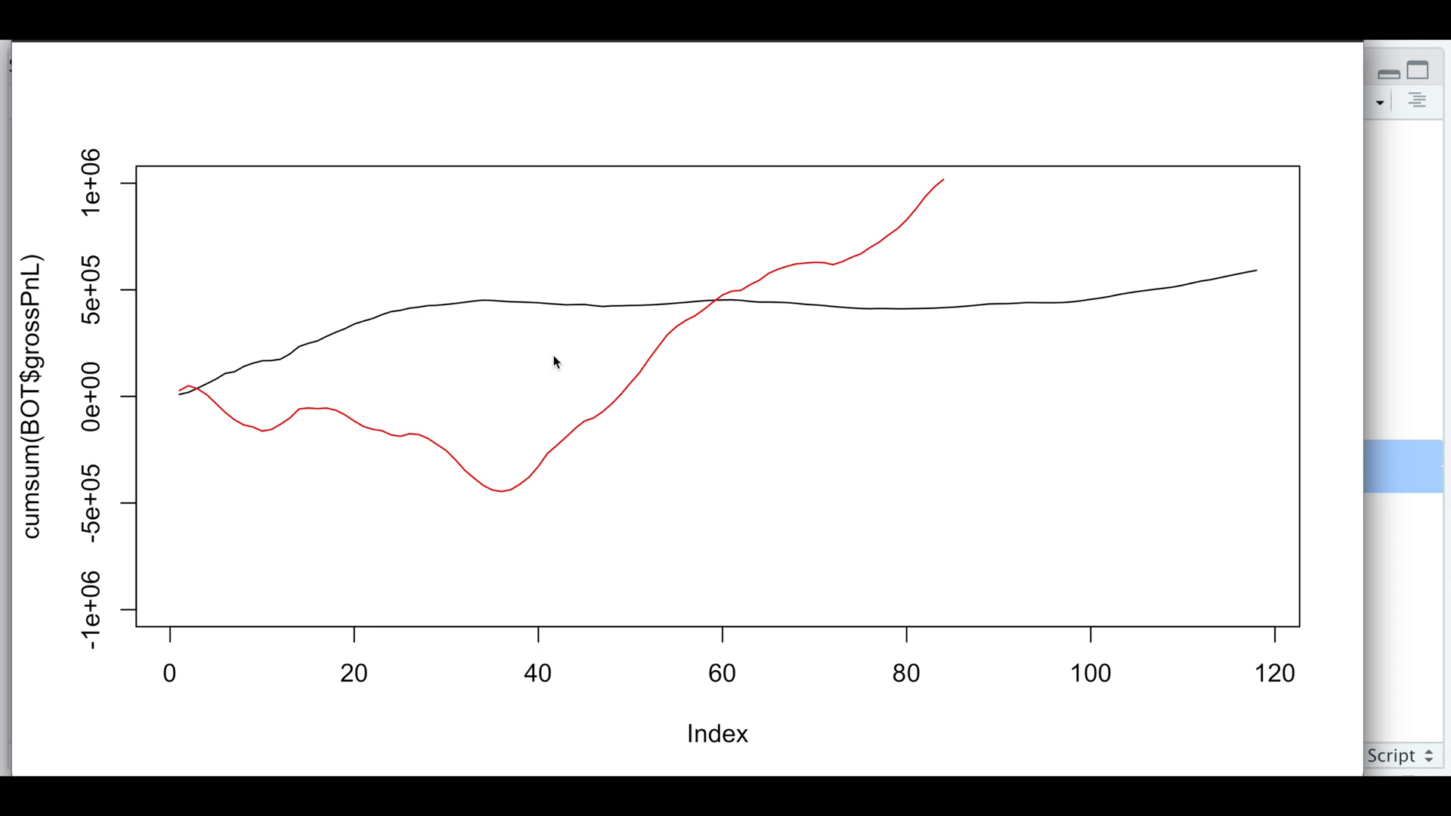
{"action": "mouse_move", "coordinate": [494, 502]}
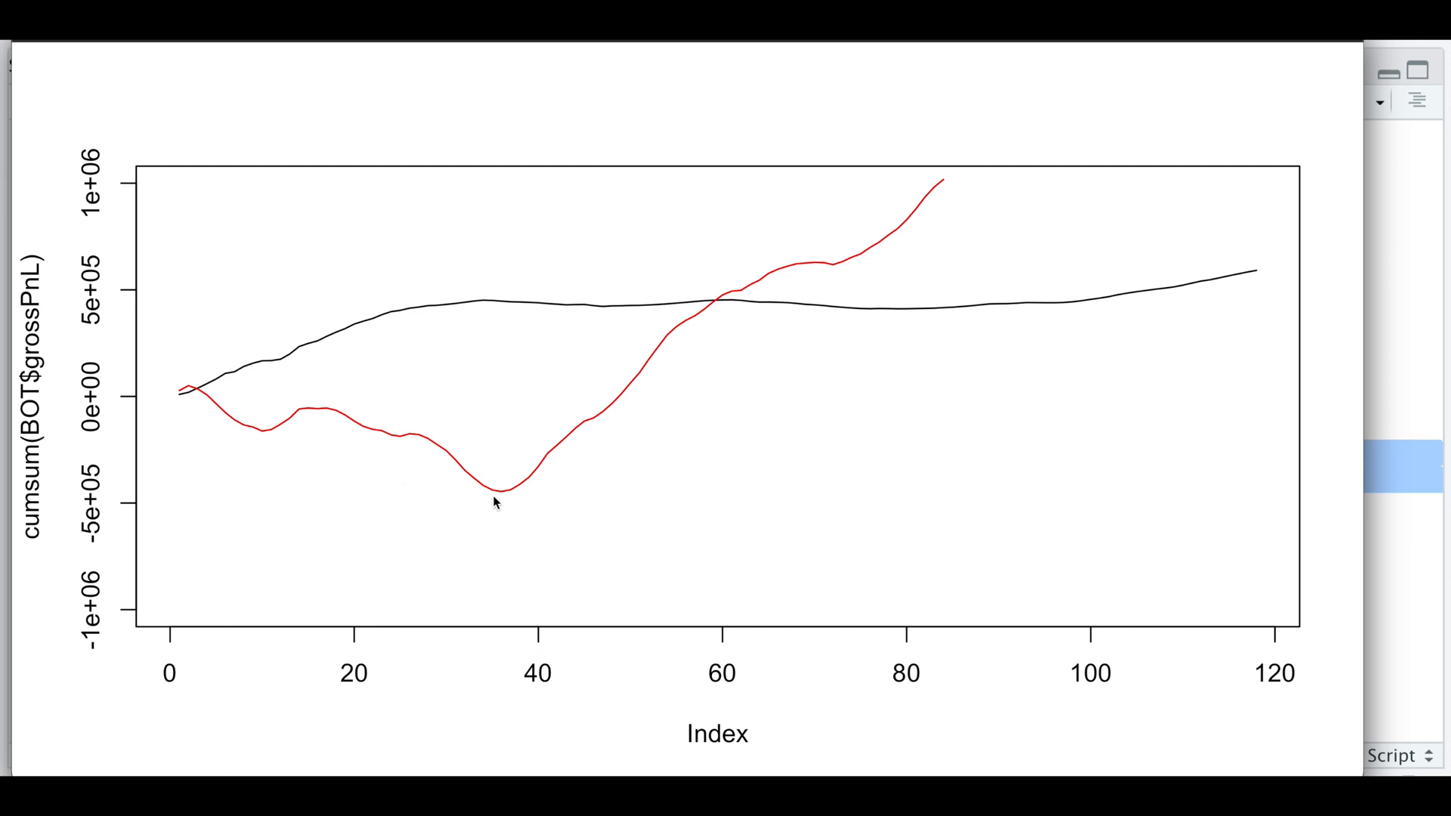